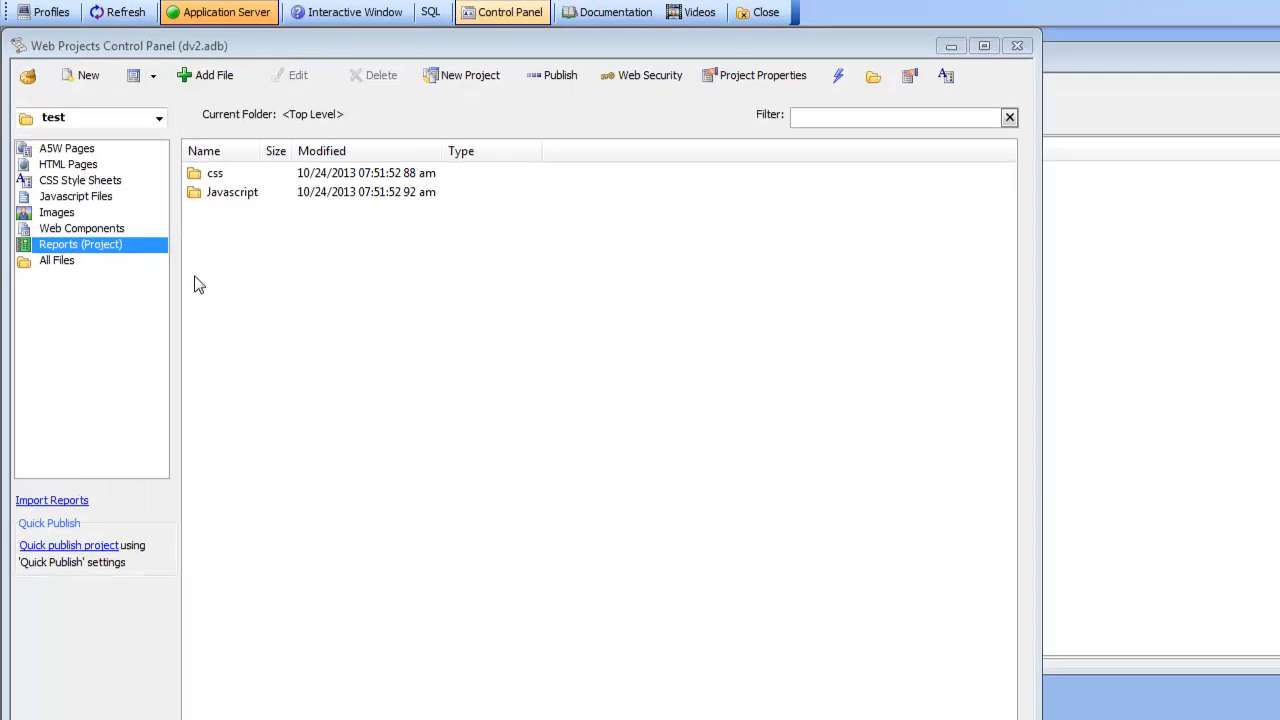
Create a blank layout-table report on all Customers columns, designing with 0 records.
click(135, 75)
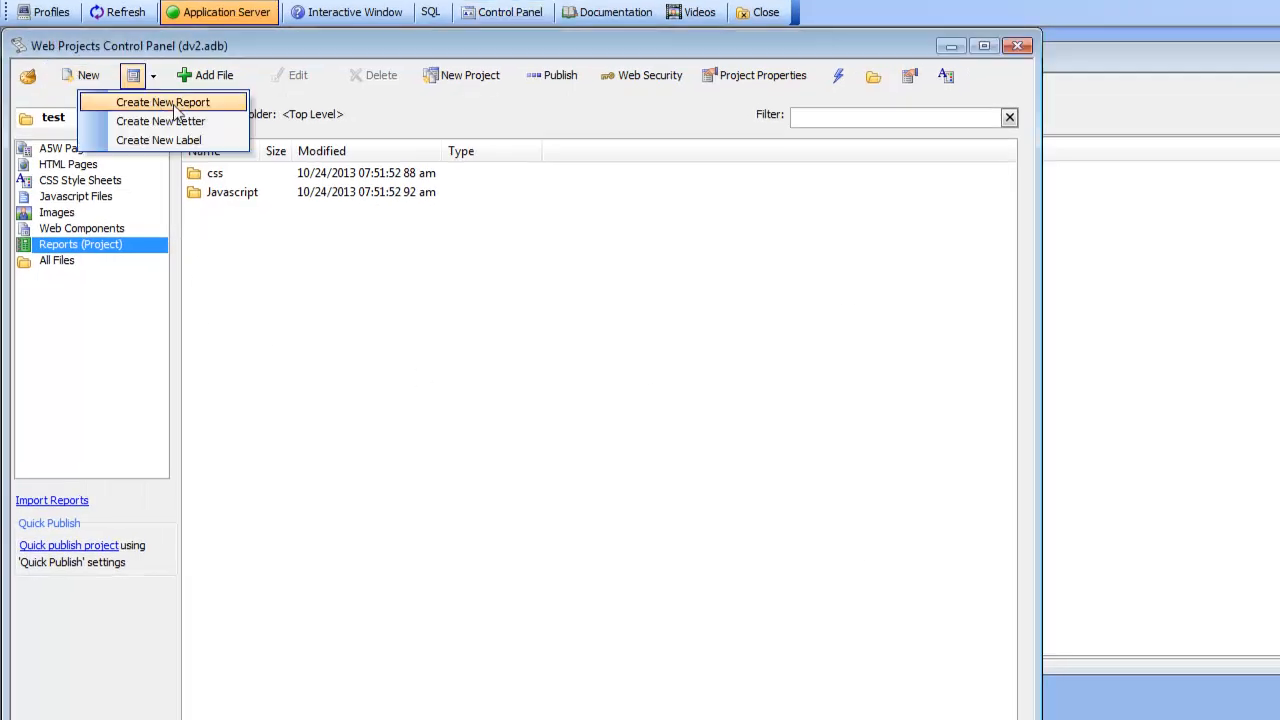
click(167, 102)
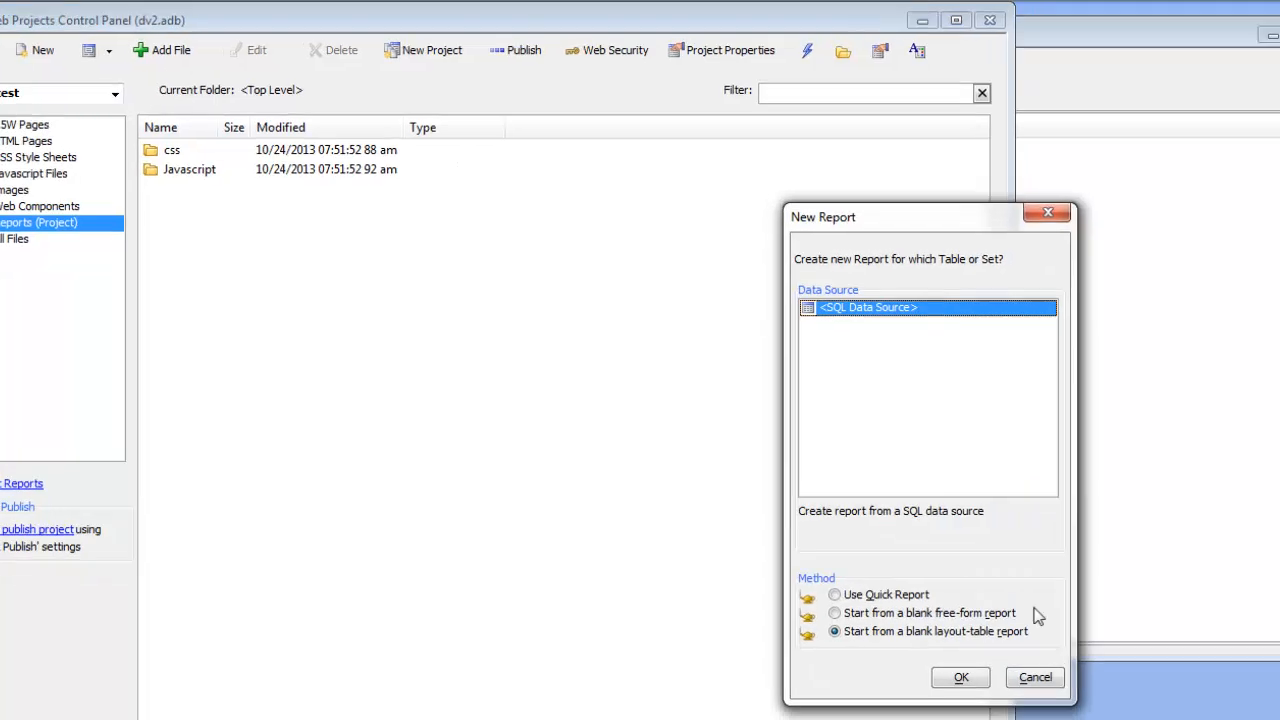
click(961, 677)
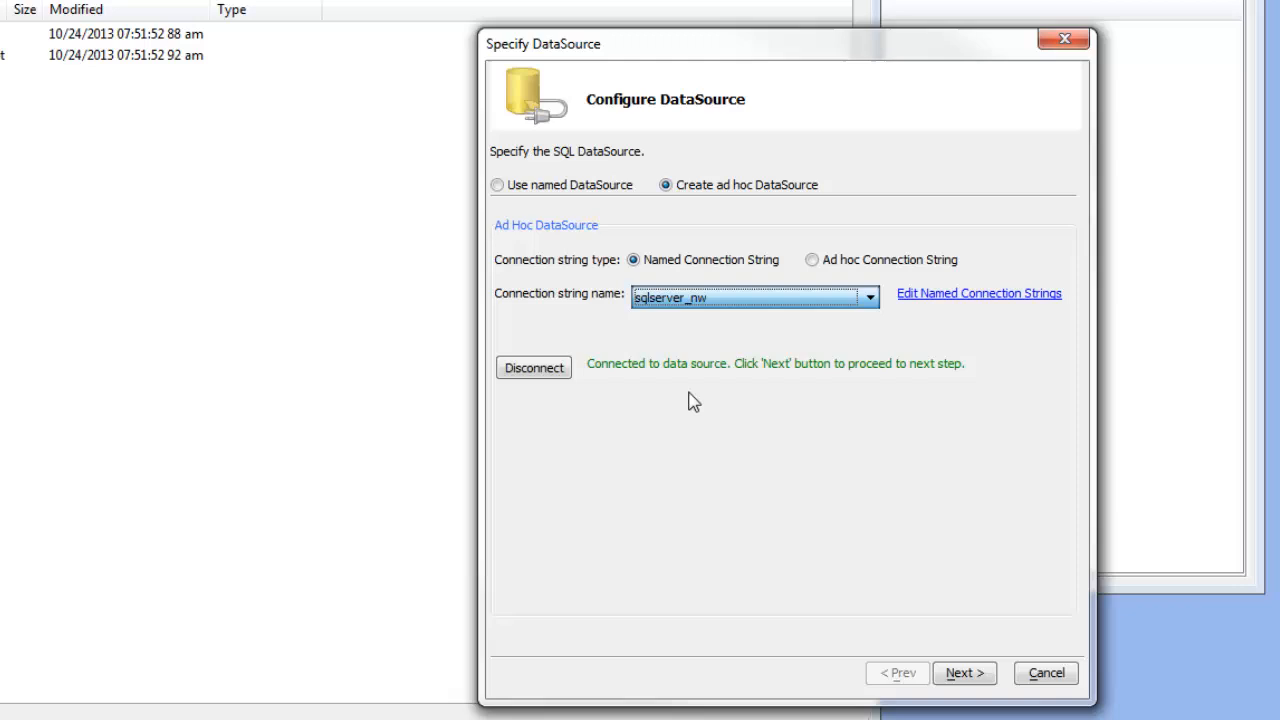
click(964, 673)
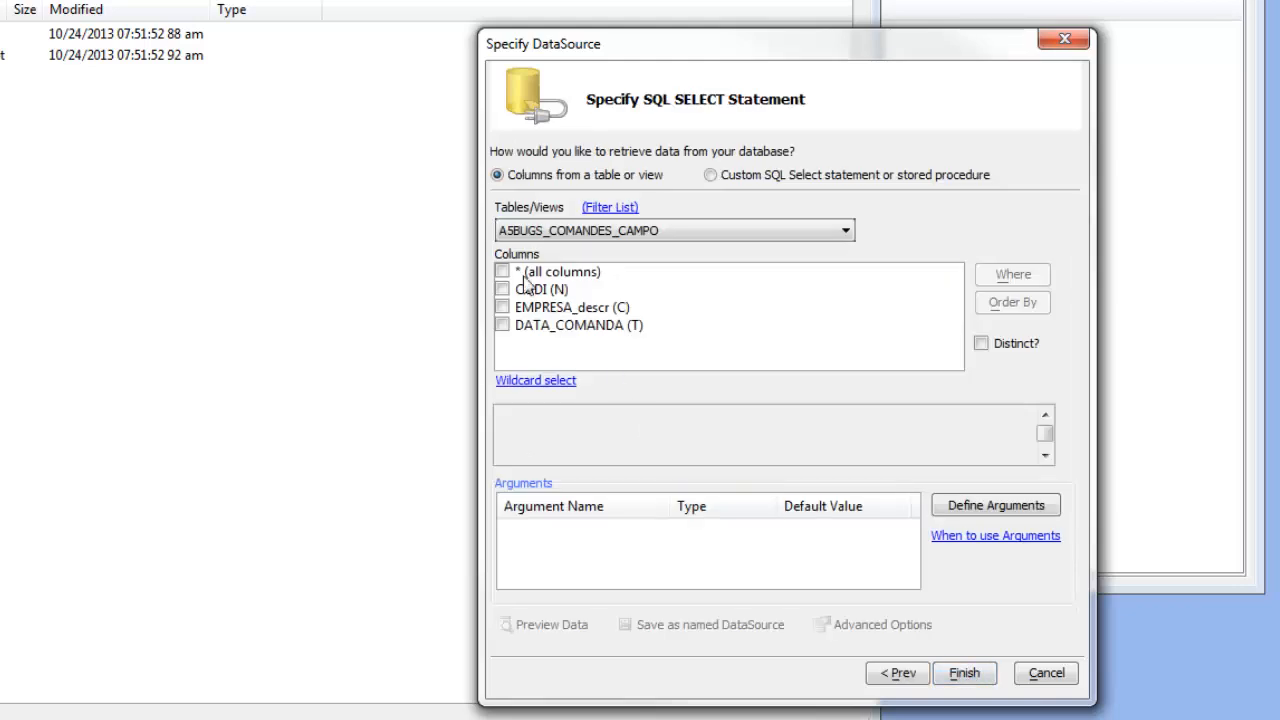
click(851, 230)
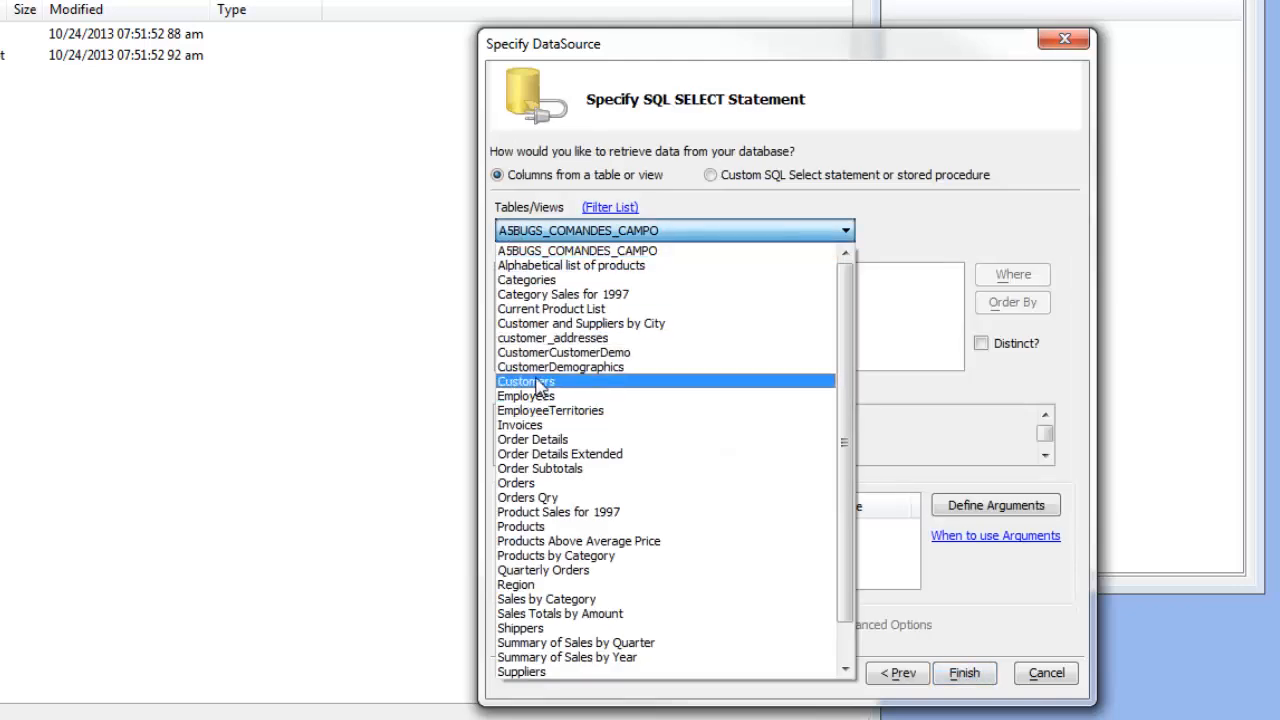
click(525, 380)
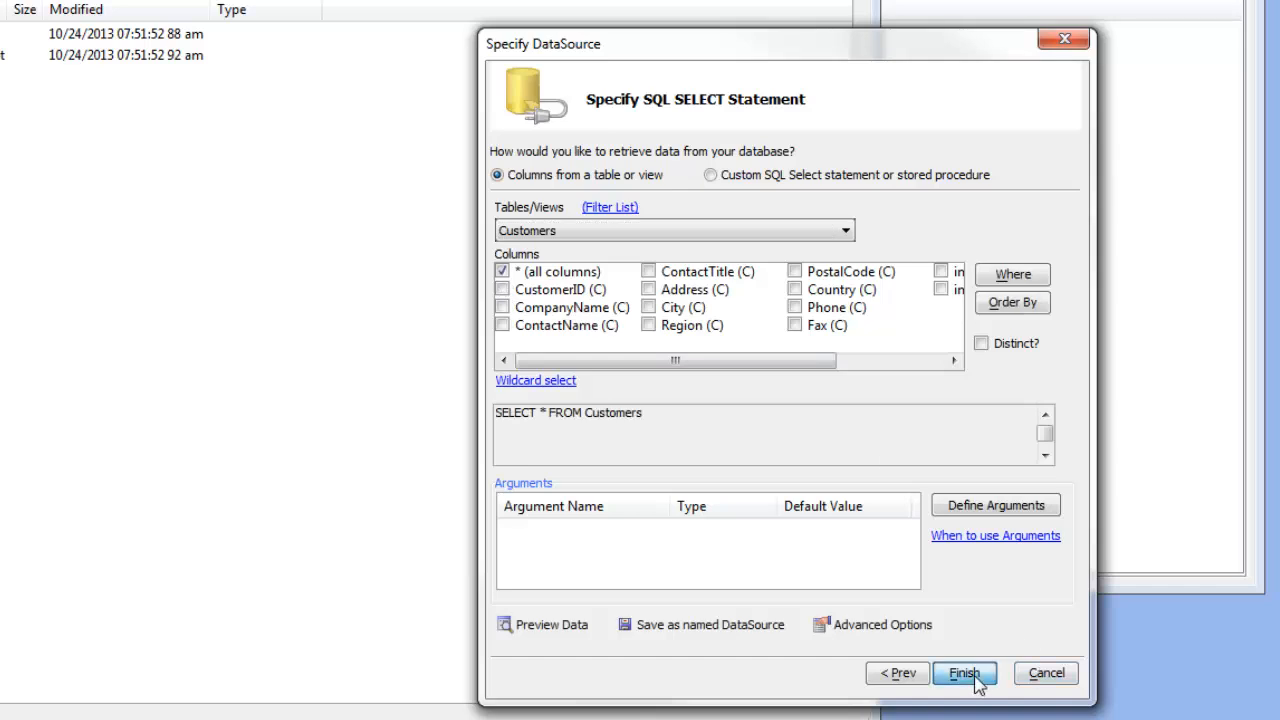
click(975, 673)
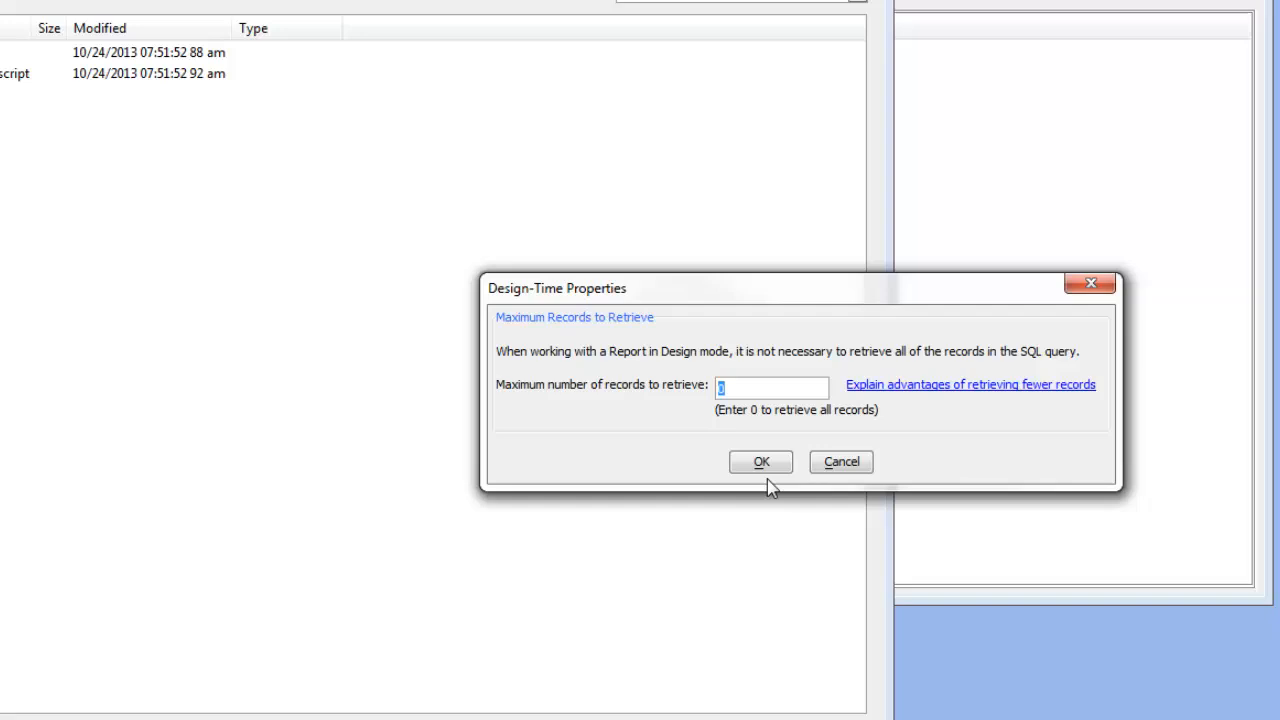
click(761, 462)
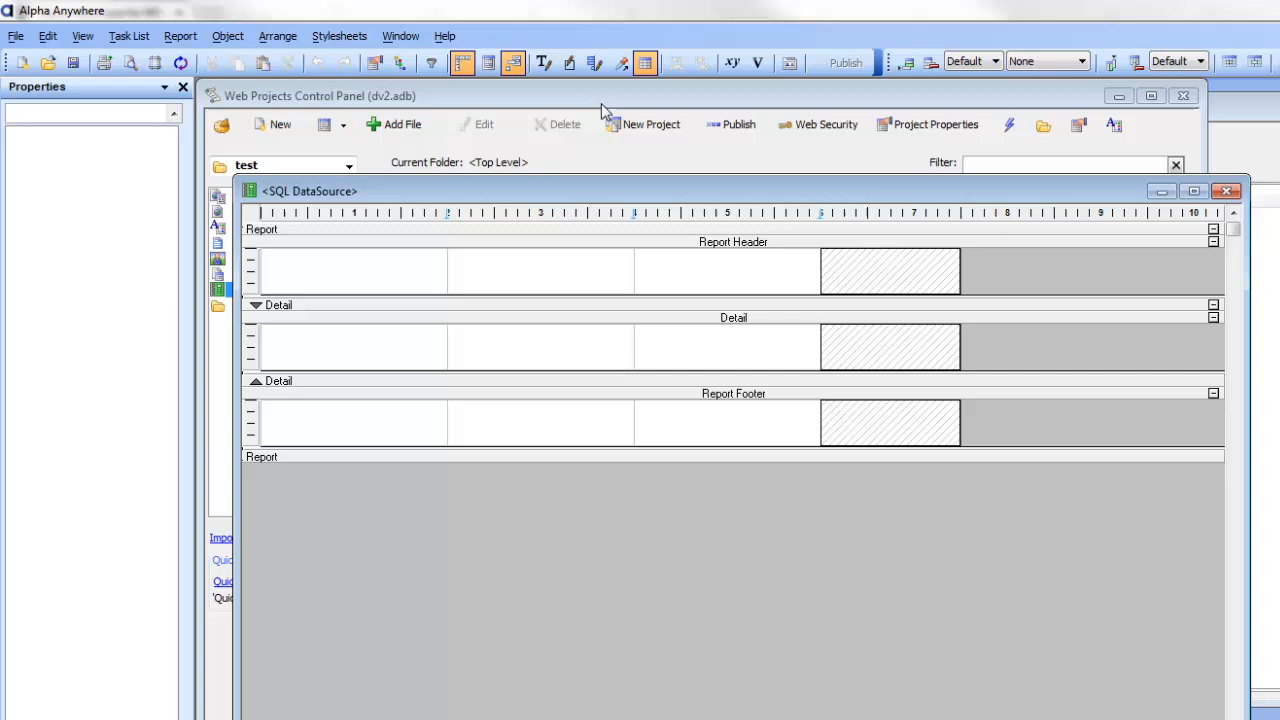
mouse_move(500, 273)
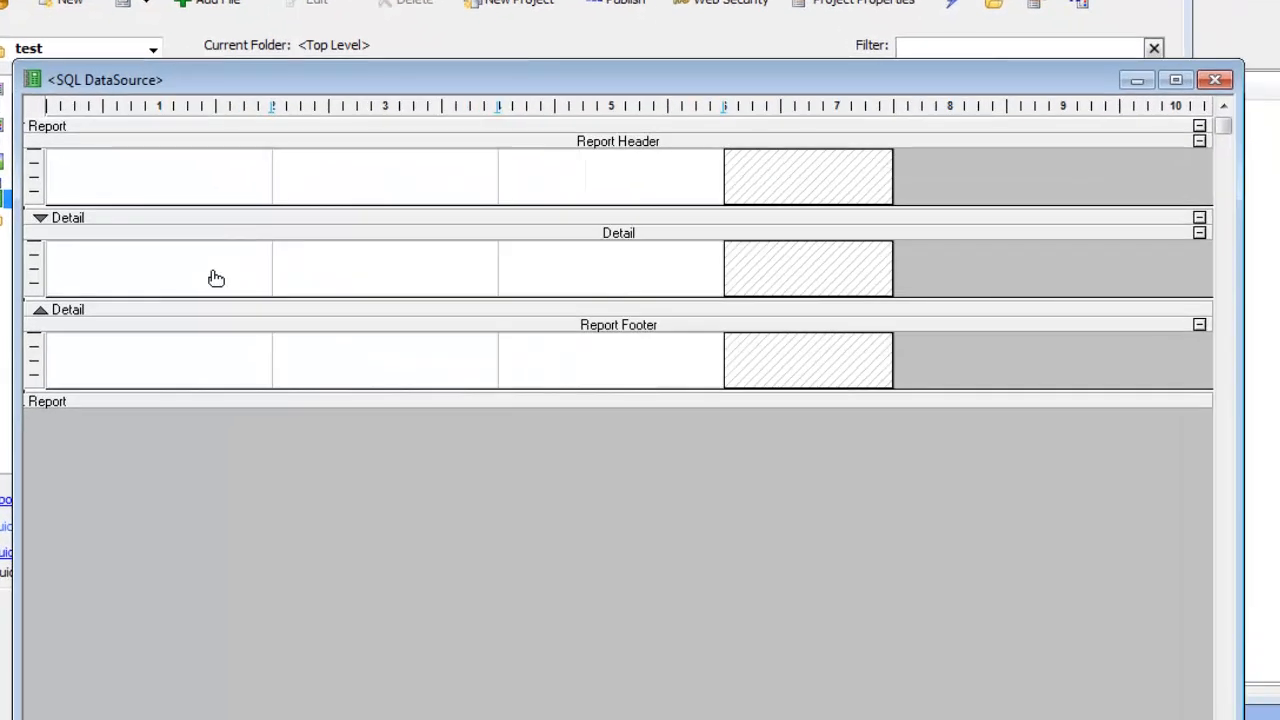
mouse_move(343, 299)
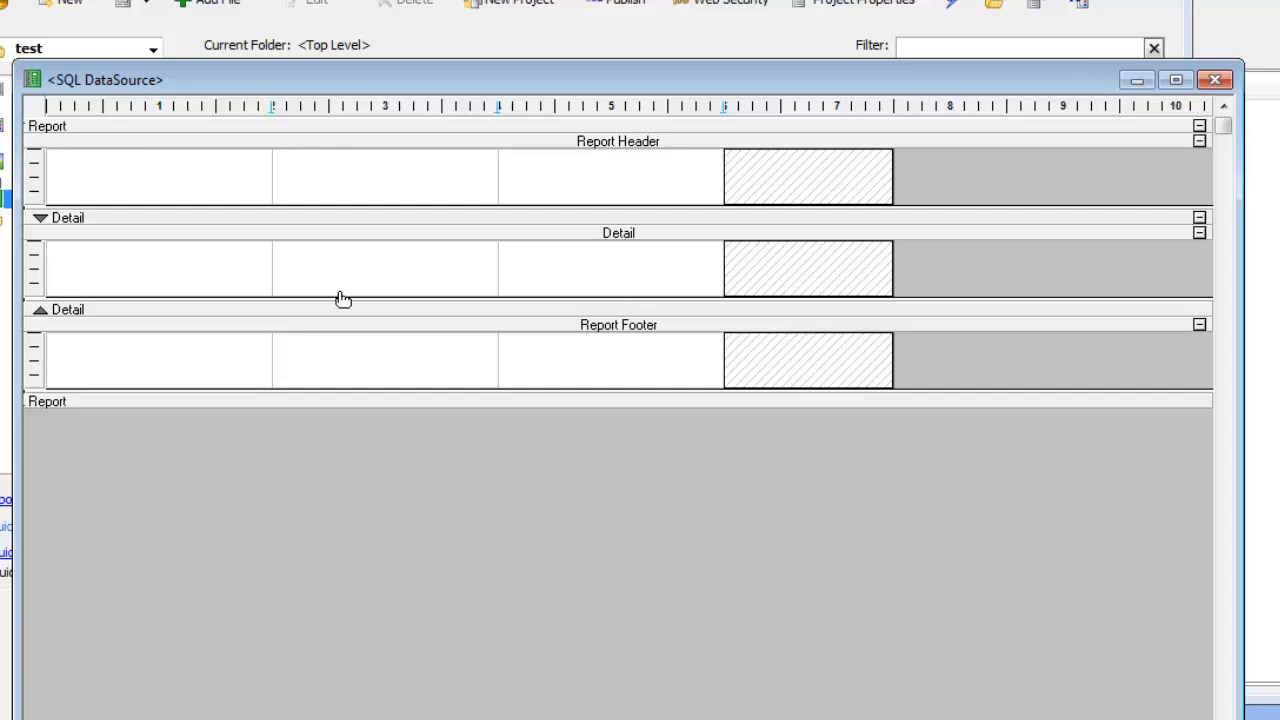
Delete the extra layout columns to leave one, and drag the Detail section taller.
right_click(186, 110)
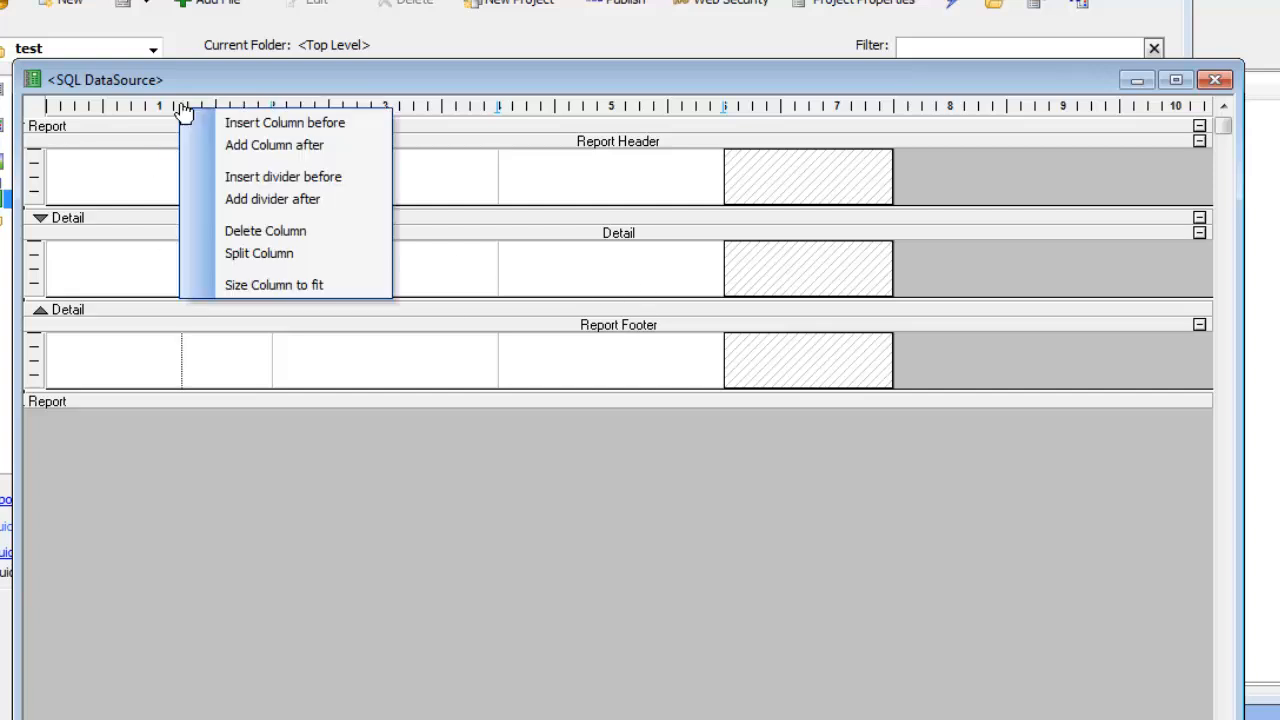
click(265, 230)
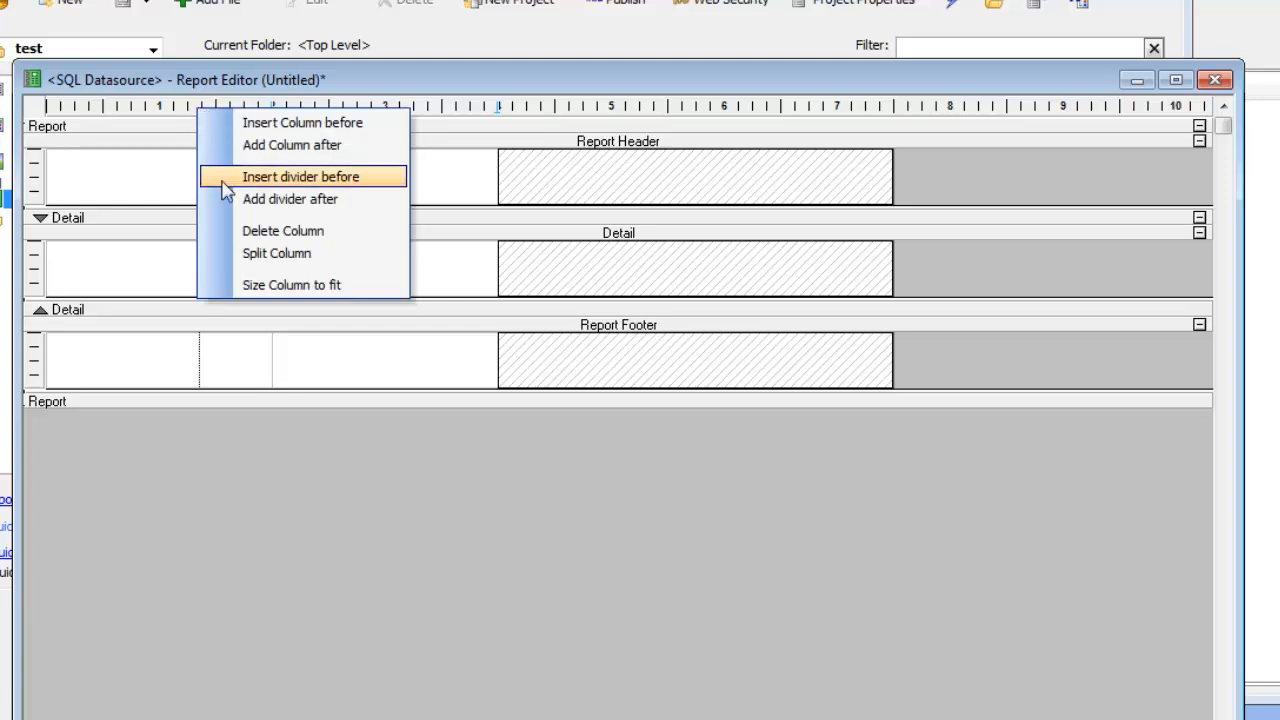
click(300, 176)
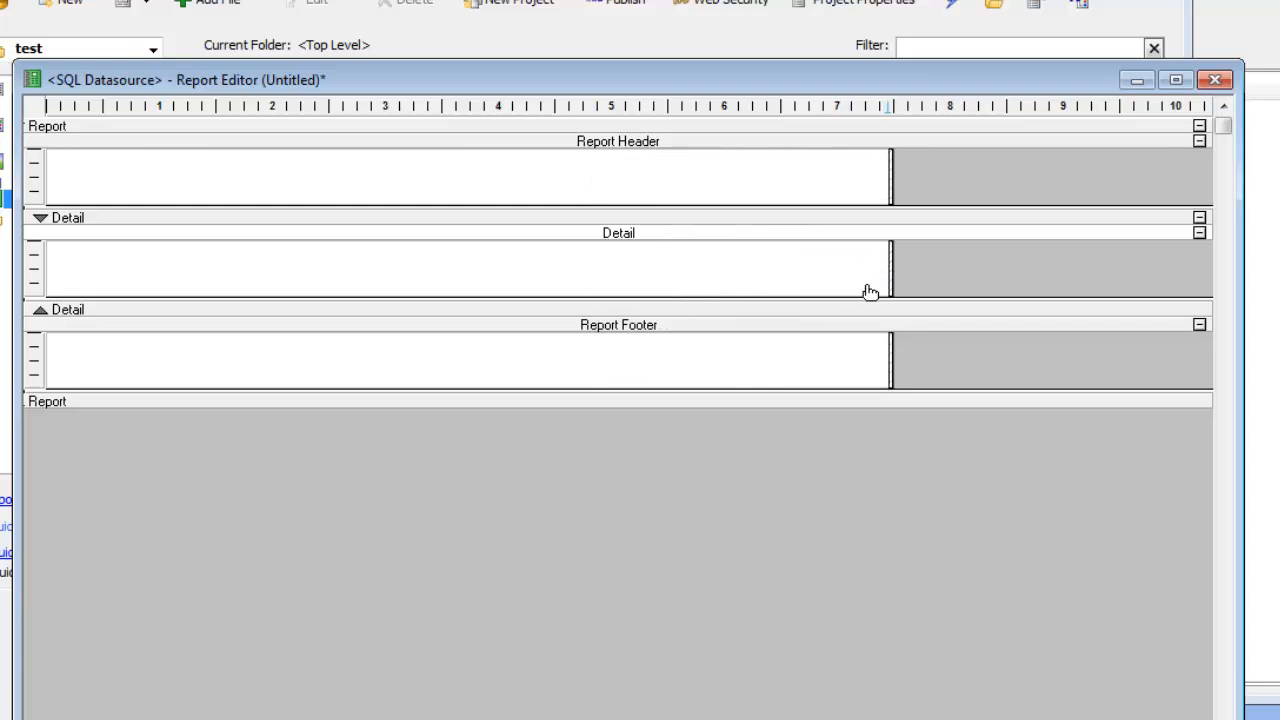
mouse_move(686, 300)
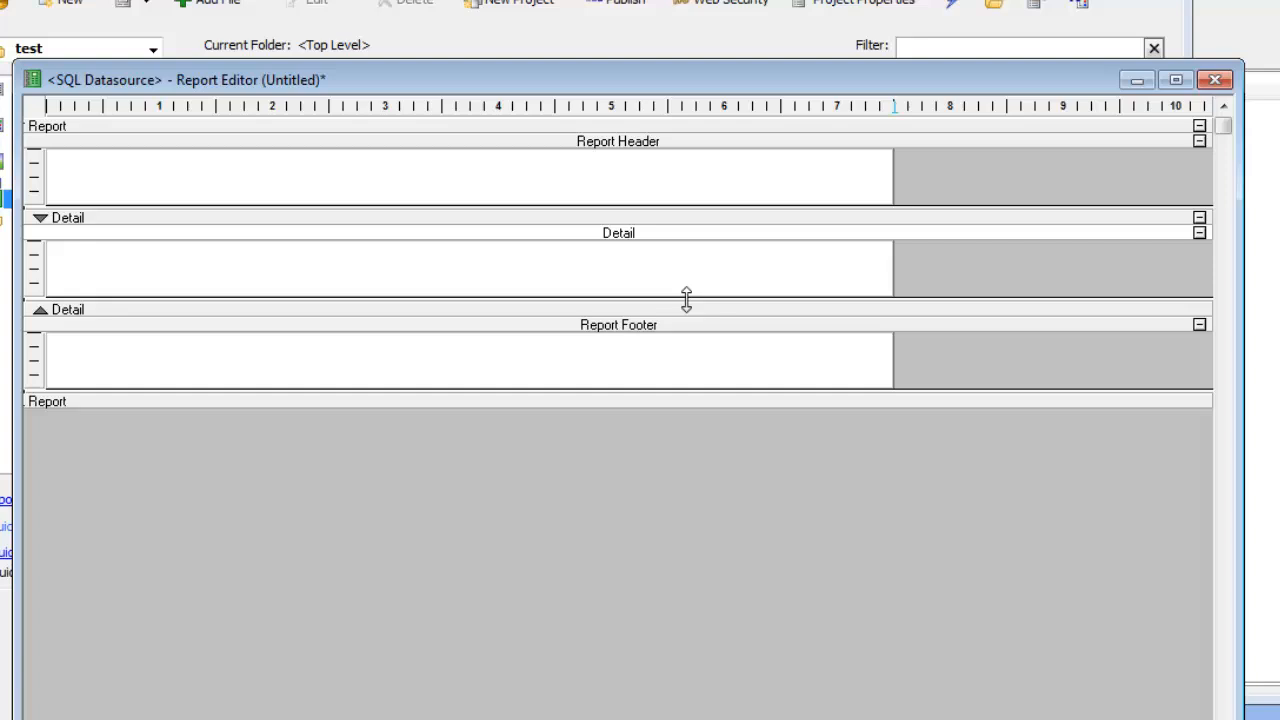
drag(687, 300, 691, 462)
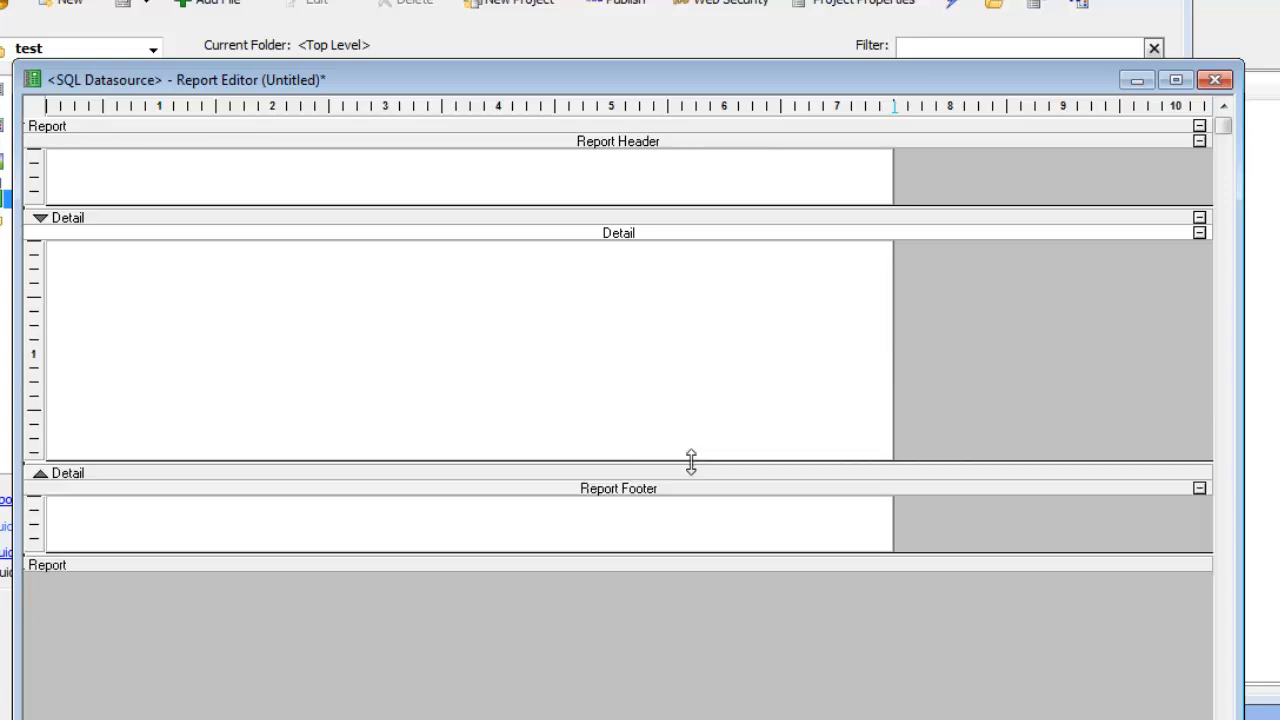
mouse_move(314, 305)
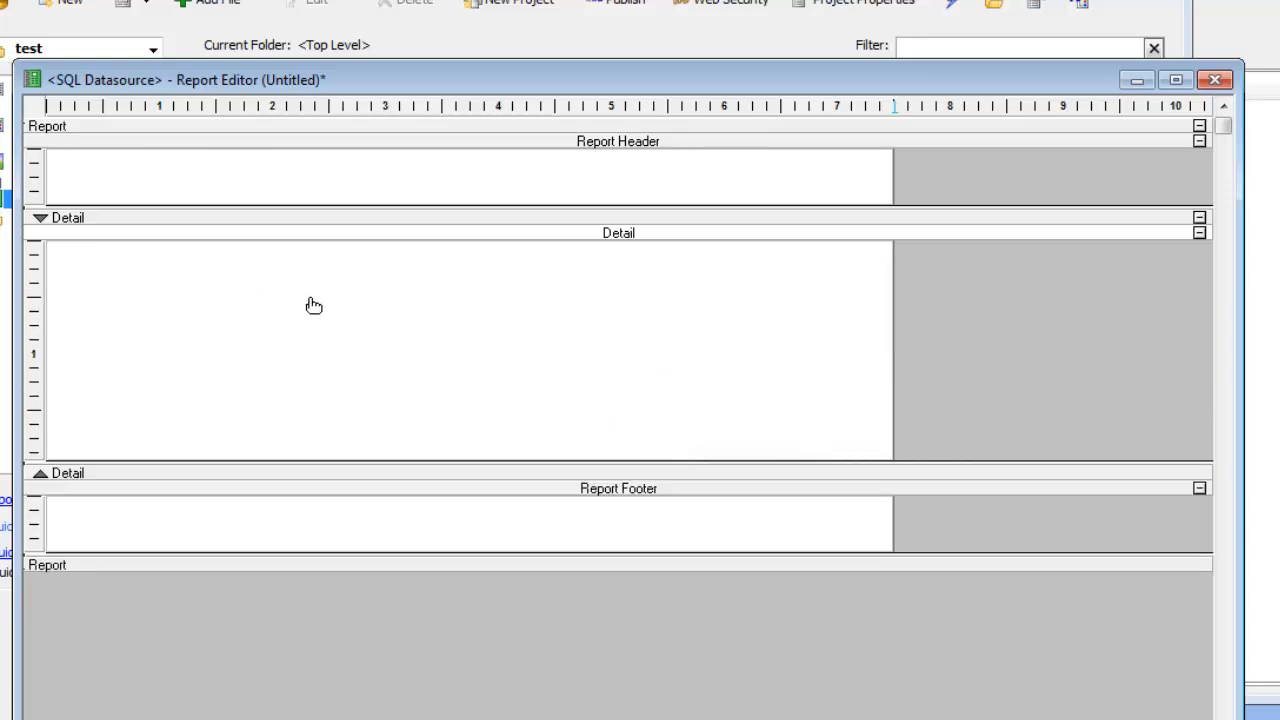
mouse_move(313, 306)
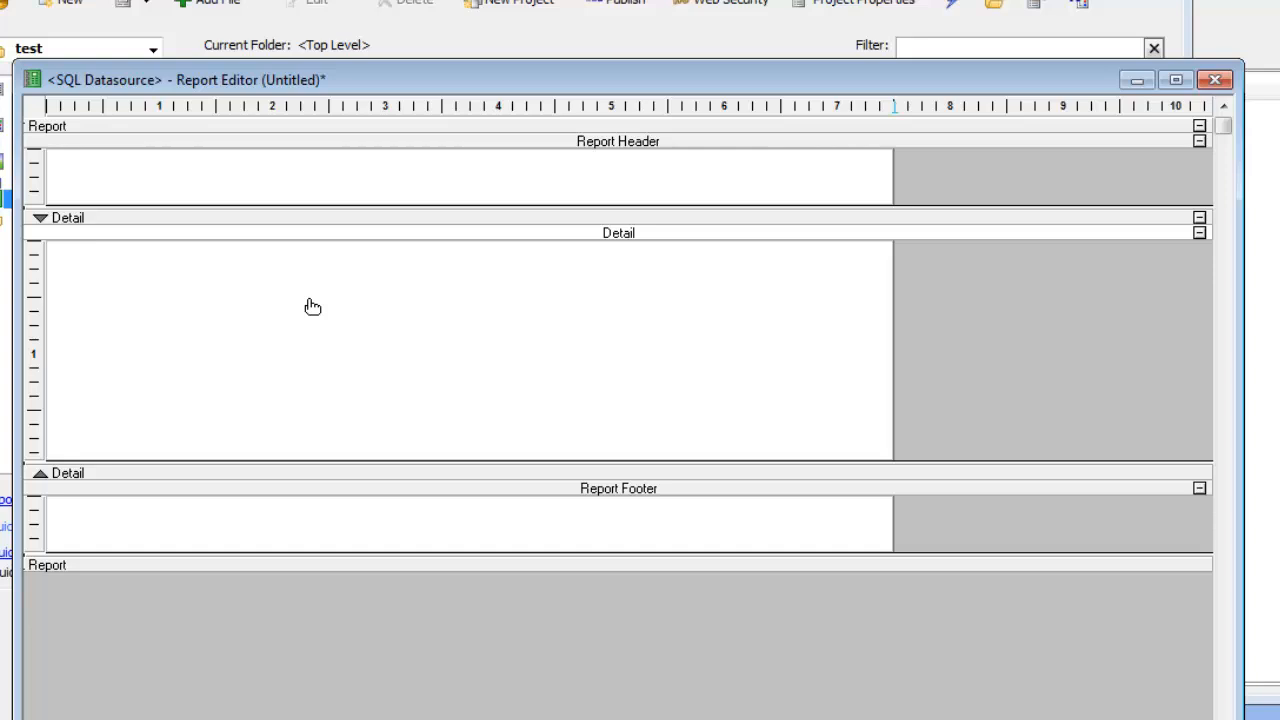
Set the Detail cell's contents to Absolute HTML and open its position editor.
double_click(313, 307)
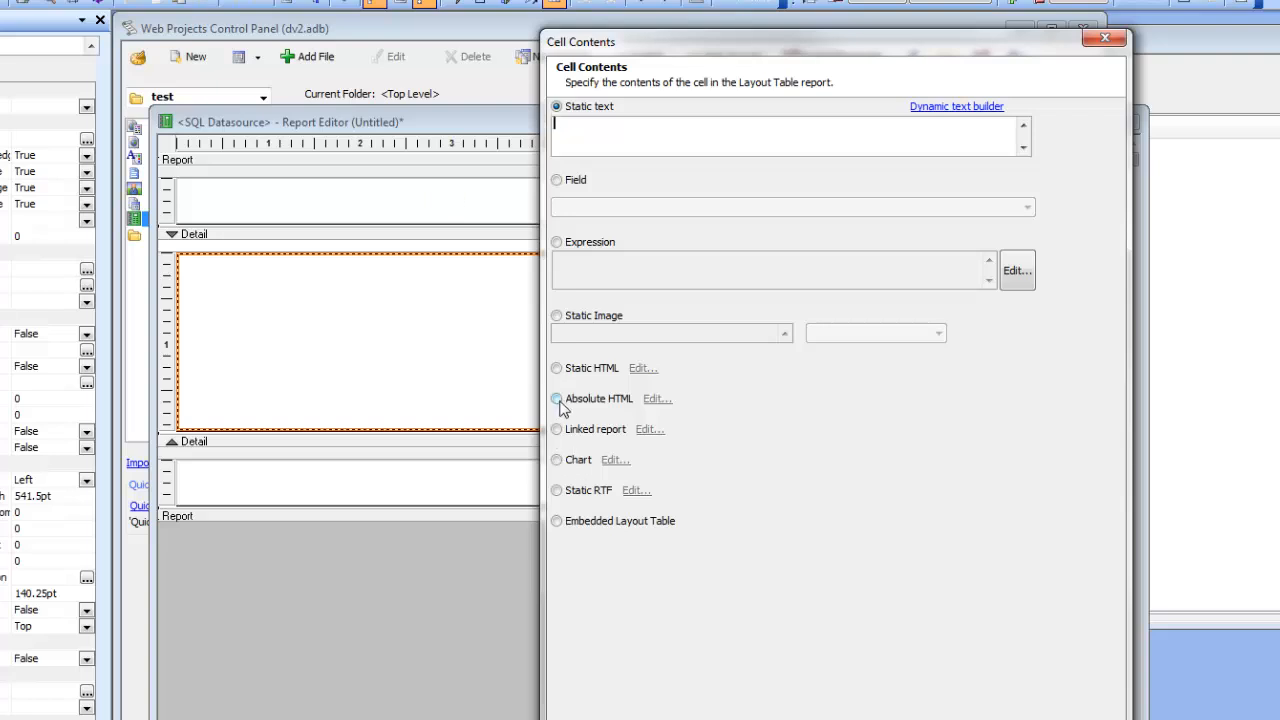
click(557, 399)
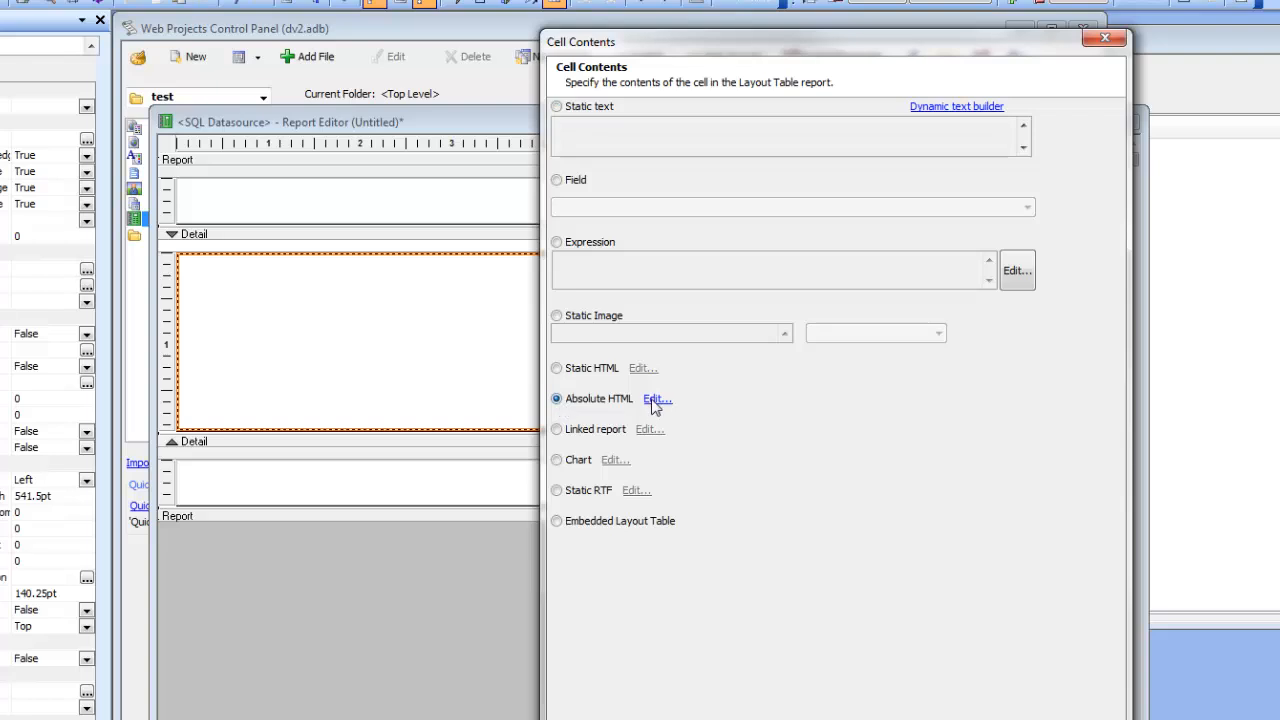
click(655, 399)
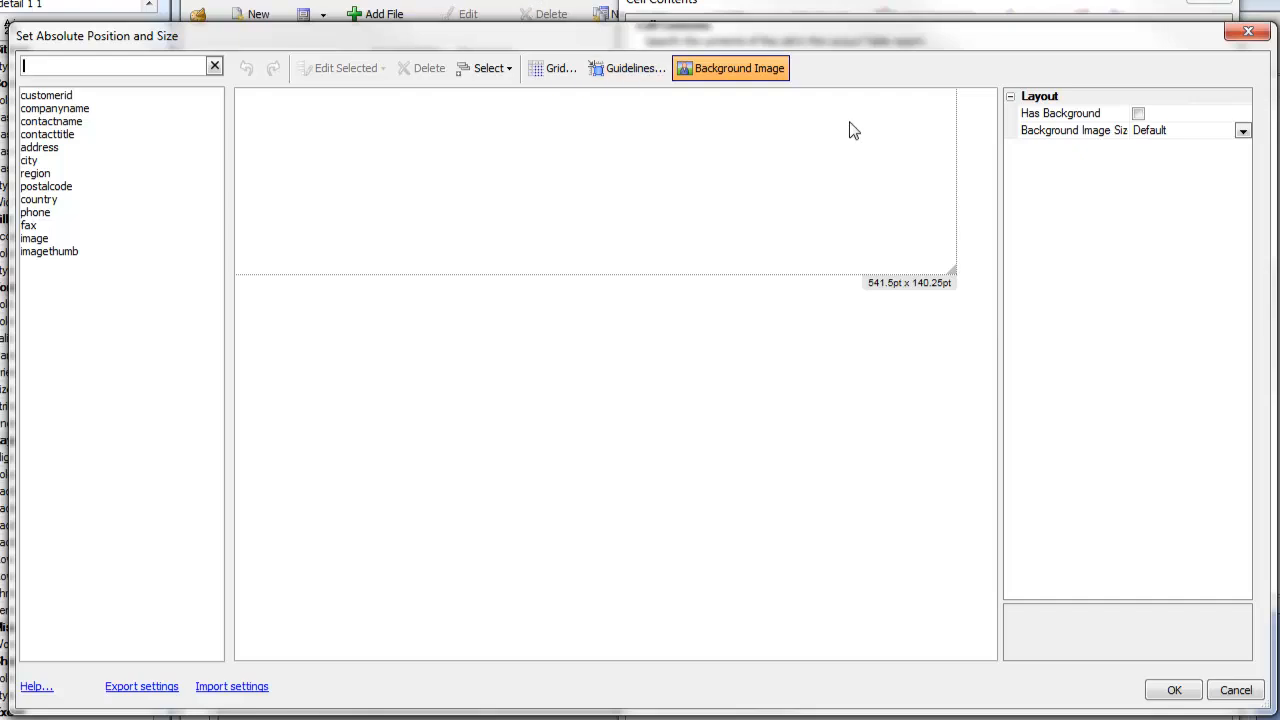
mouse_move(701, 111)
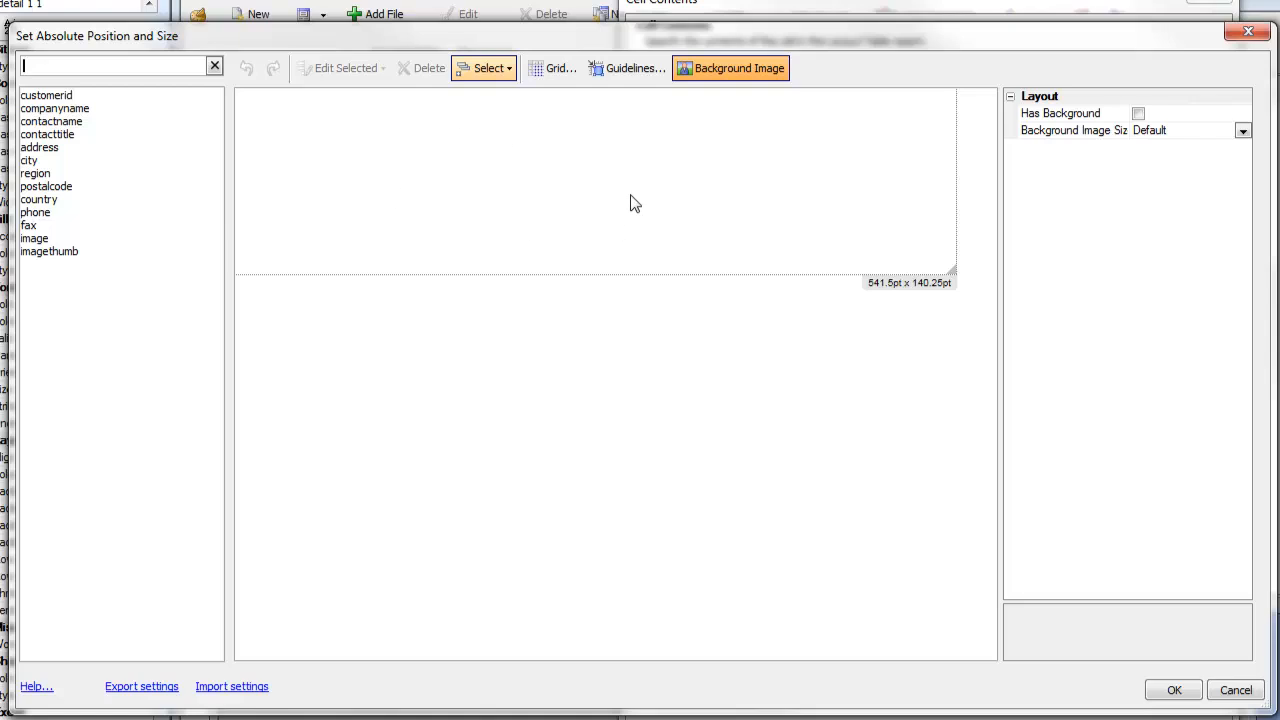
Enable Has Background and use example form.png from the web project folder.
click(1146, 113)
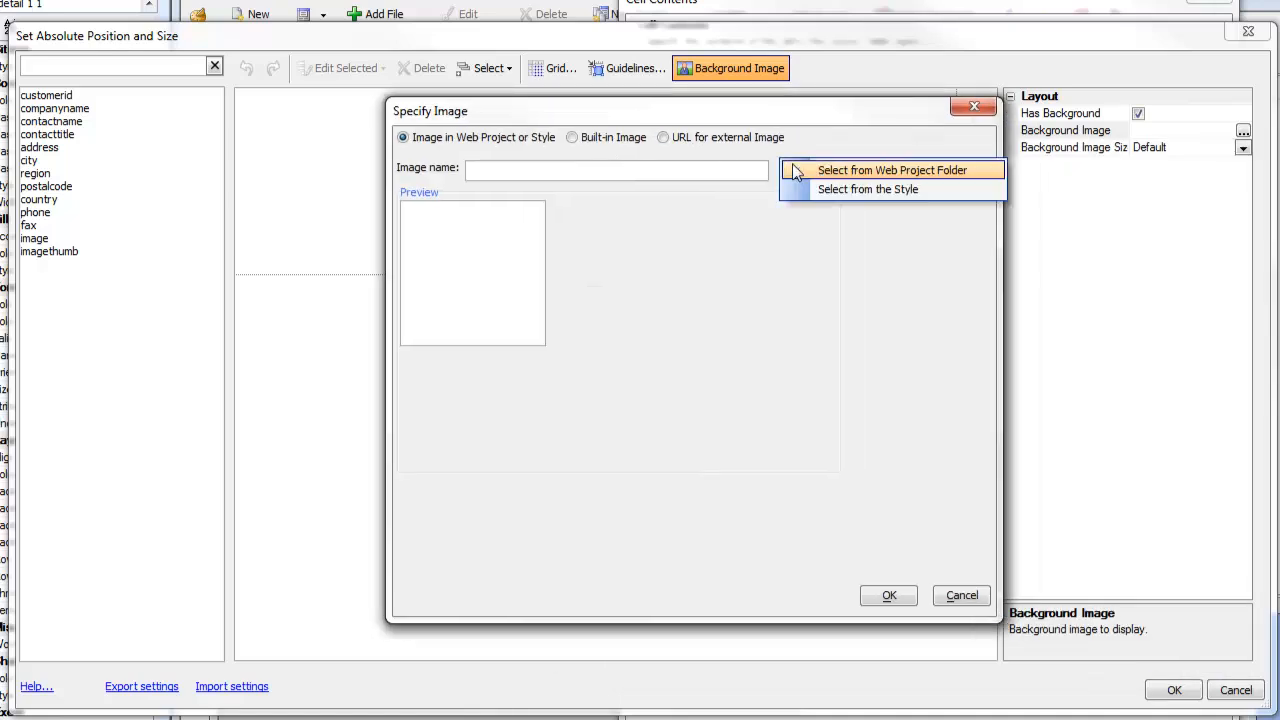
click(892, 170)
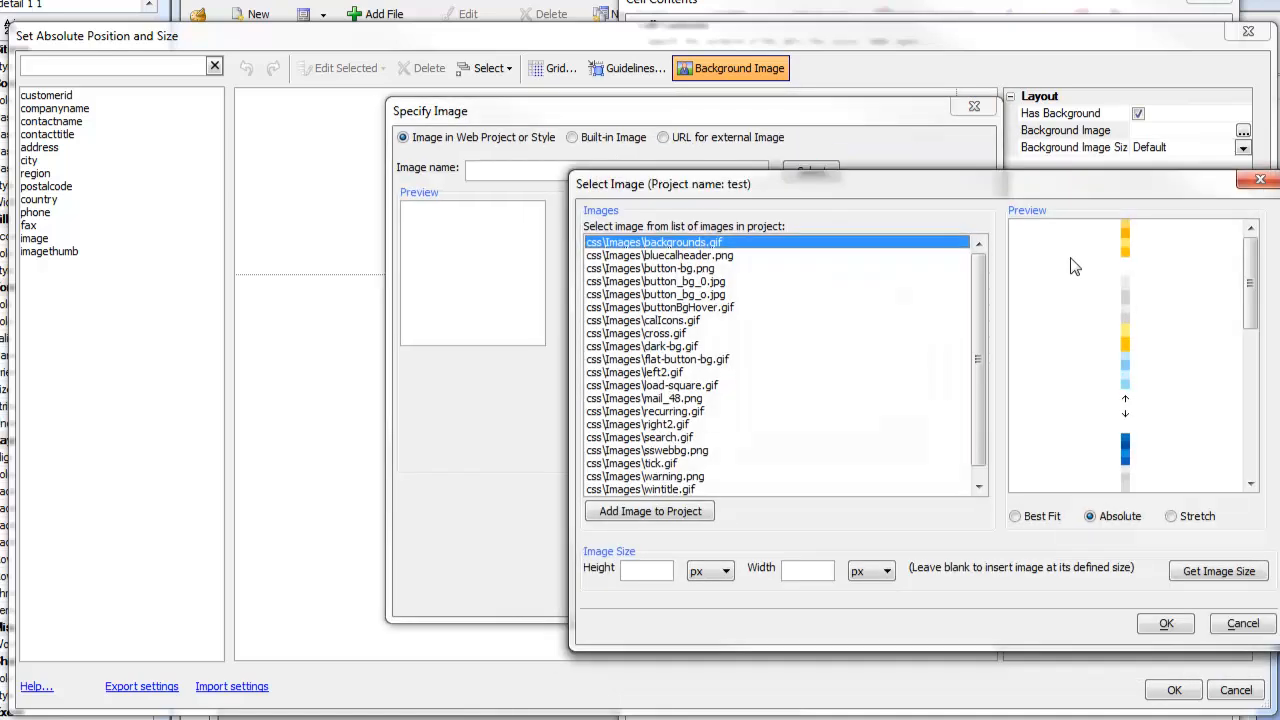
scroll(down, 3)
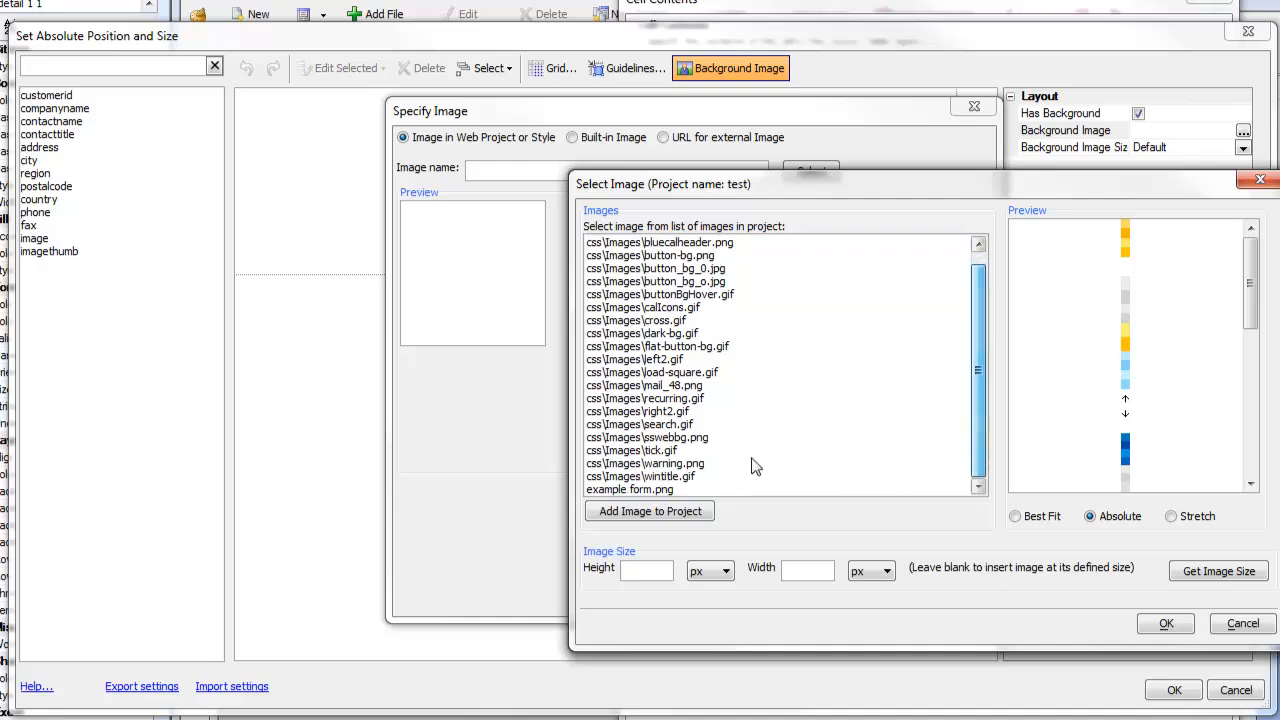
click(631, 489)
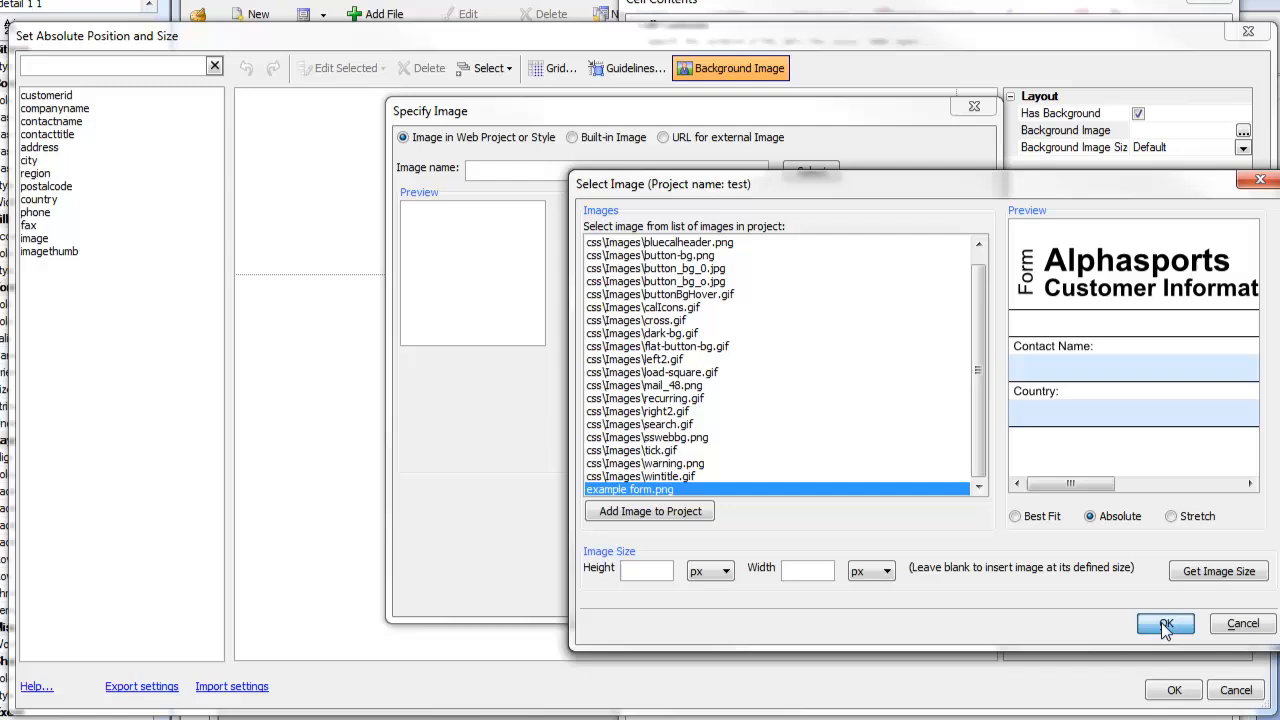
click(1164, 621)
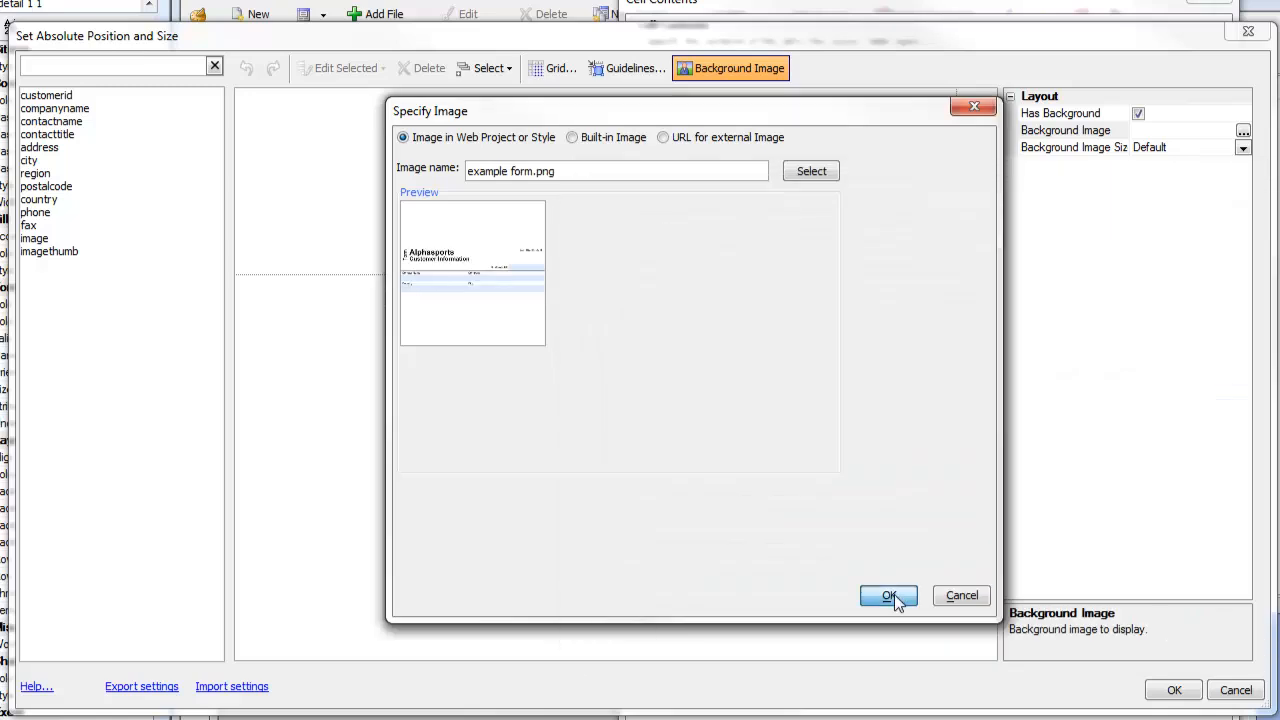
click(893, 595)
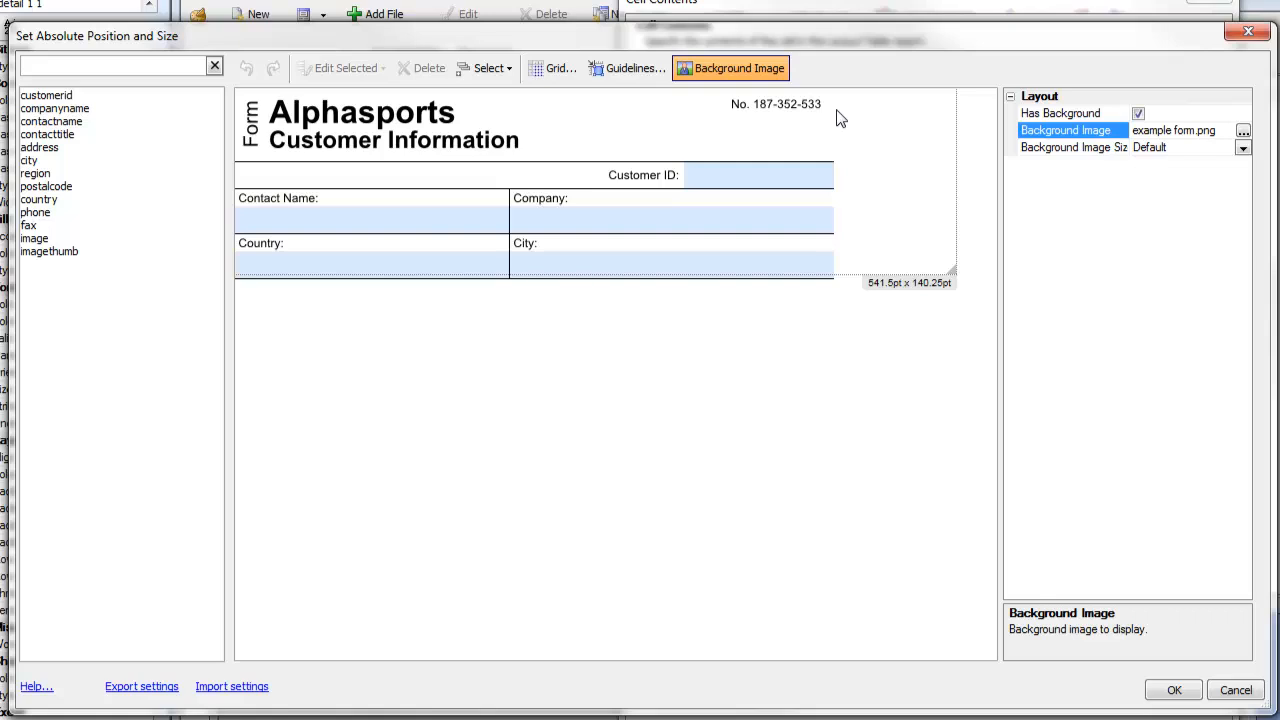
mouse_move(849, 119)
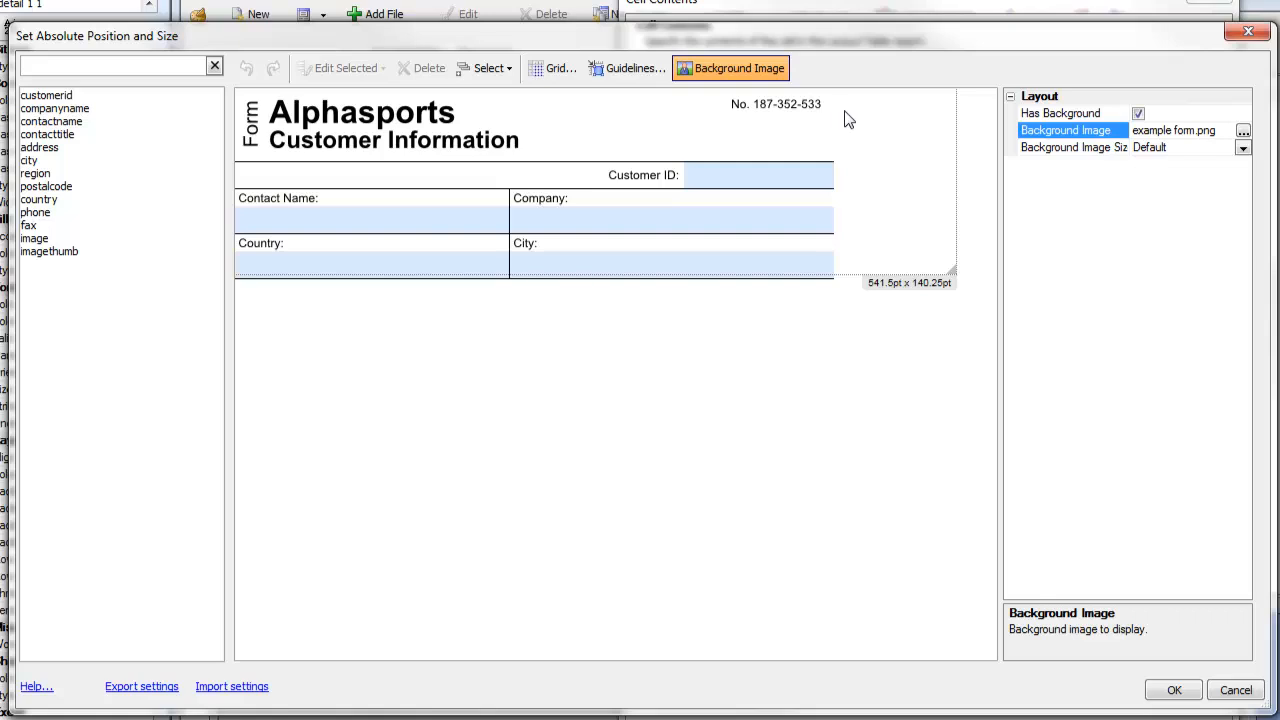
mouse_move(618, 146)
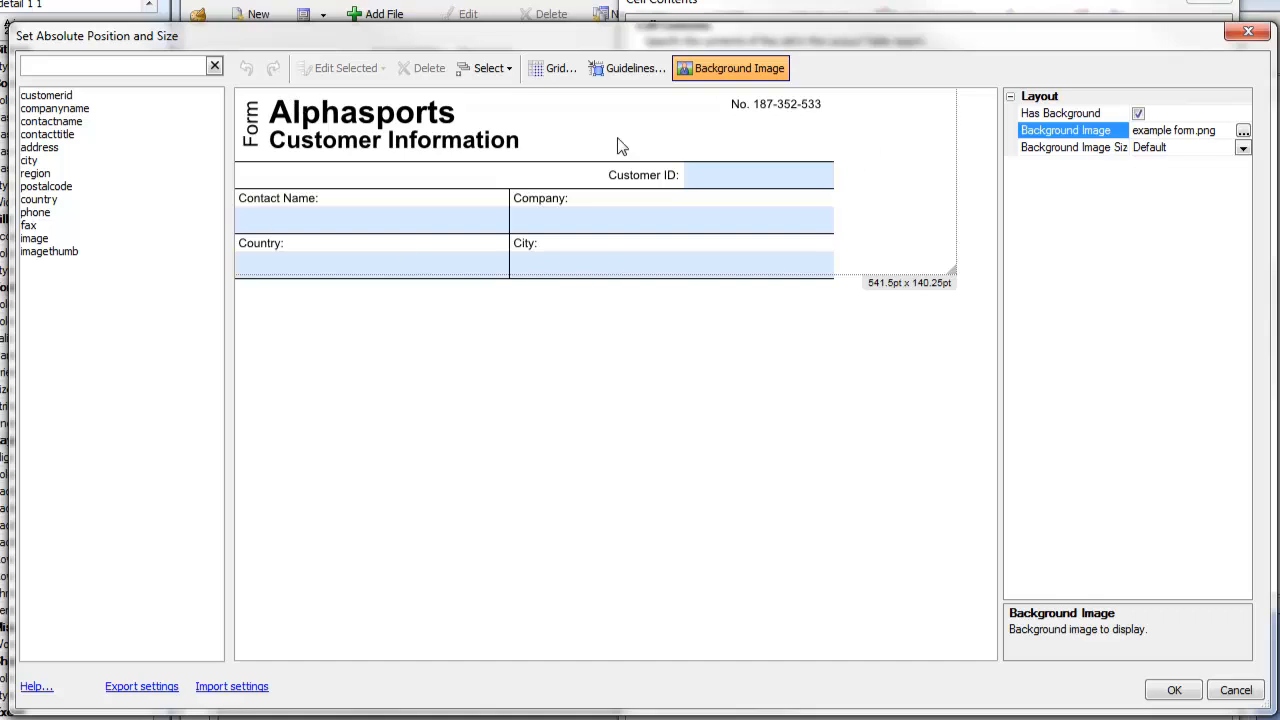
mouse_move(198, 217)
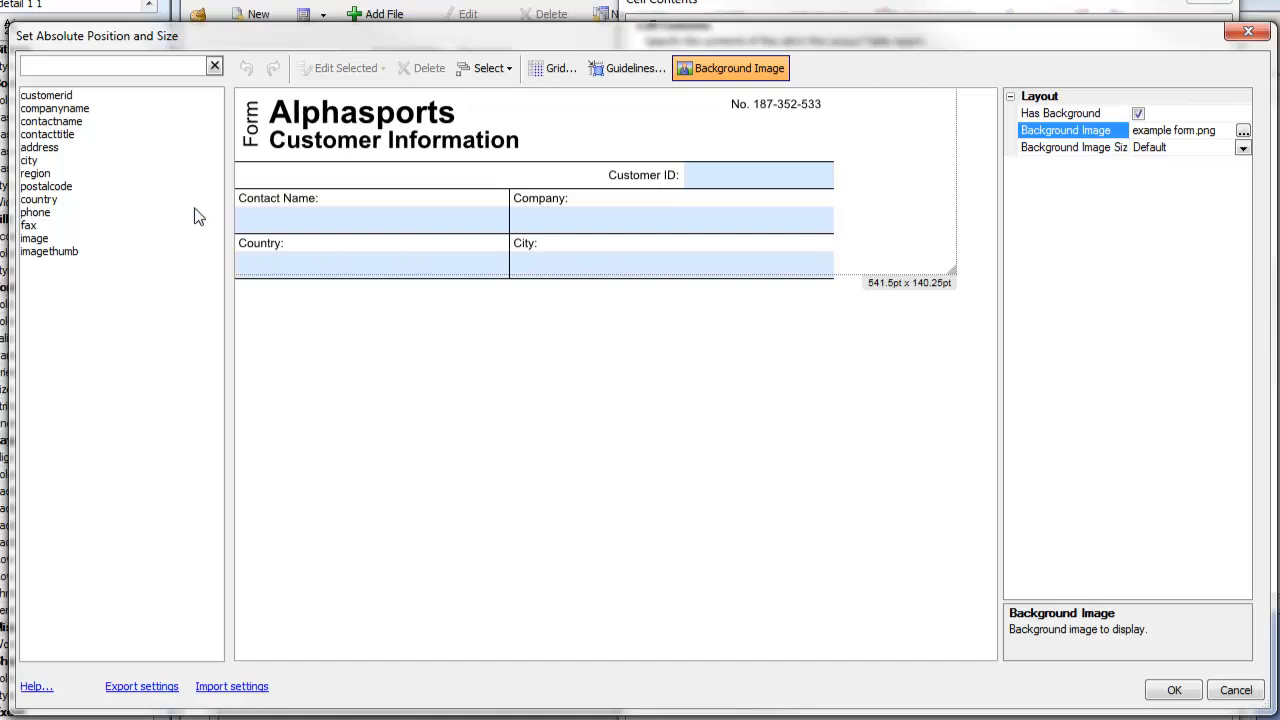
mouse_move(202, 140)
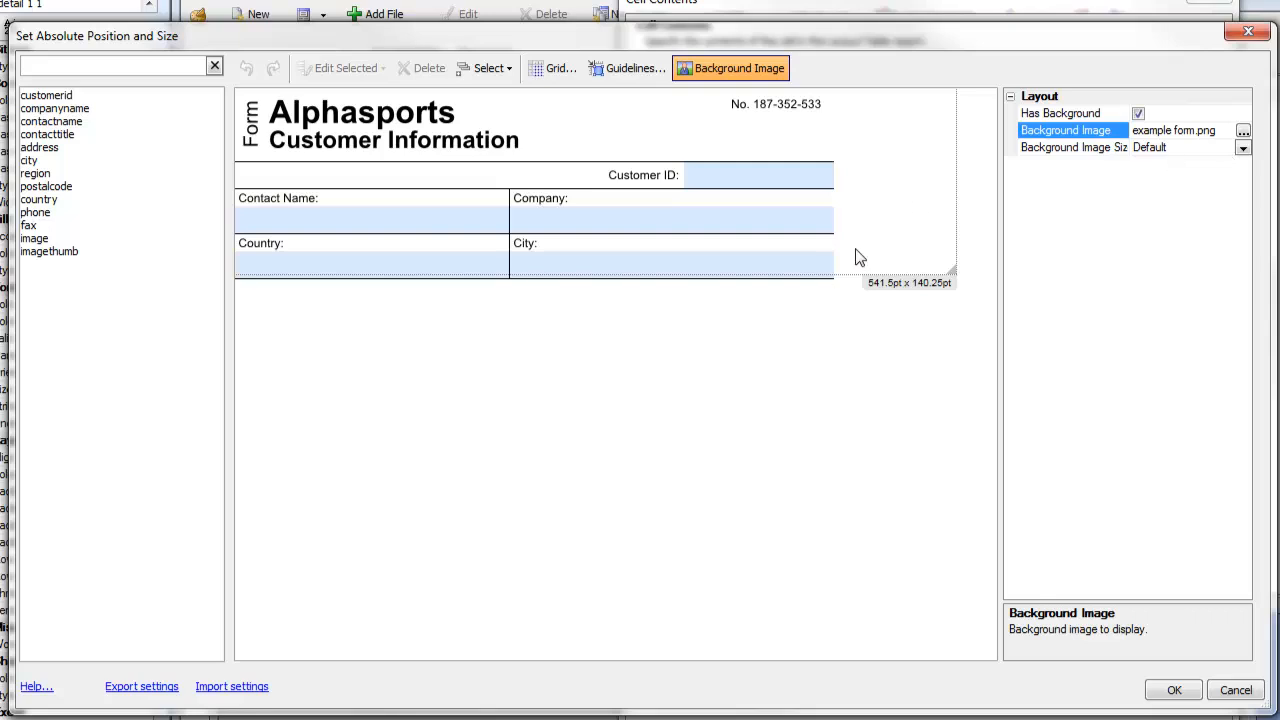
mouse_move(532, 147)
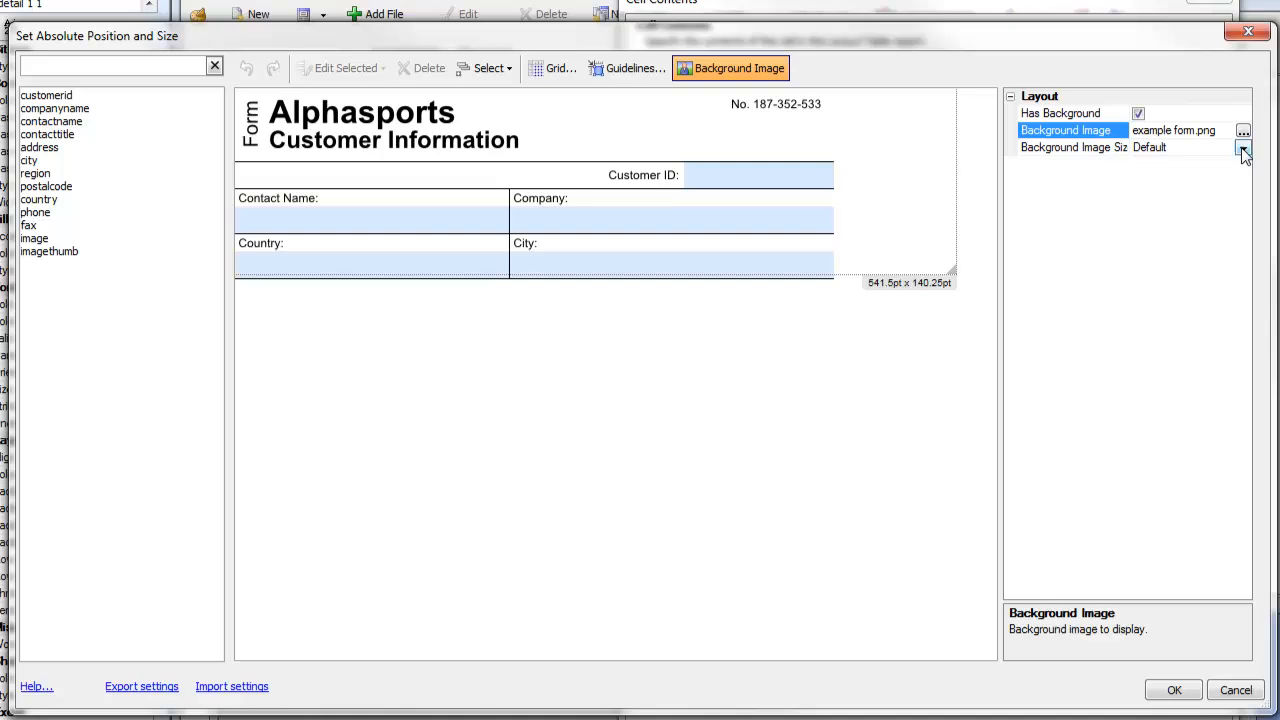
Set the background image size to Cover and reopen the Detail cell's absolute layout.
click(1243, 155)
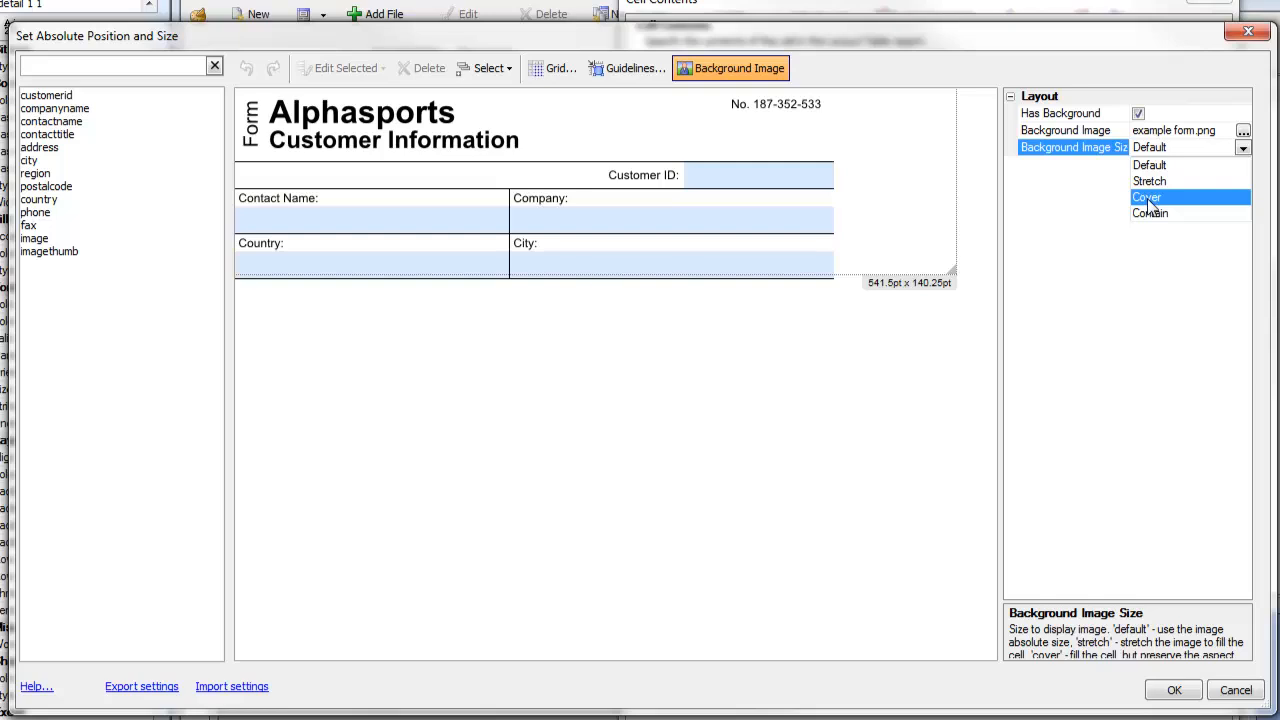
click(1151, 196)
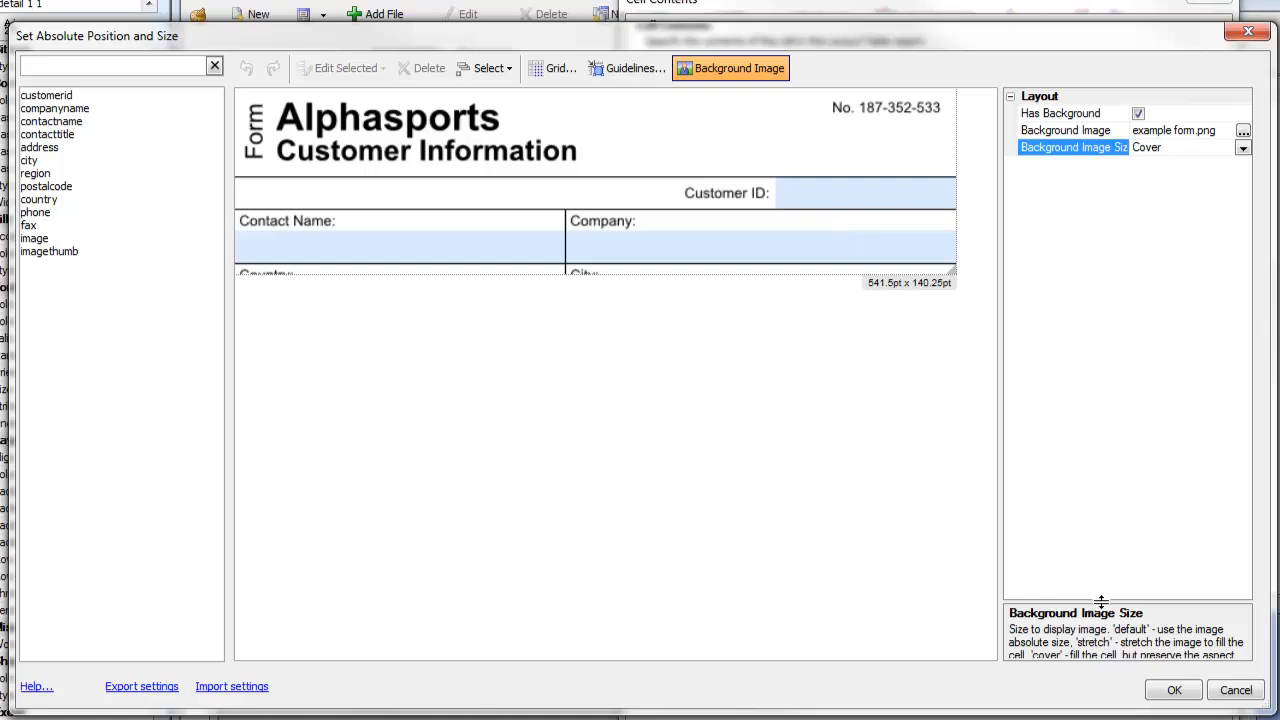
drag(1100, 600, 1100, 460)
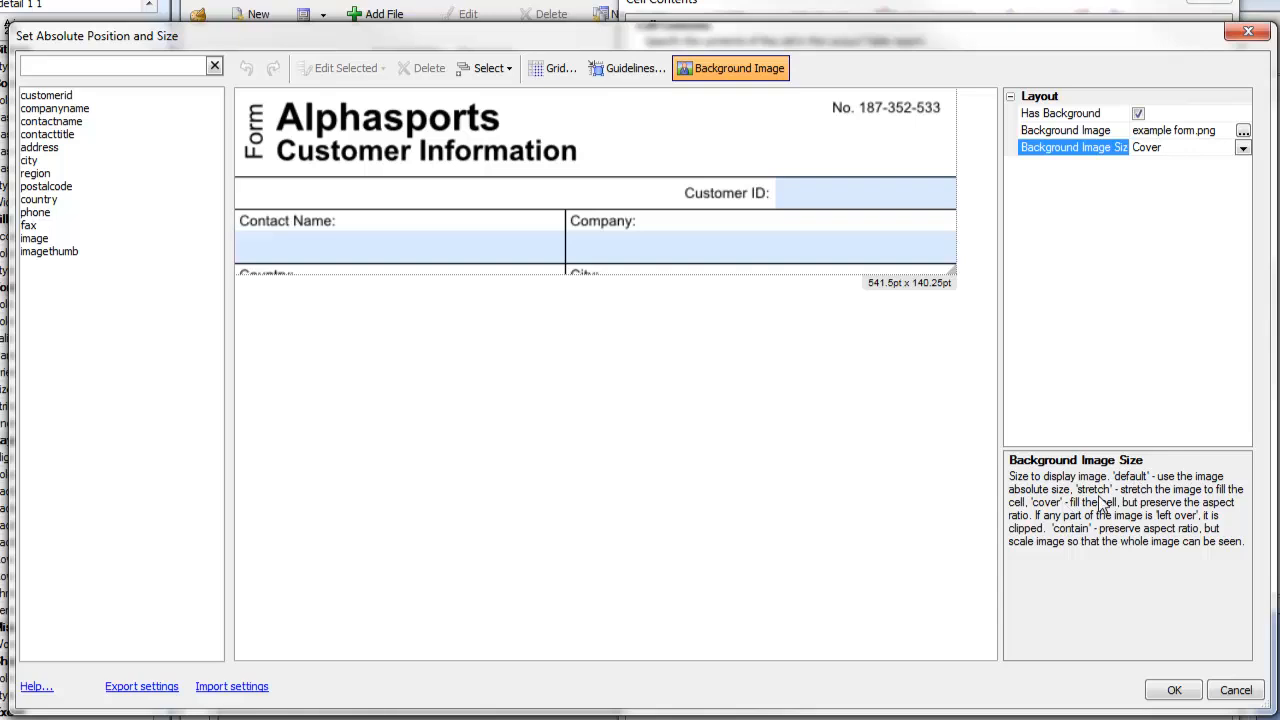
mouse_move(1072, 555)
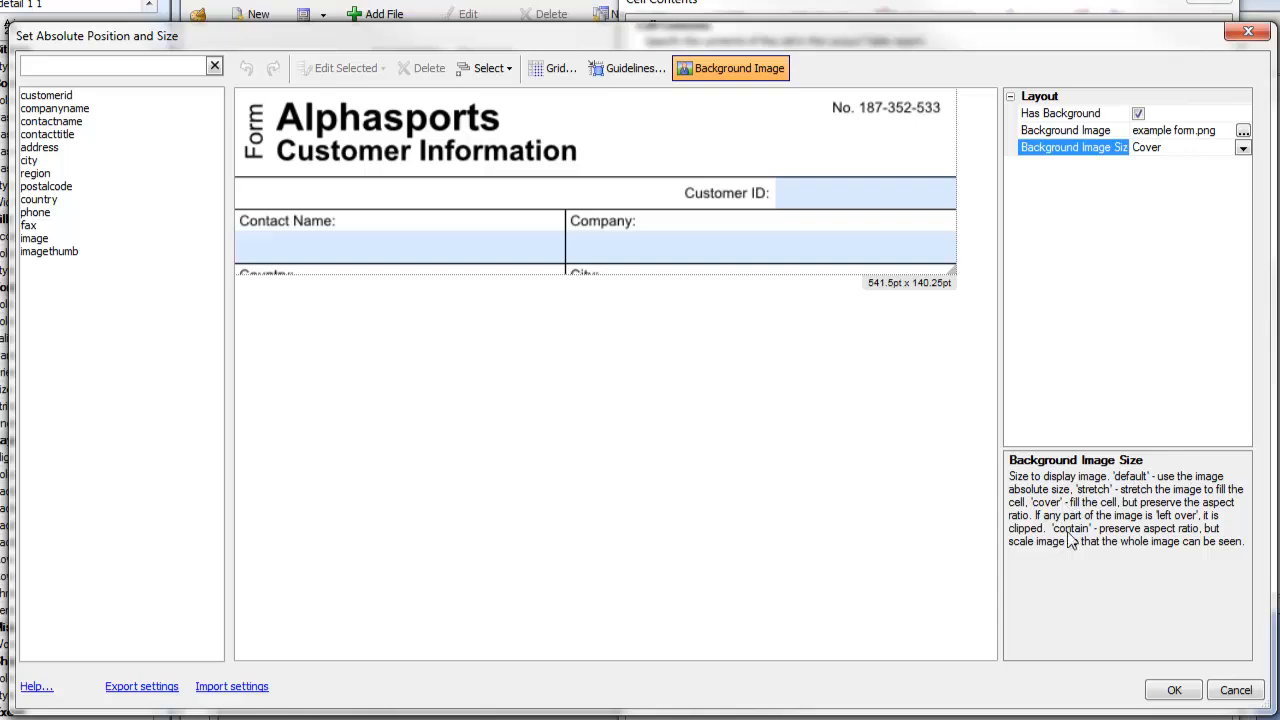
mouse_move(1078, 504)
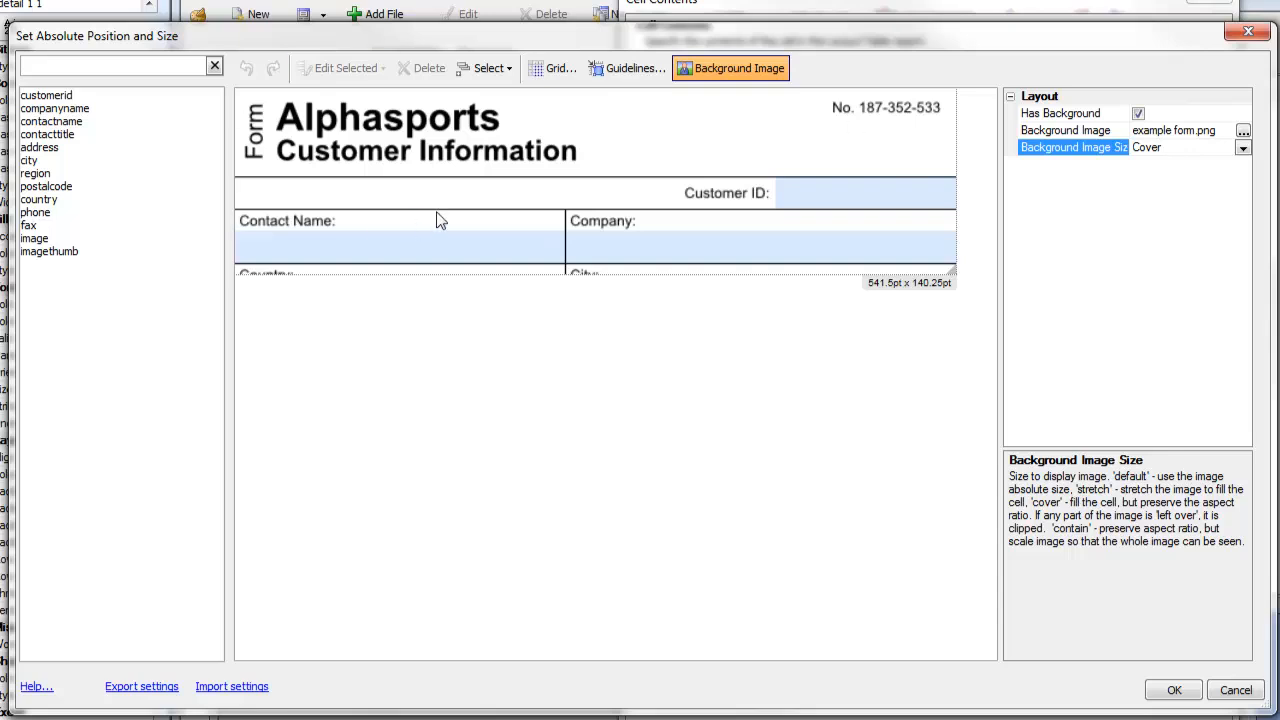
mouse_move(943, 274)
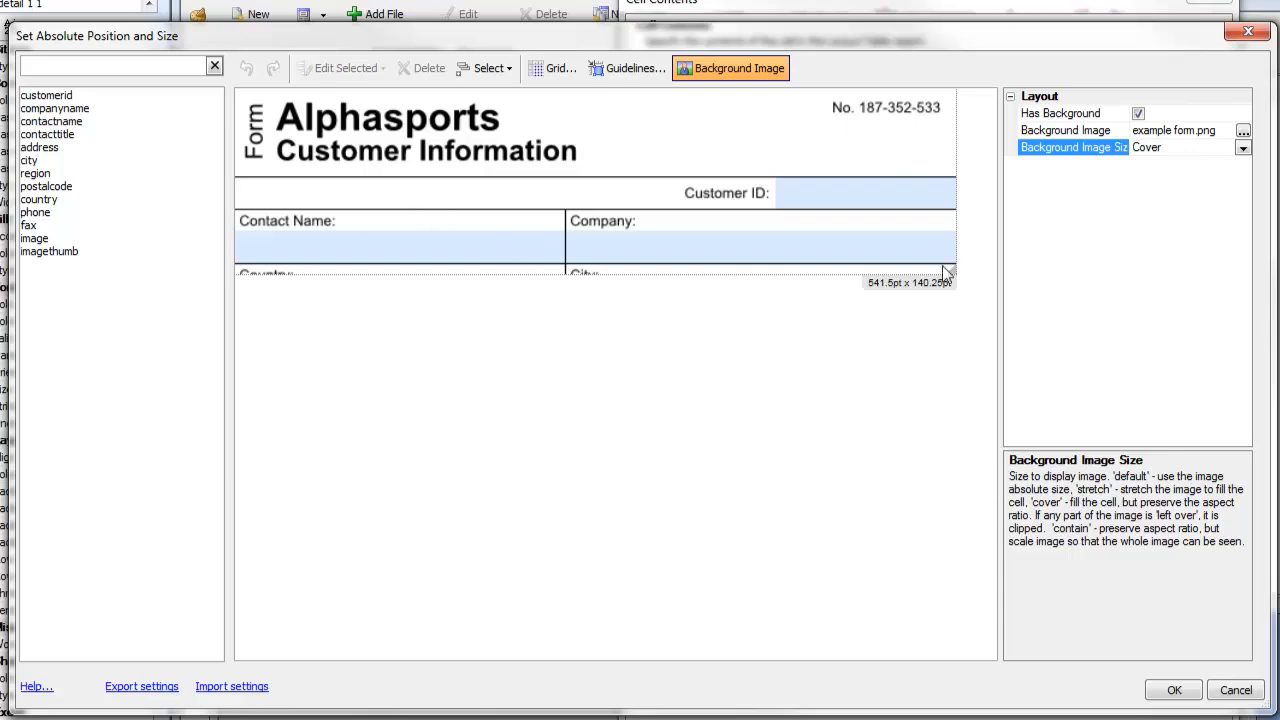
mouse_move(436, 280)
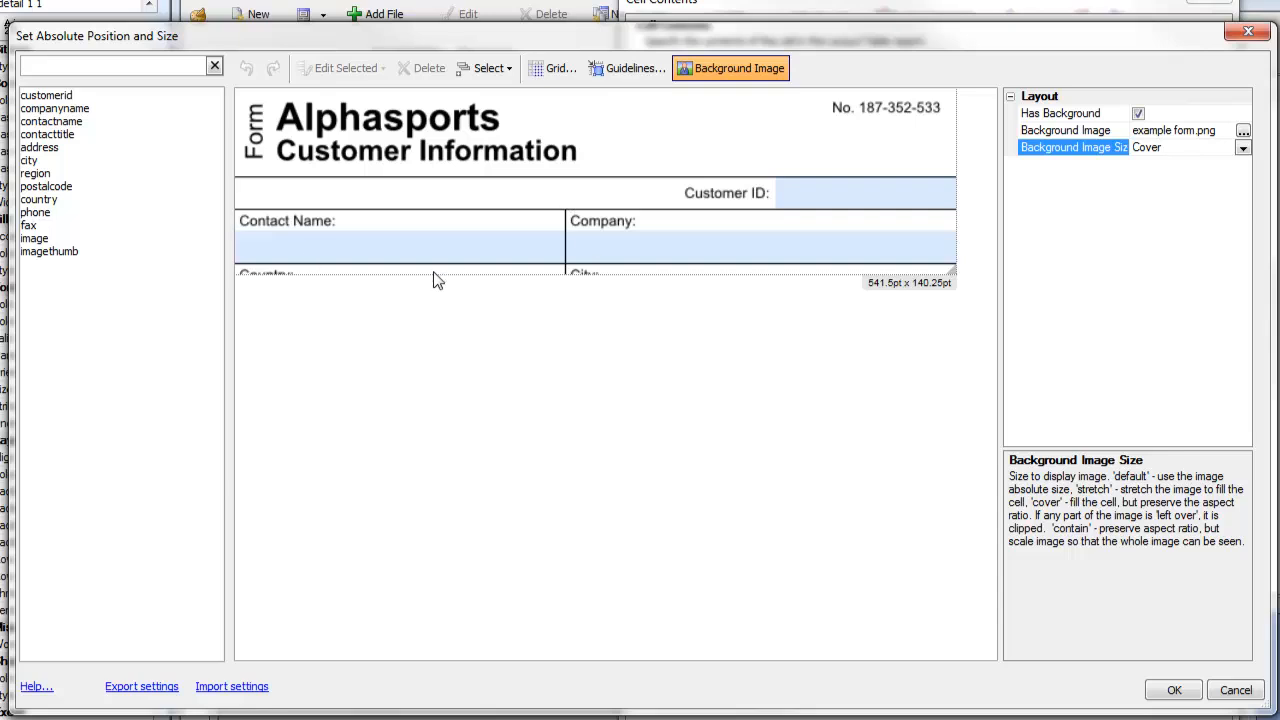
mouse_move(624, 278)
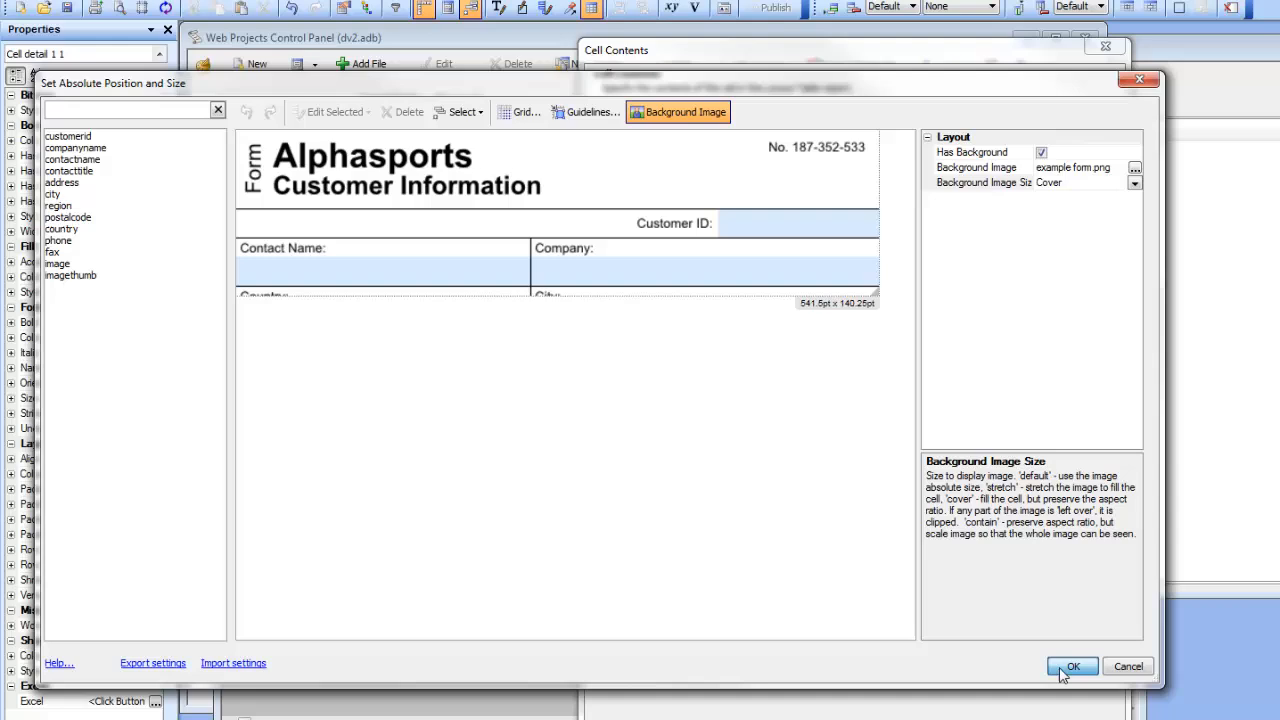
click(1078, 667)
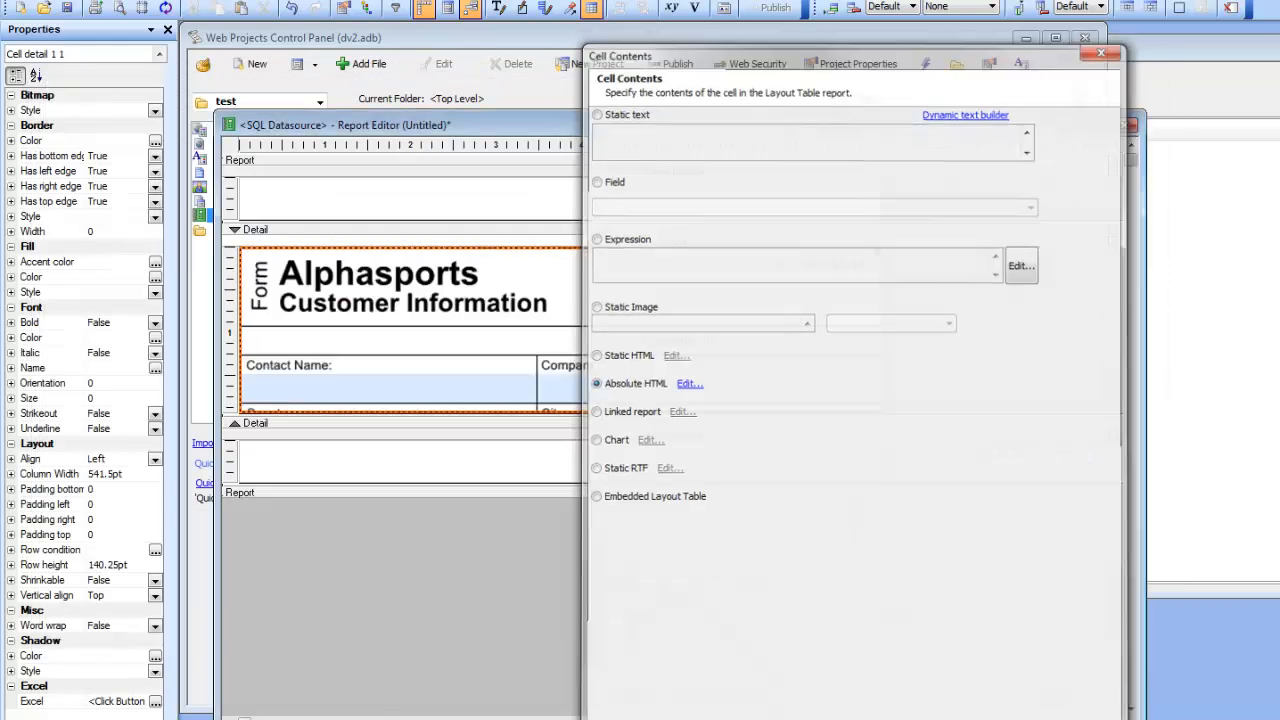
click(1093, 51)
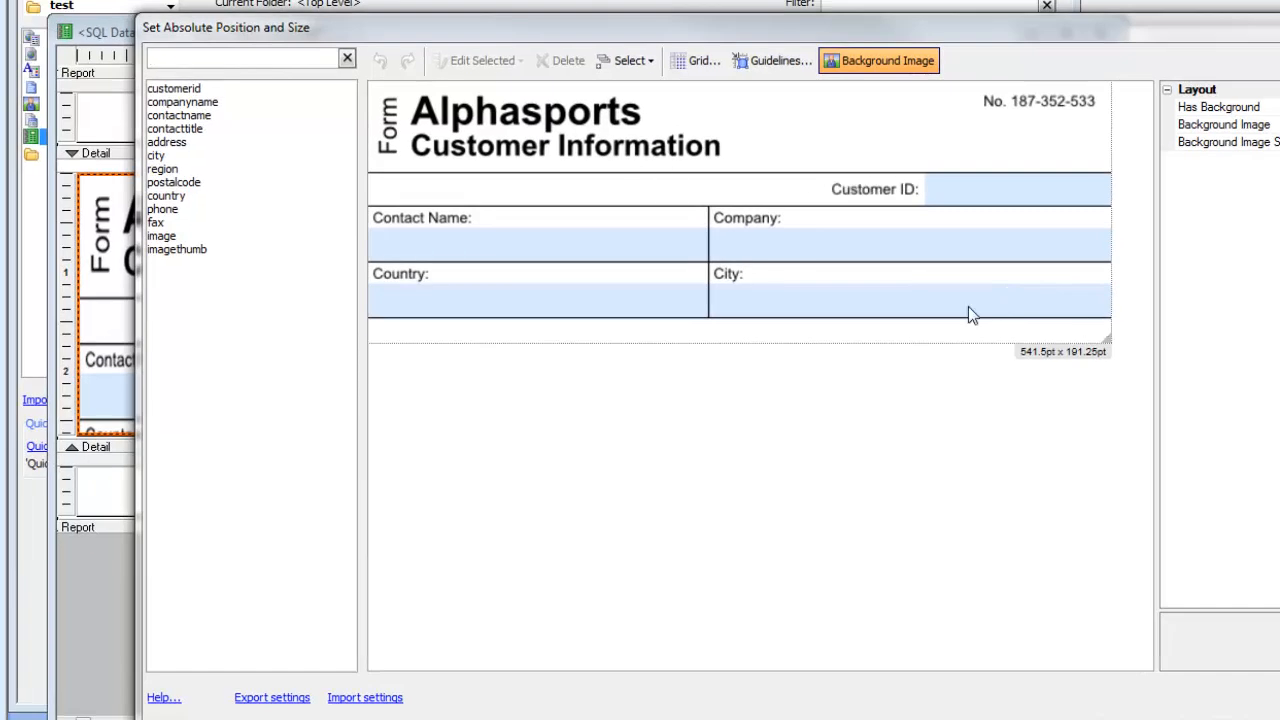
Place customerid, contactname, companyname, country and city fields into their form boxes.
click(172, 88)
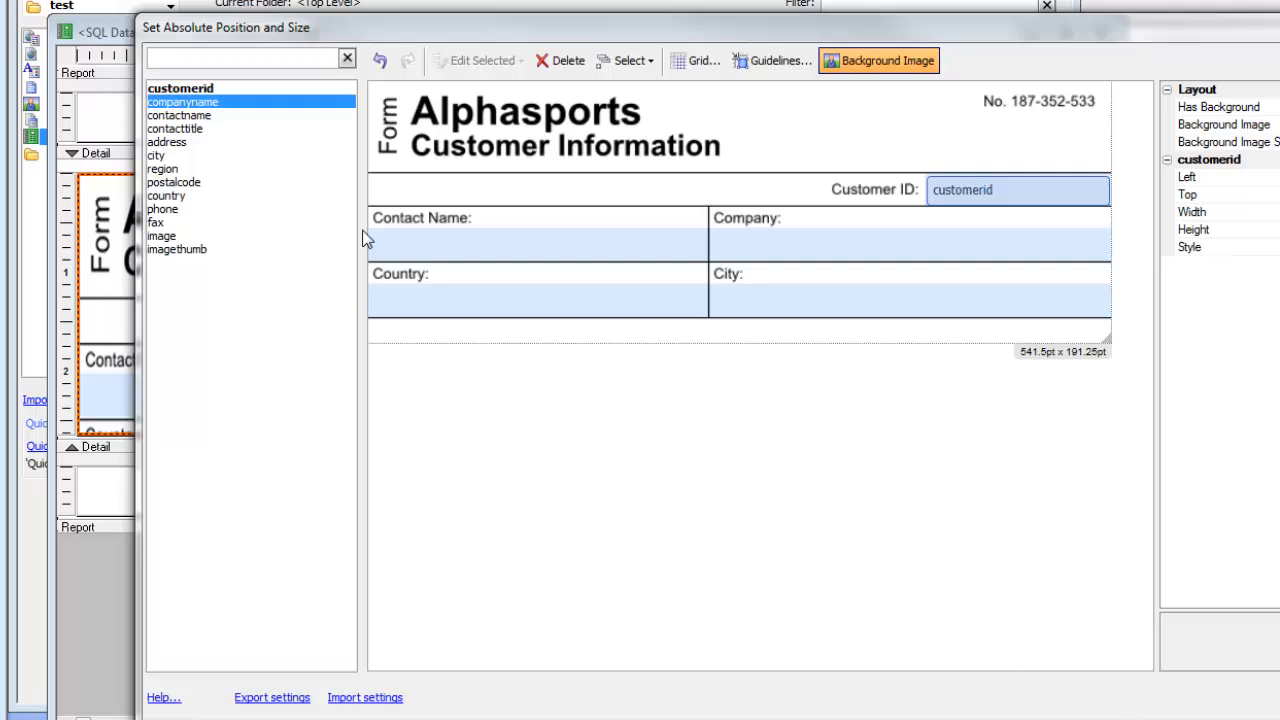
click(183, 115)
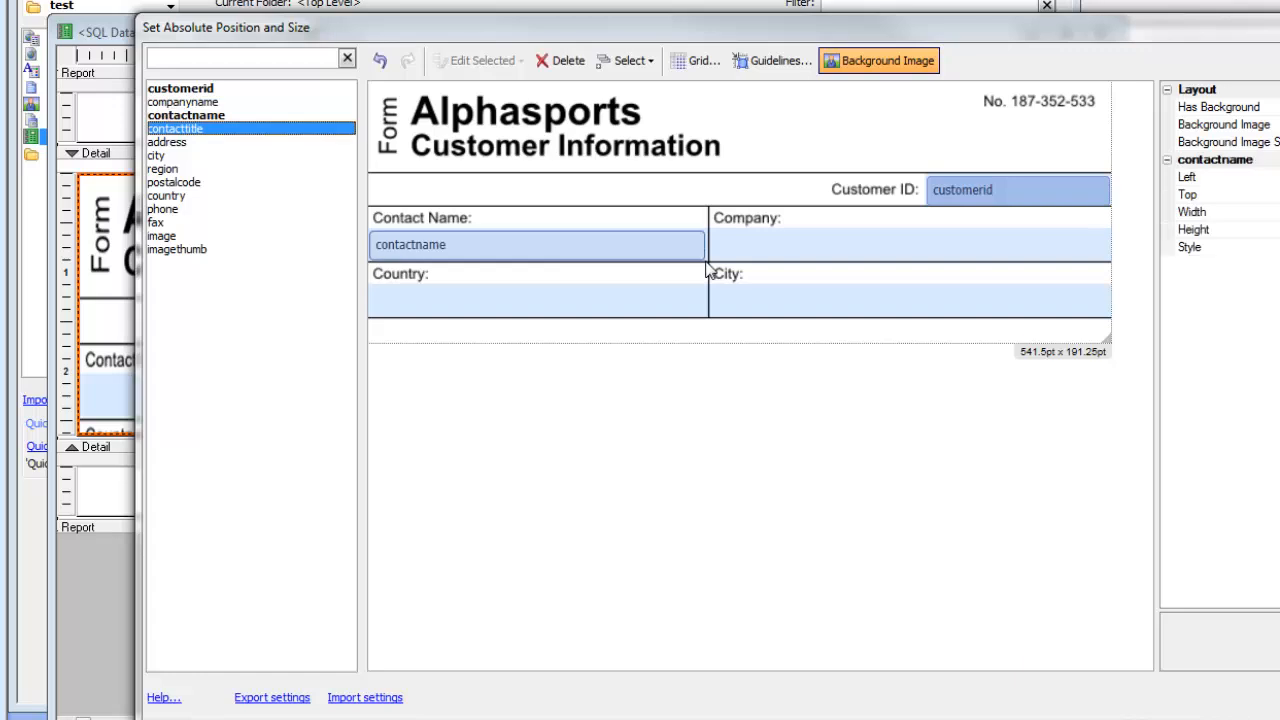
click(181, 104)
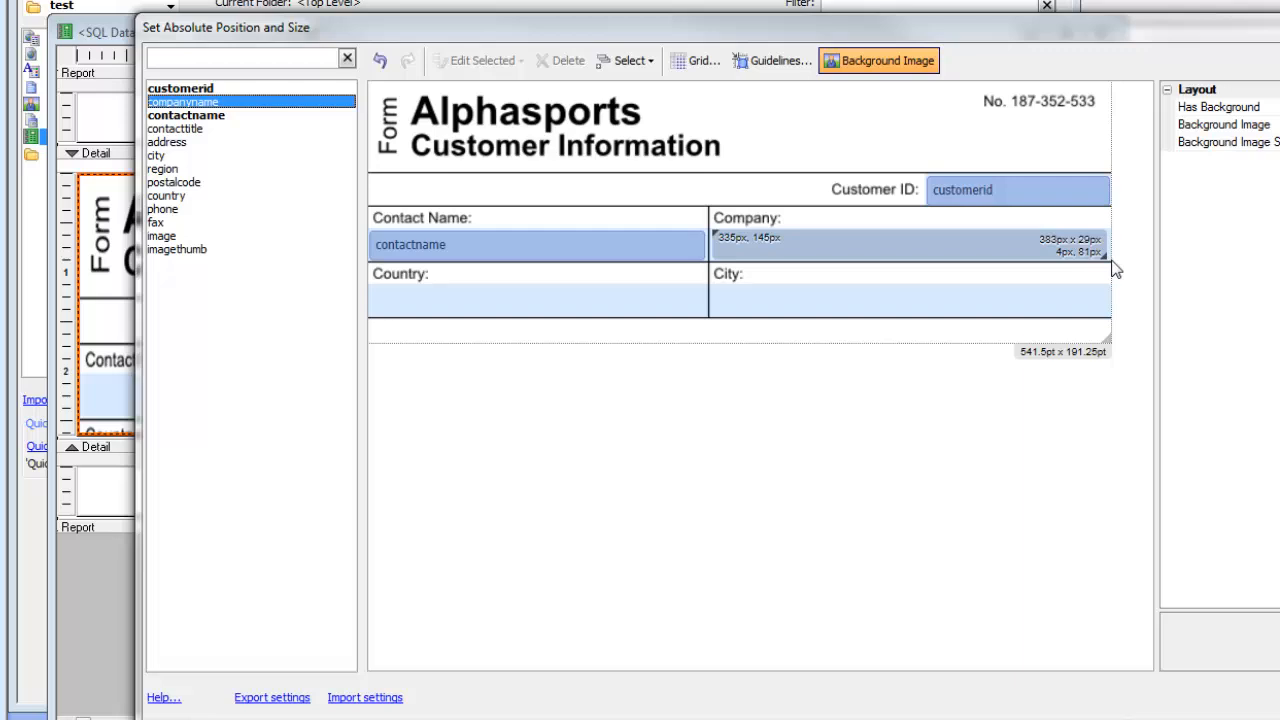
click(175, 128)
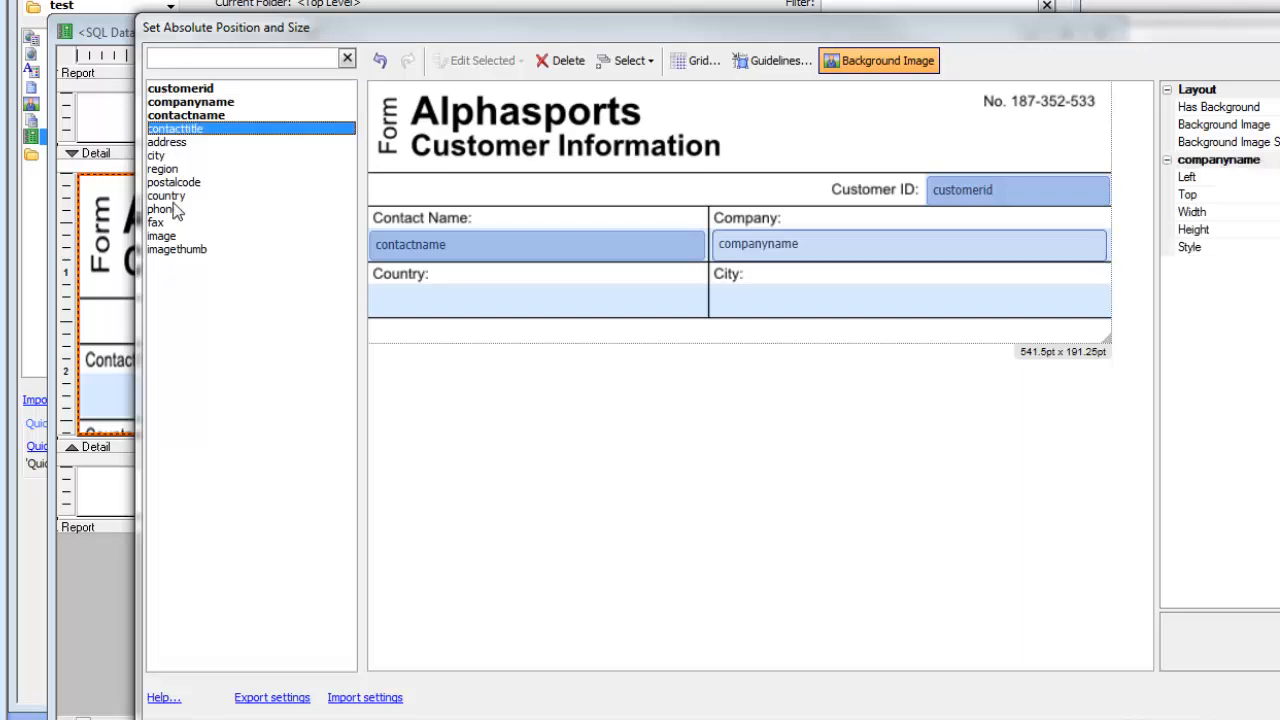
click(166, 195)
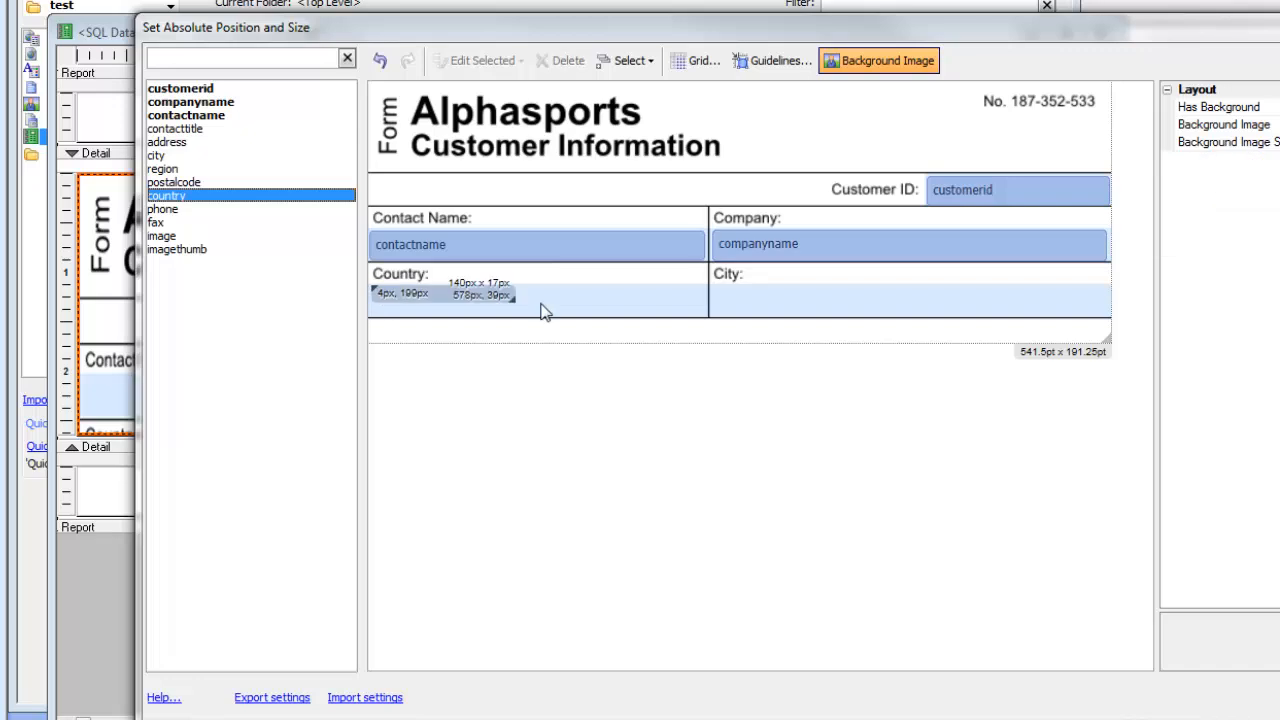
drag(515, 300, 705, 325)
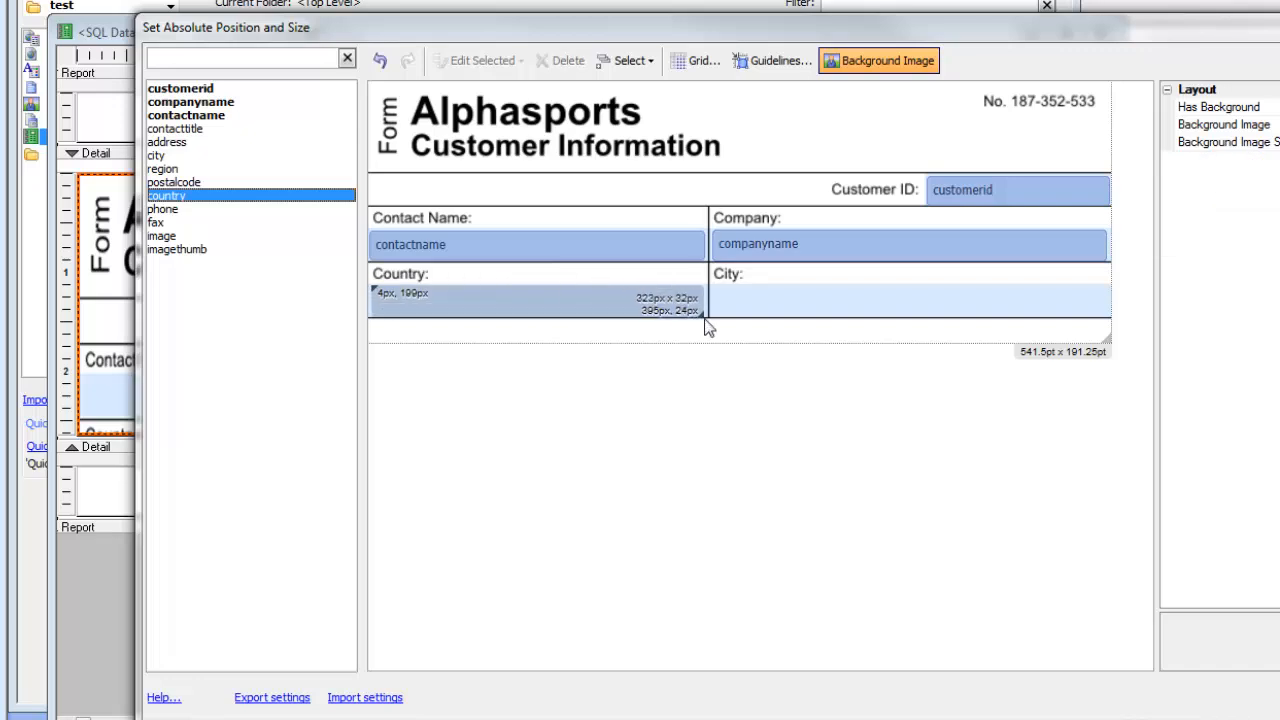
click(537, 299)
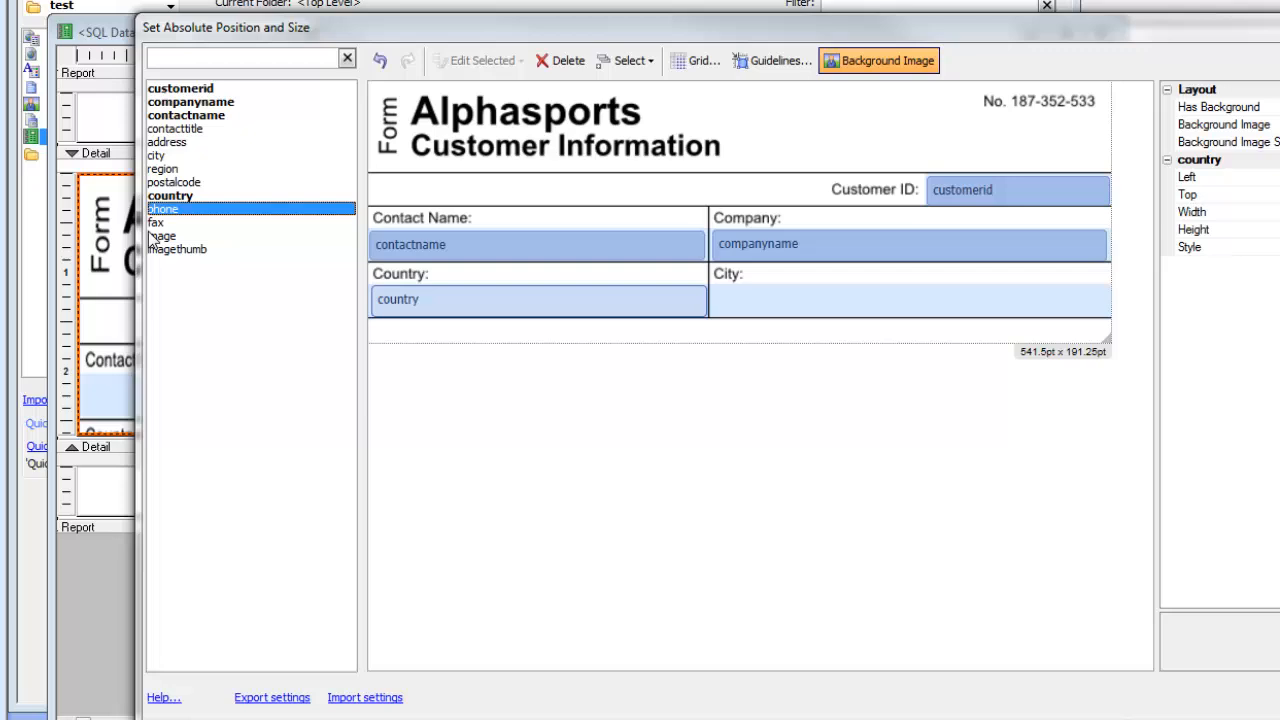
click(157, 155)
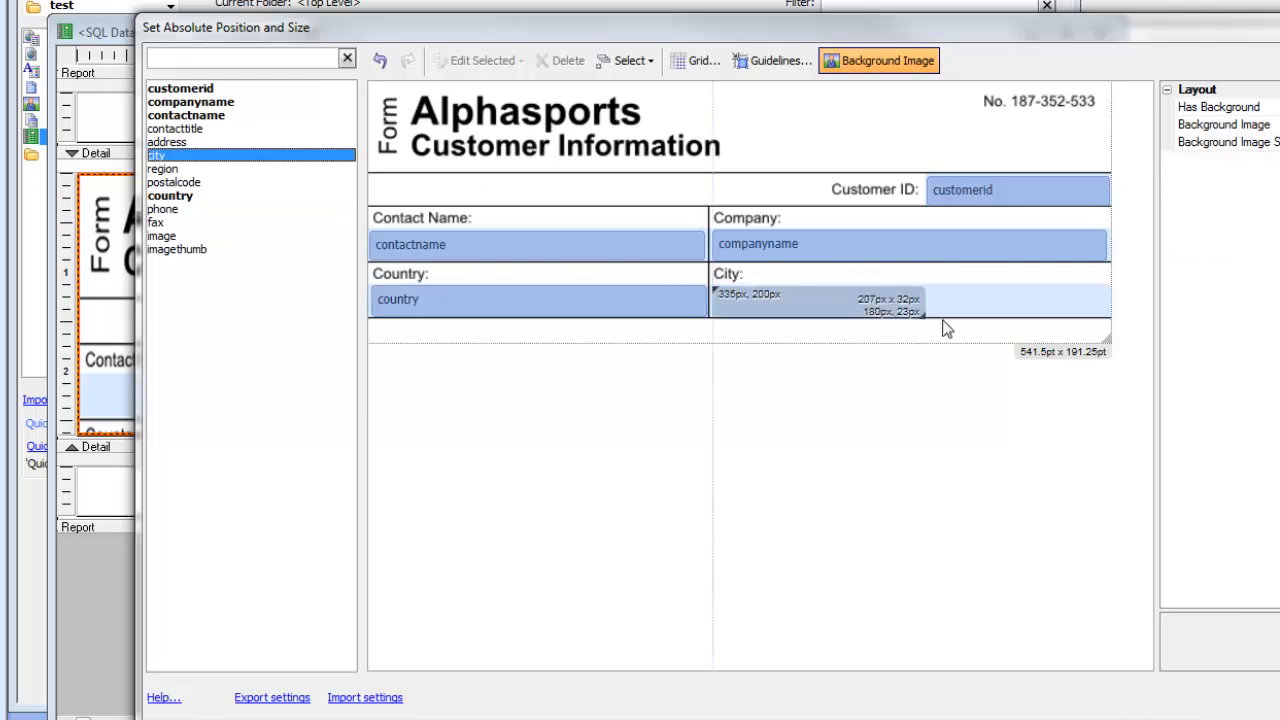
drag(948, 328, 1108, 325)
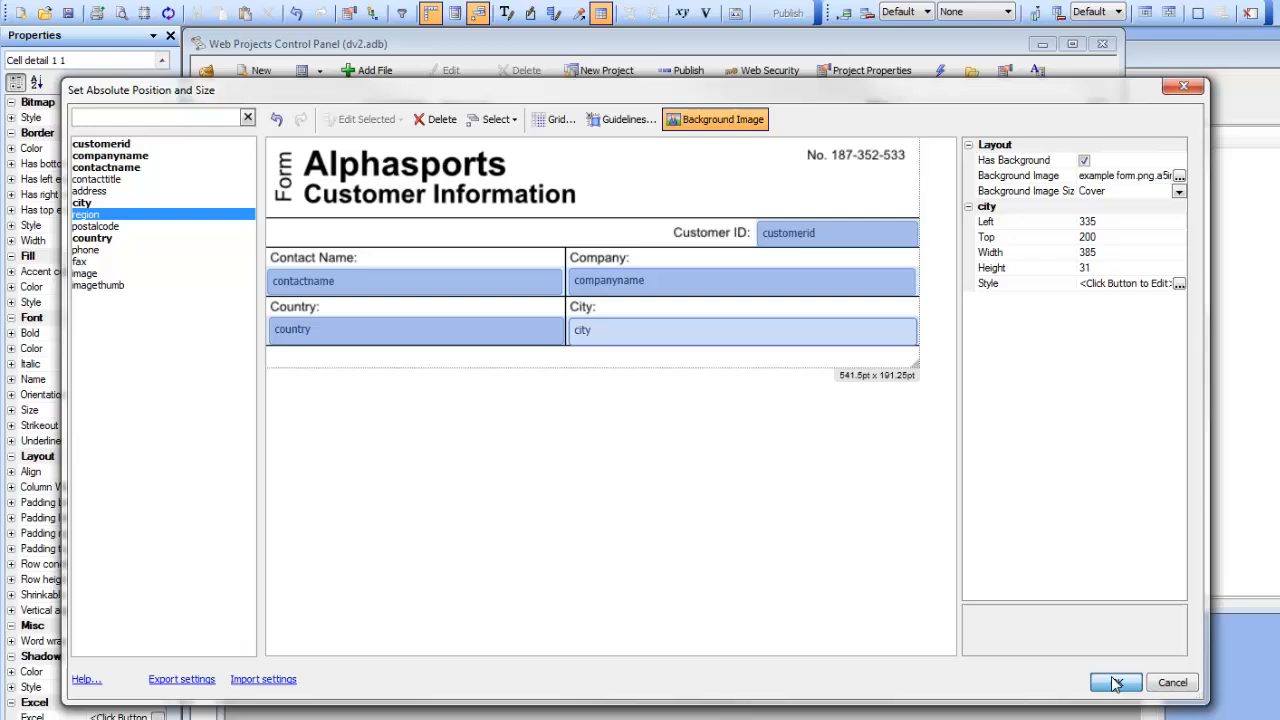
click(1116, 682)
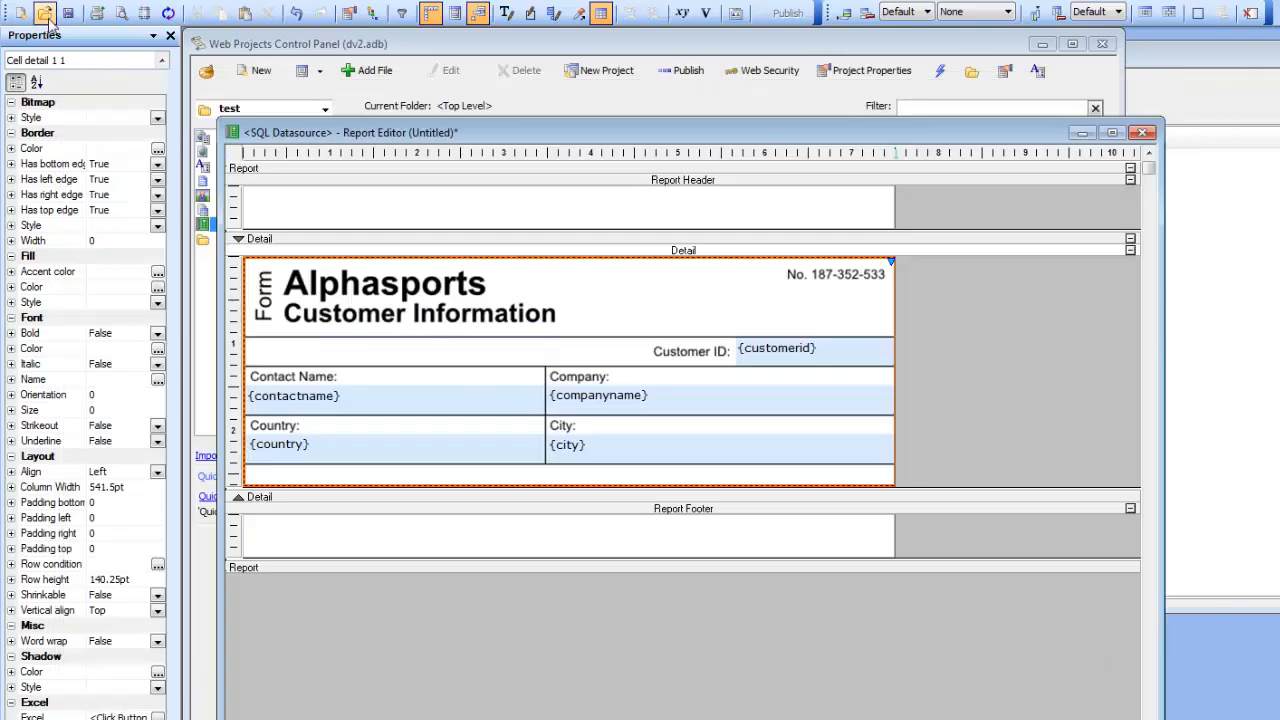
mouse_move(74, 18)
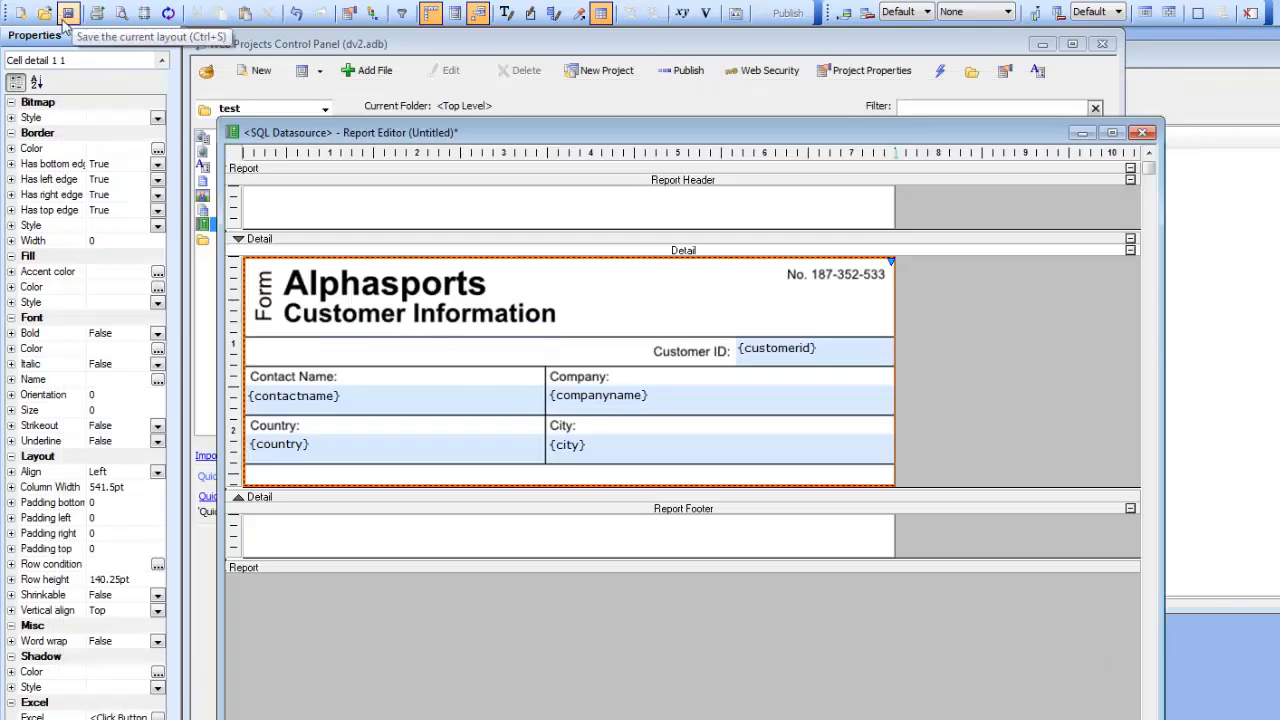
Save the report layout under the report name 'myreport'.
click(74, 18)
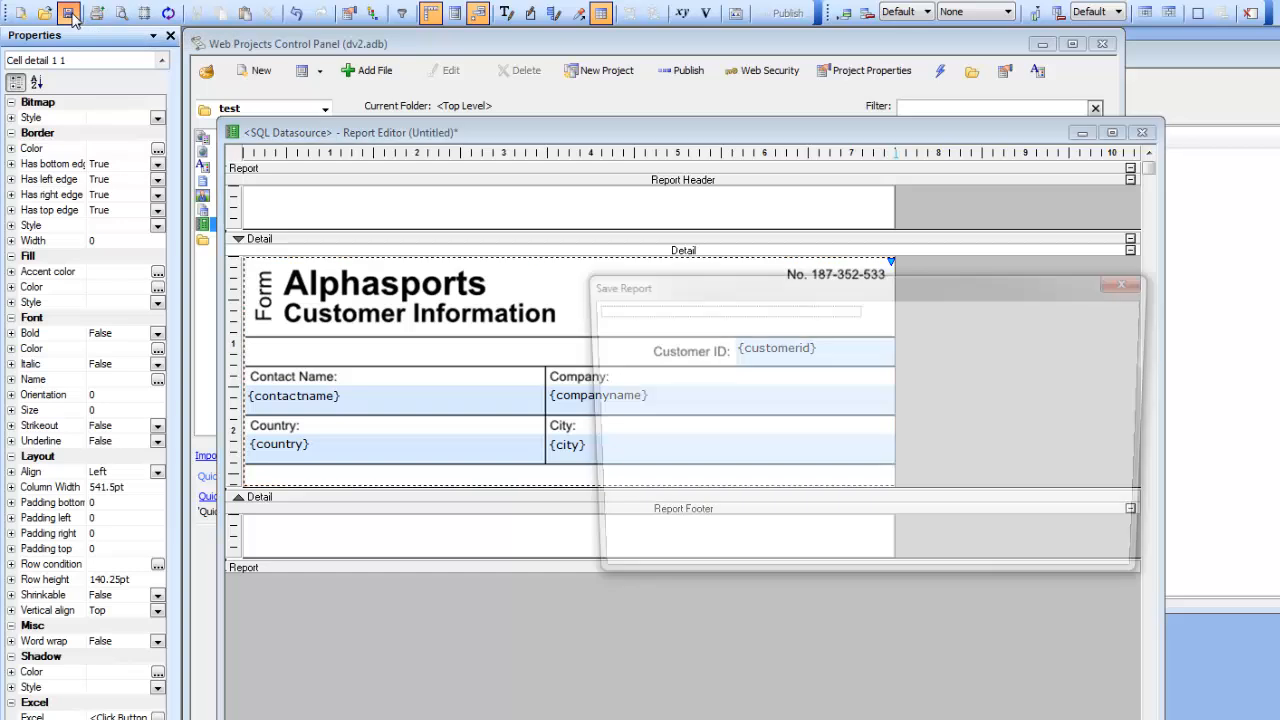
text(my)
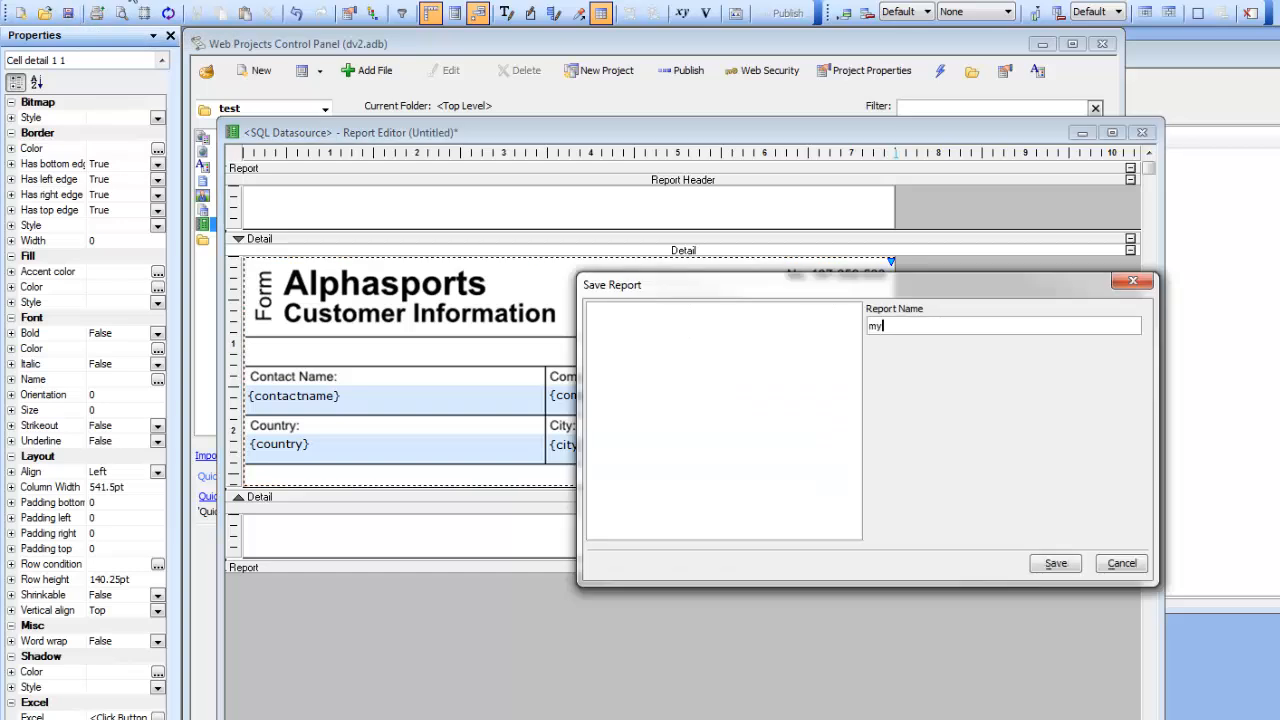
text(report)
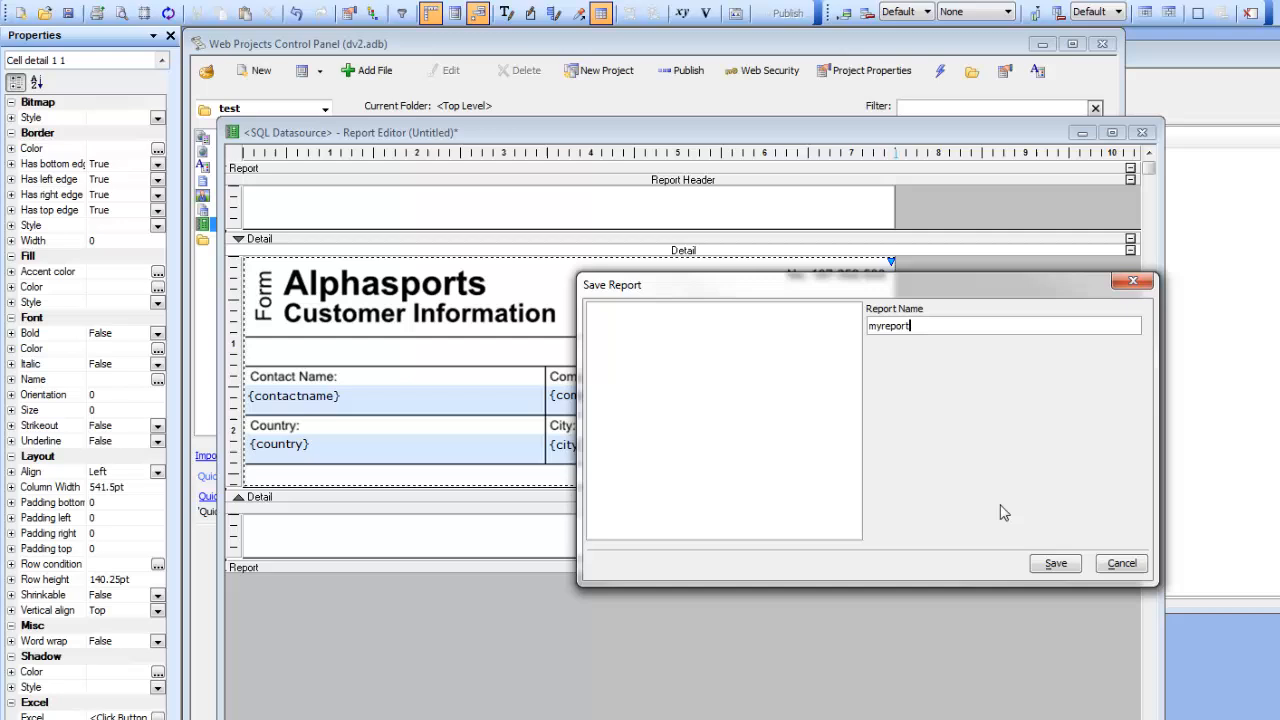
click(1060, 564)
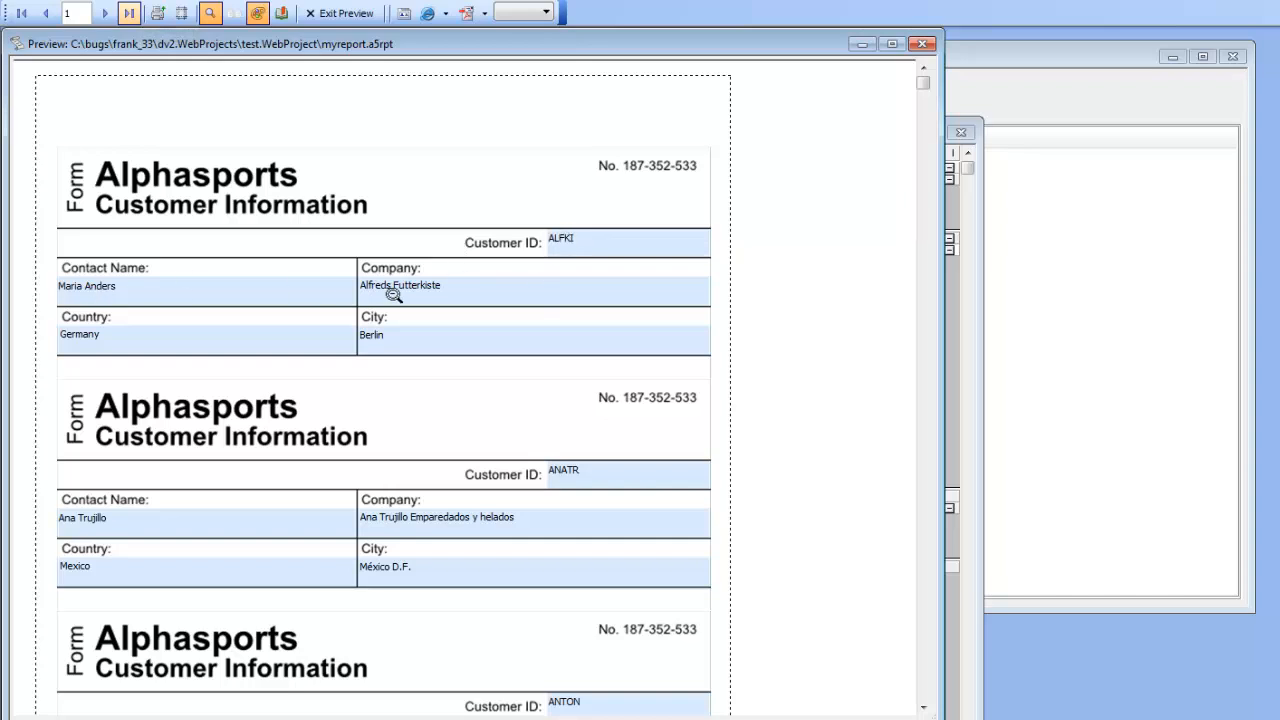
mouse_move(347, 349)
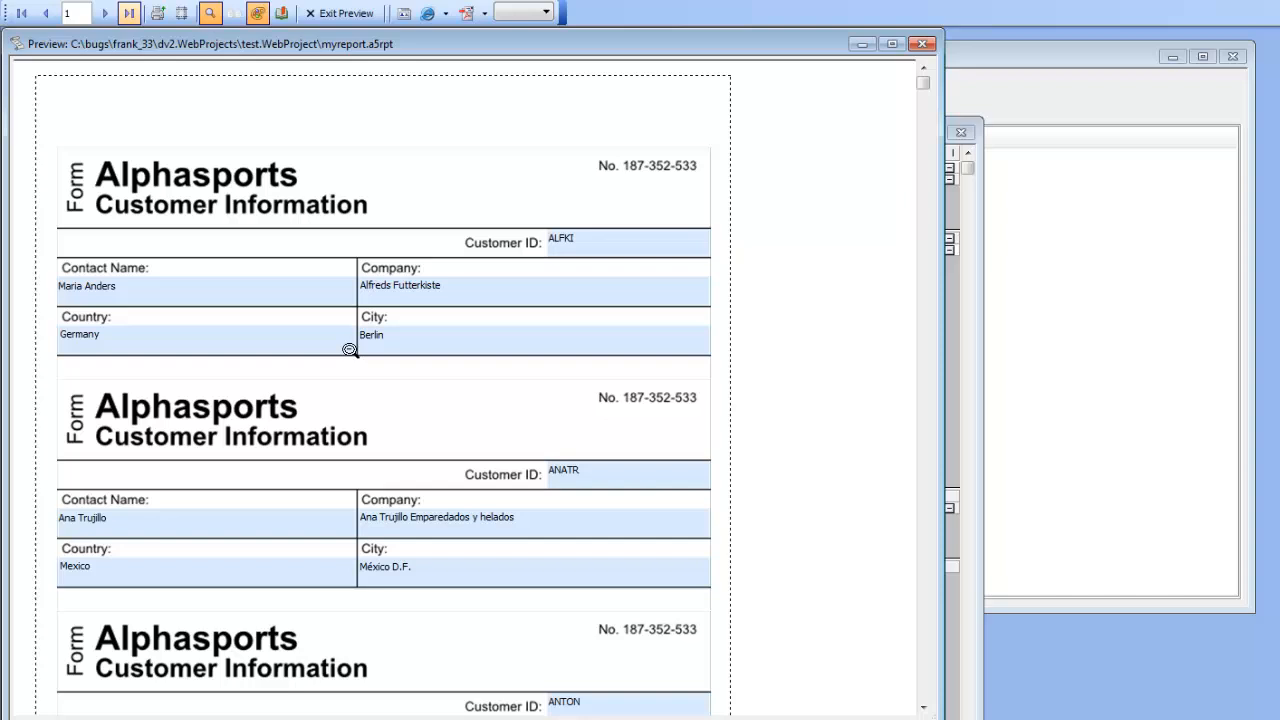
mouse_move(100, 14)
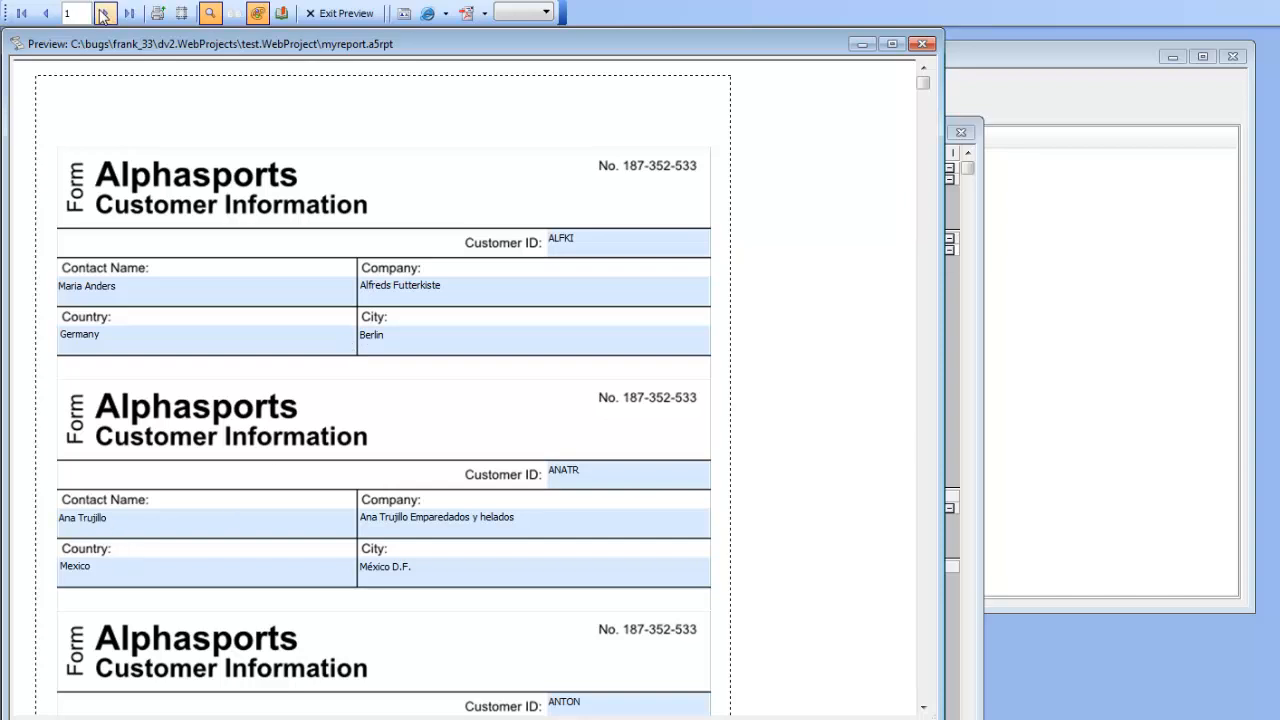
Page forward through the customer form preview, then exit the preview.
click(100, 18)
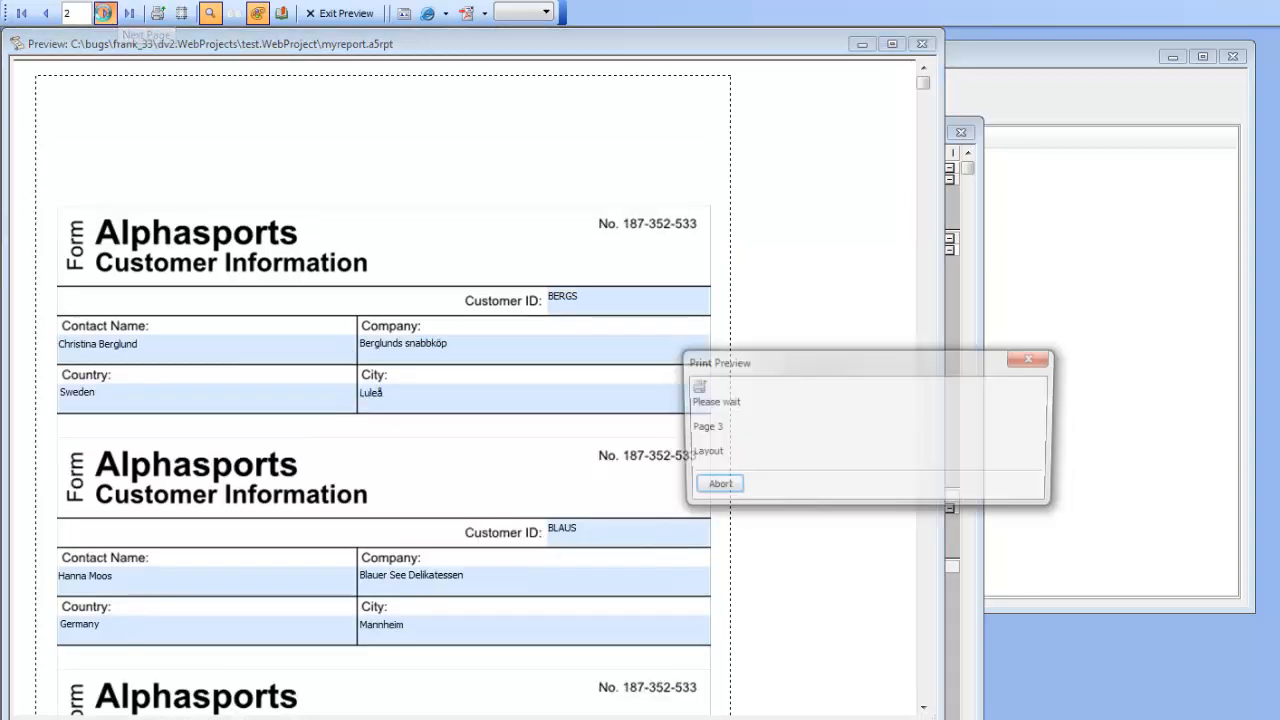
click(100, 16)
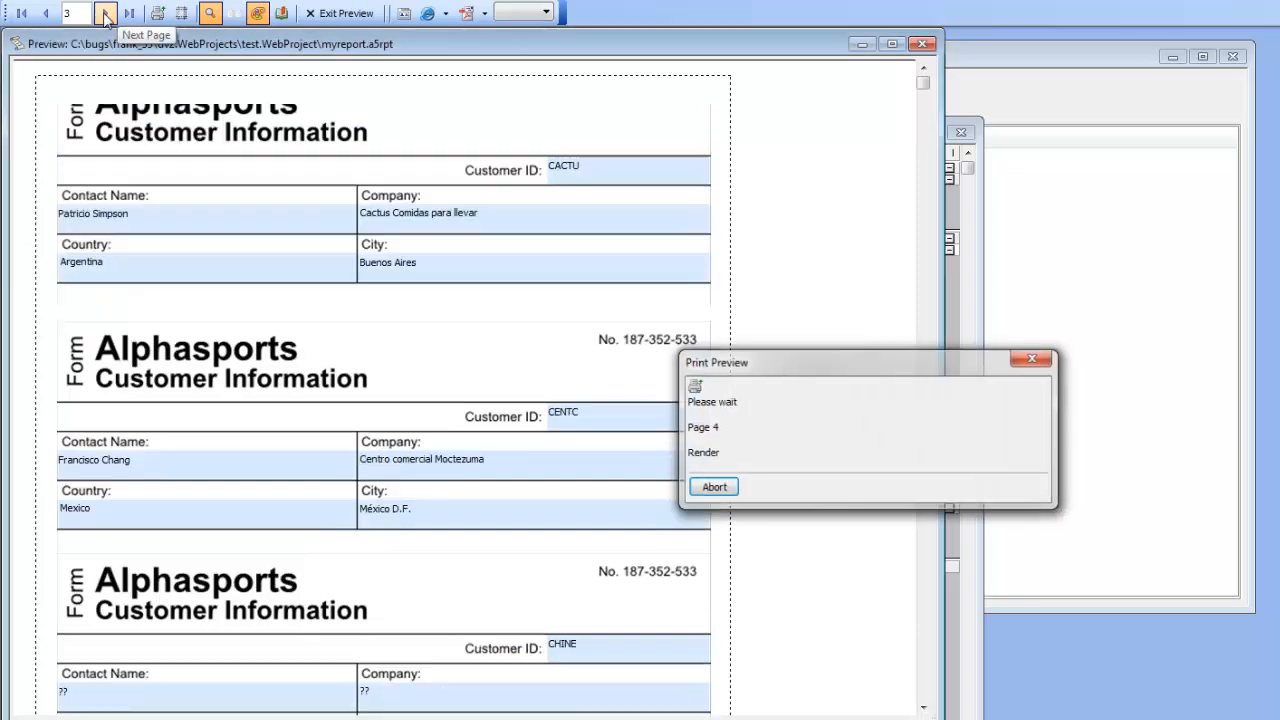
click(104, 14)
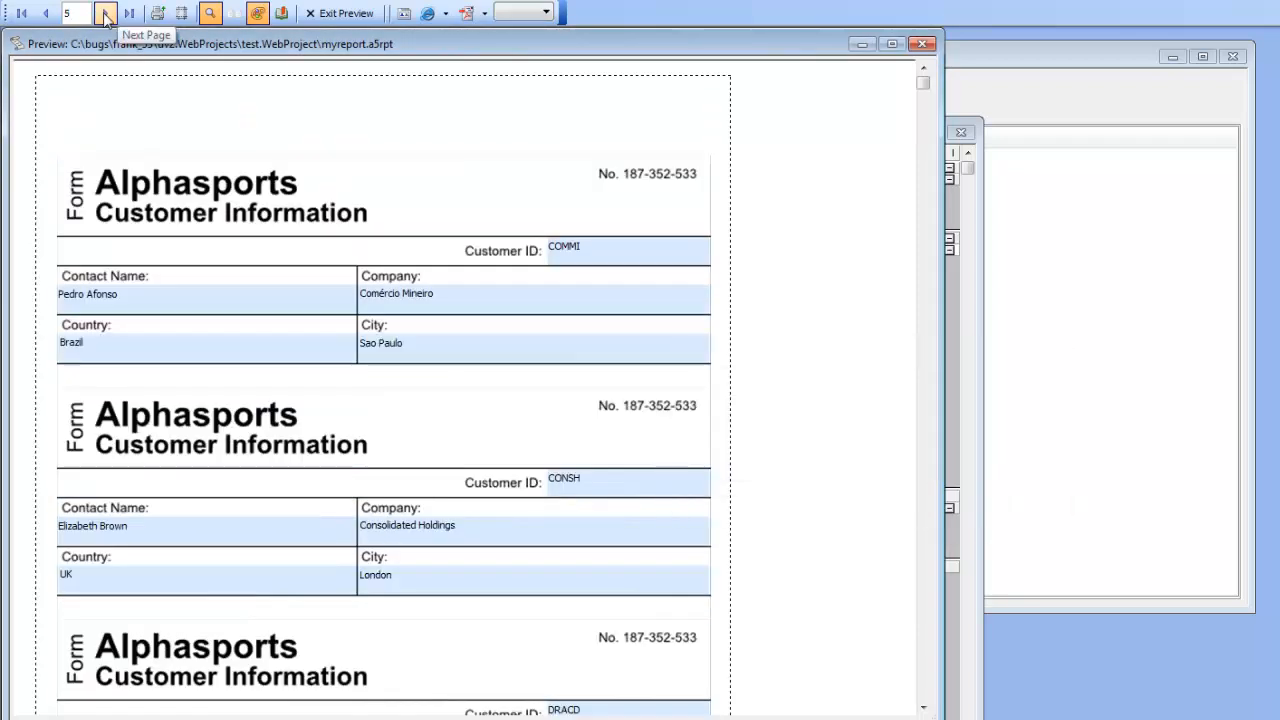
mouse_move(203, 319)
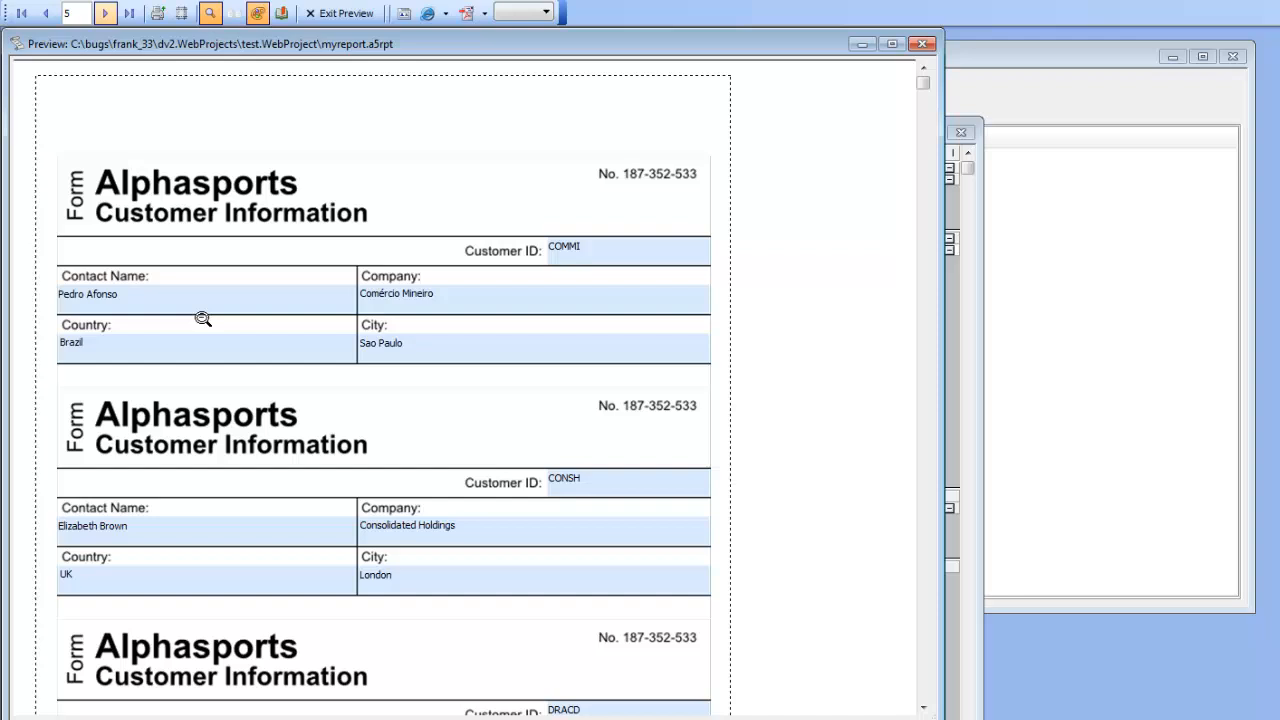
mouse_move(240, 128)
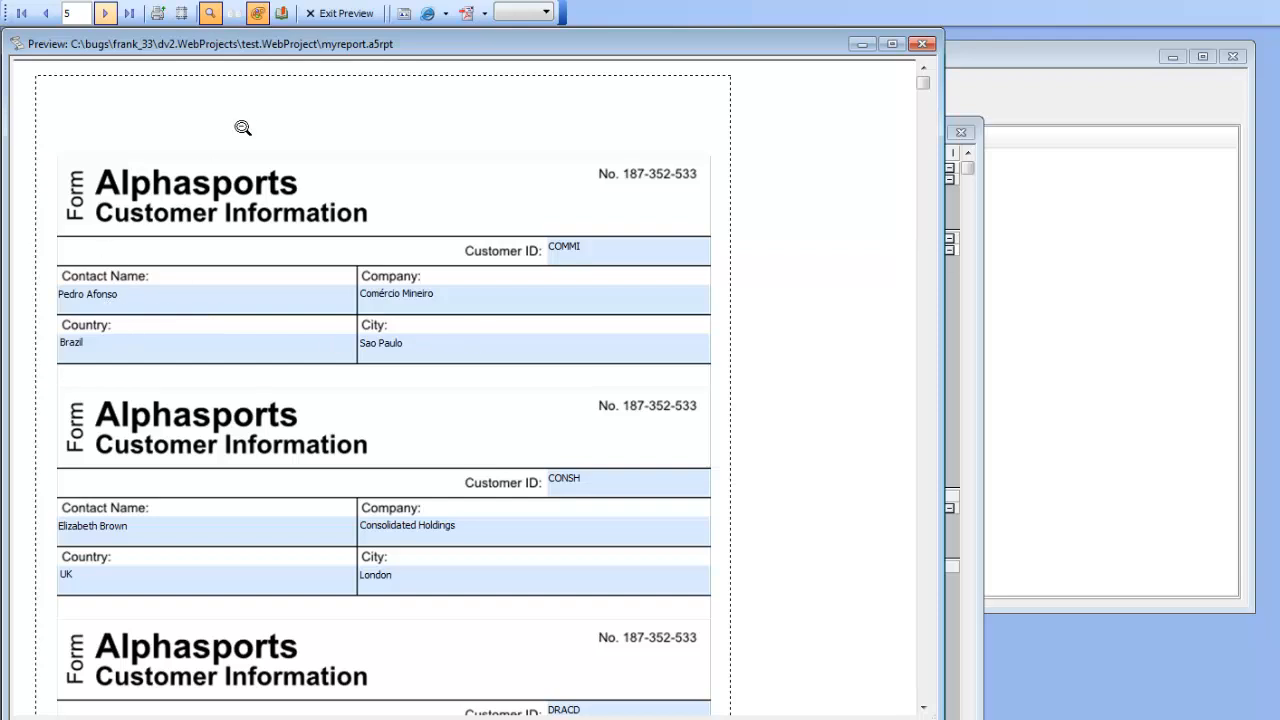
mouse_move(345, 13)
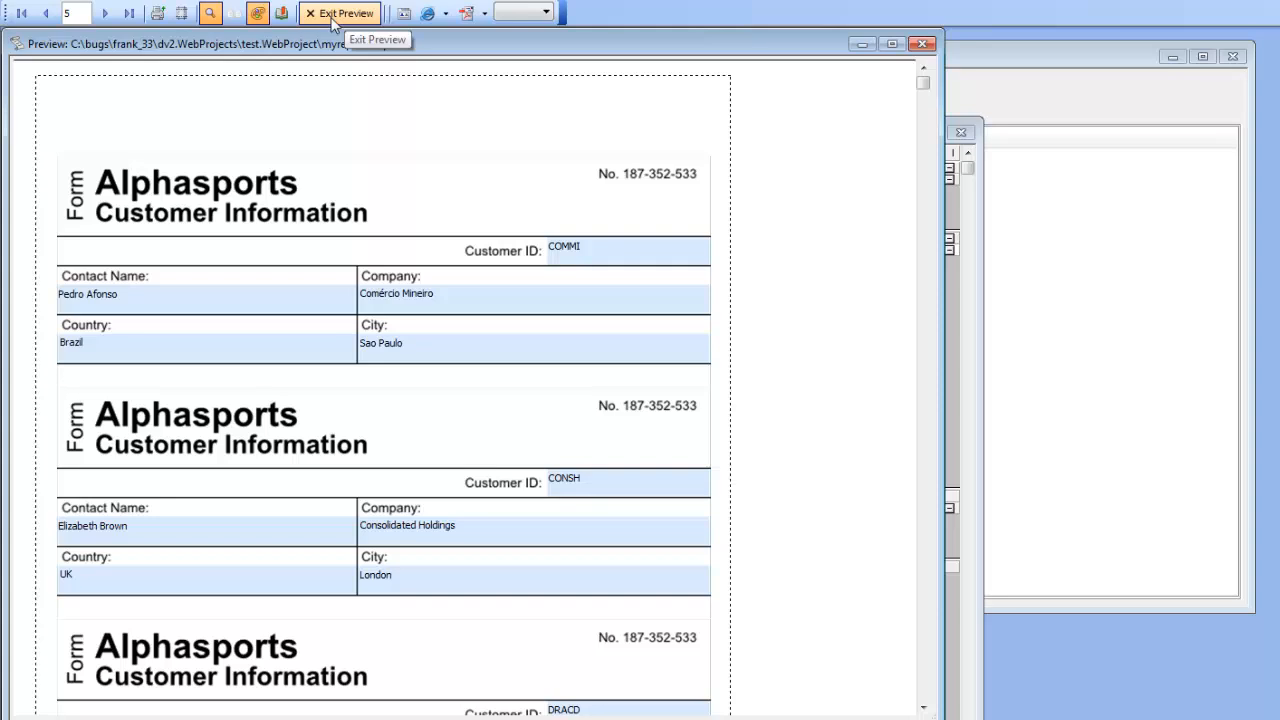
mouse_move(580, 250)
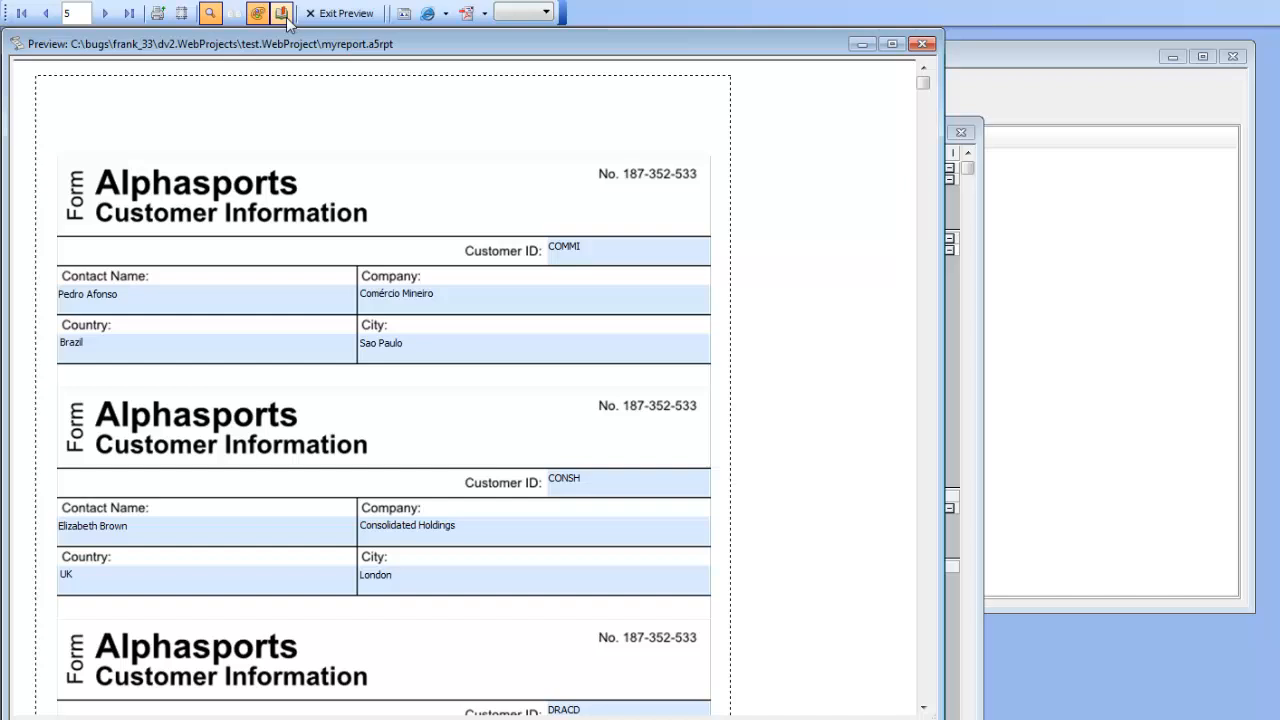
mouse_move(345, 13)
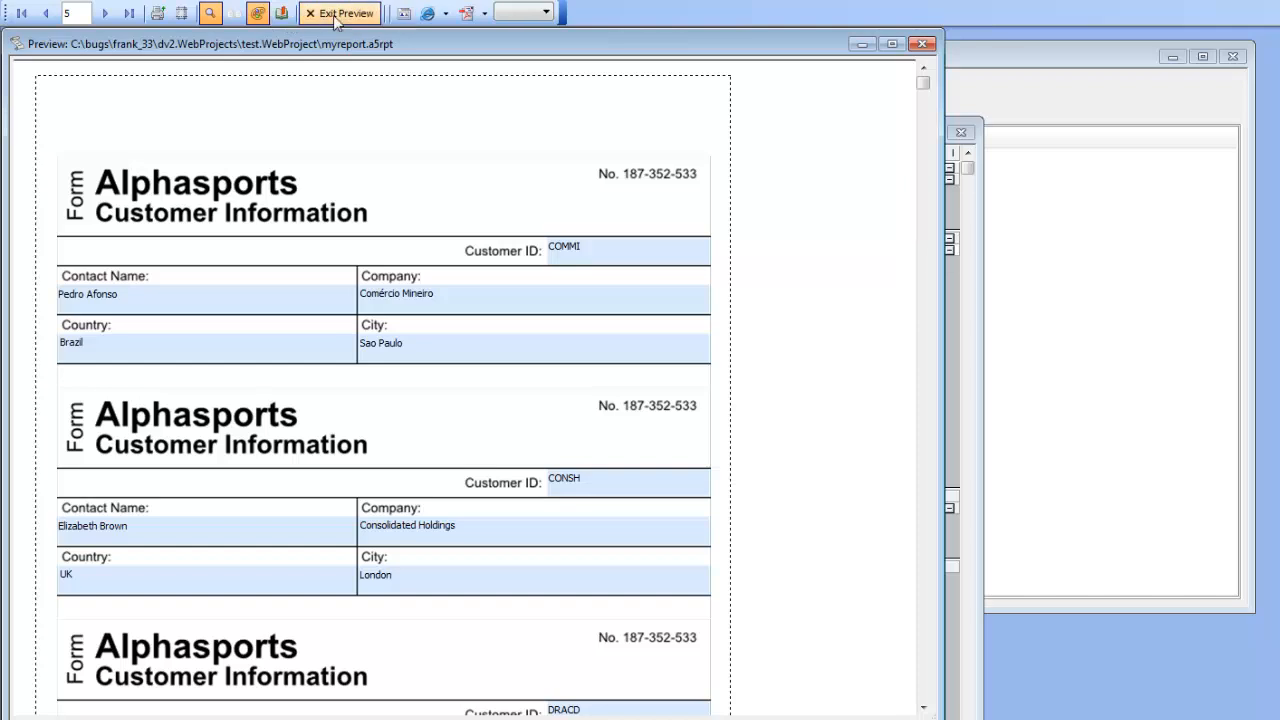
click(343, 13)
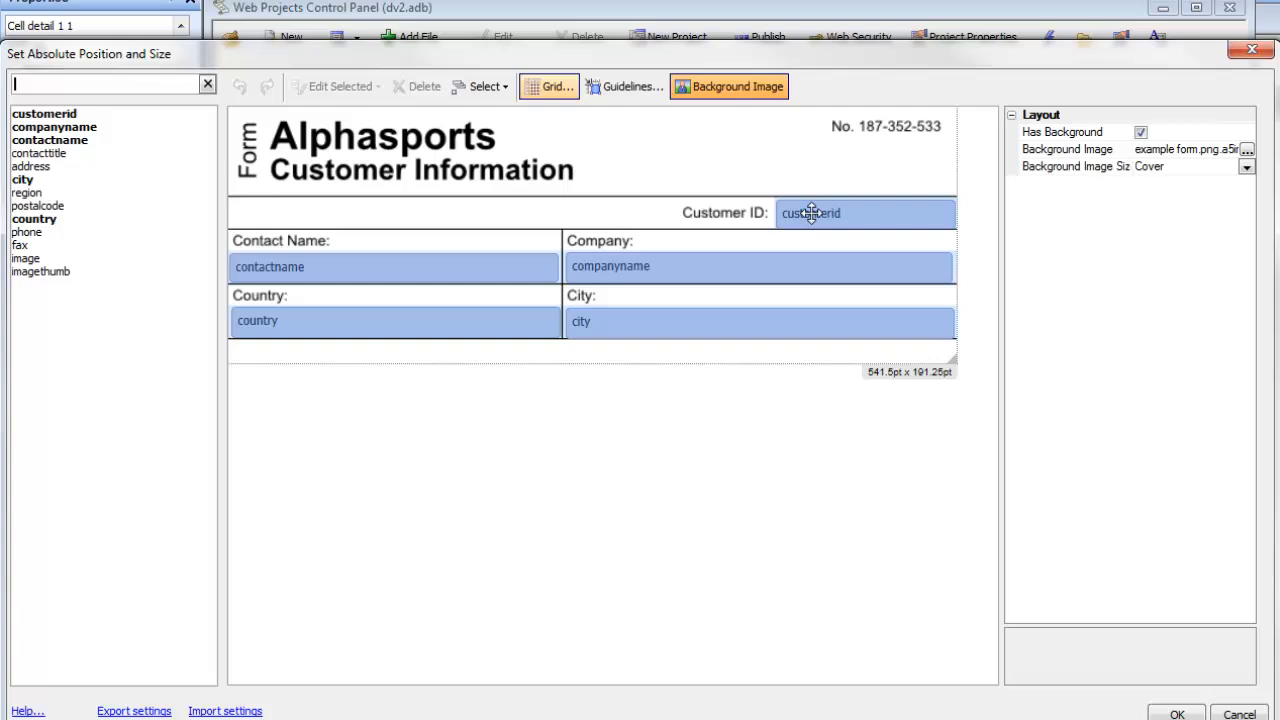
Select the customerid field and toggle the background image off and back on.
click(811, 213)
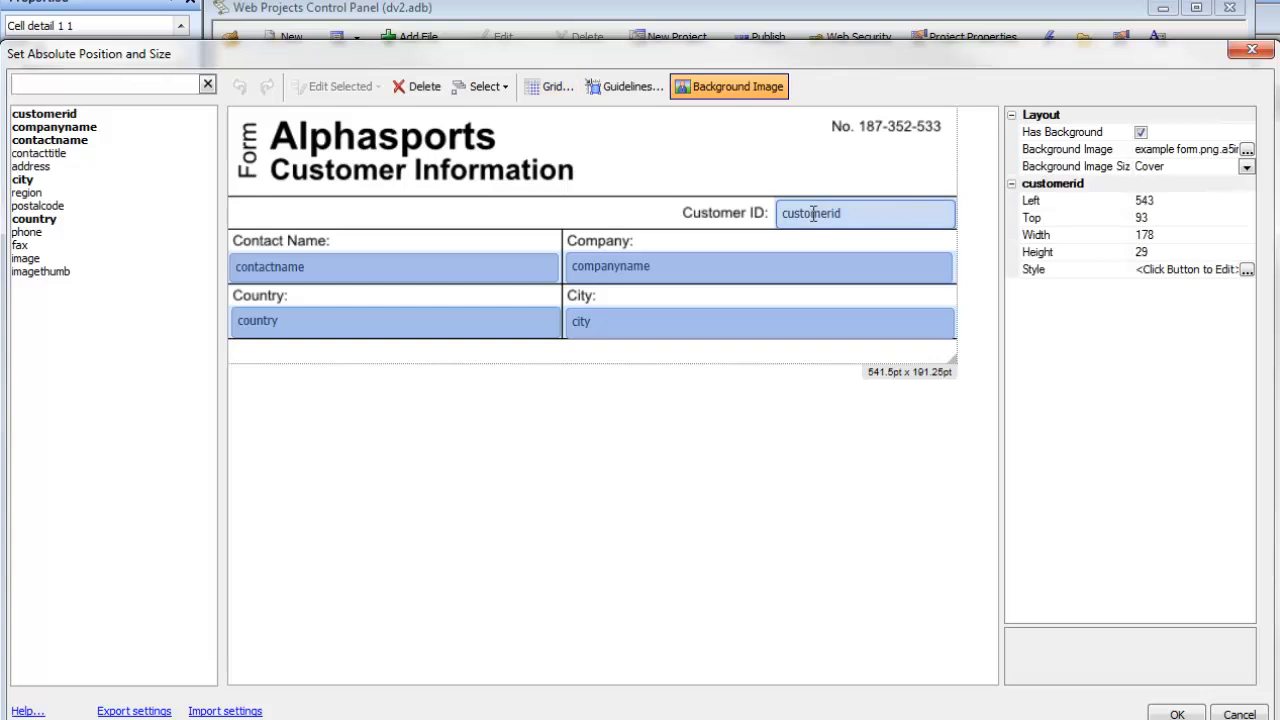
click(729, 86)
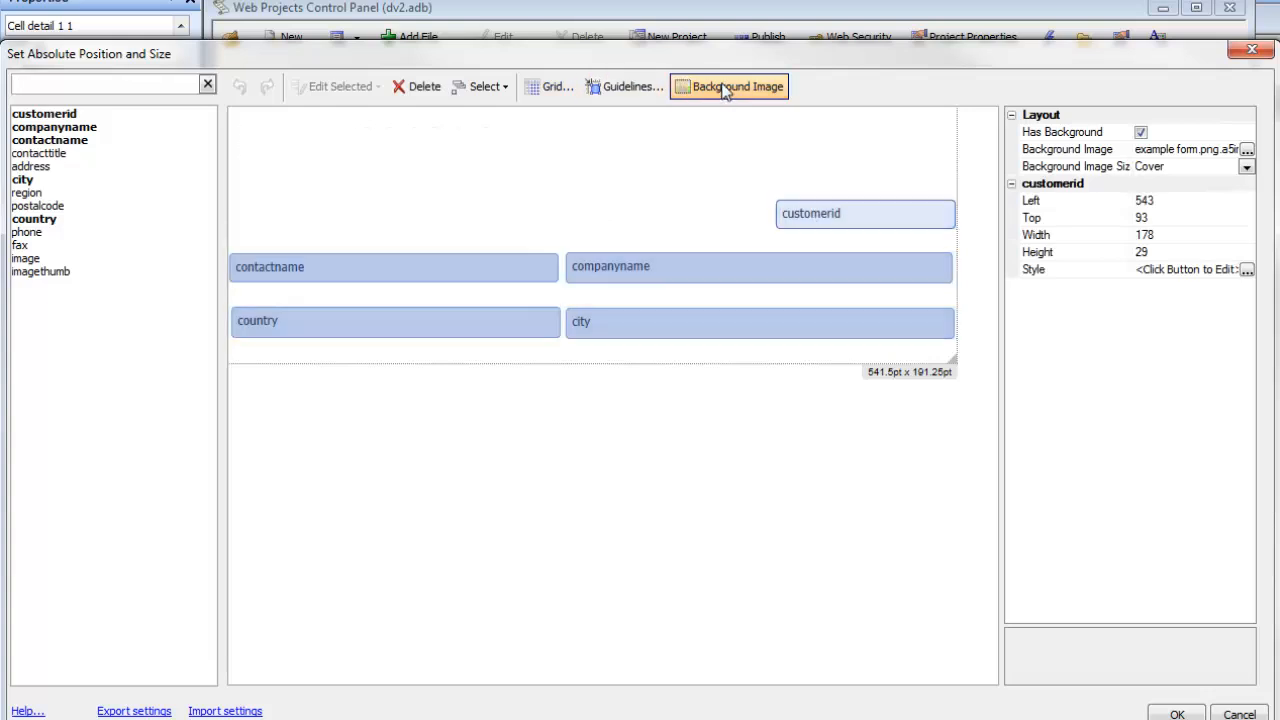
click(728, 86)
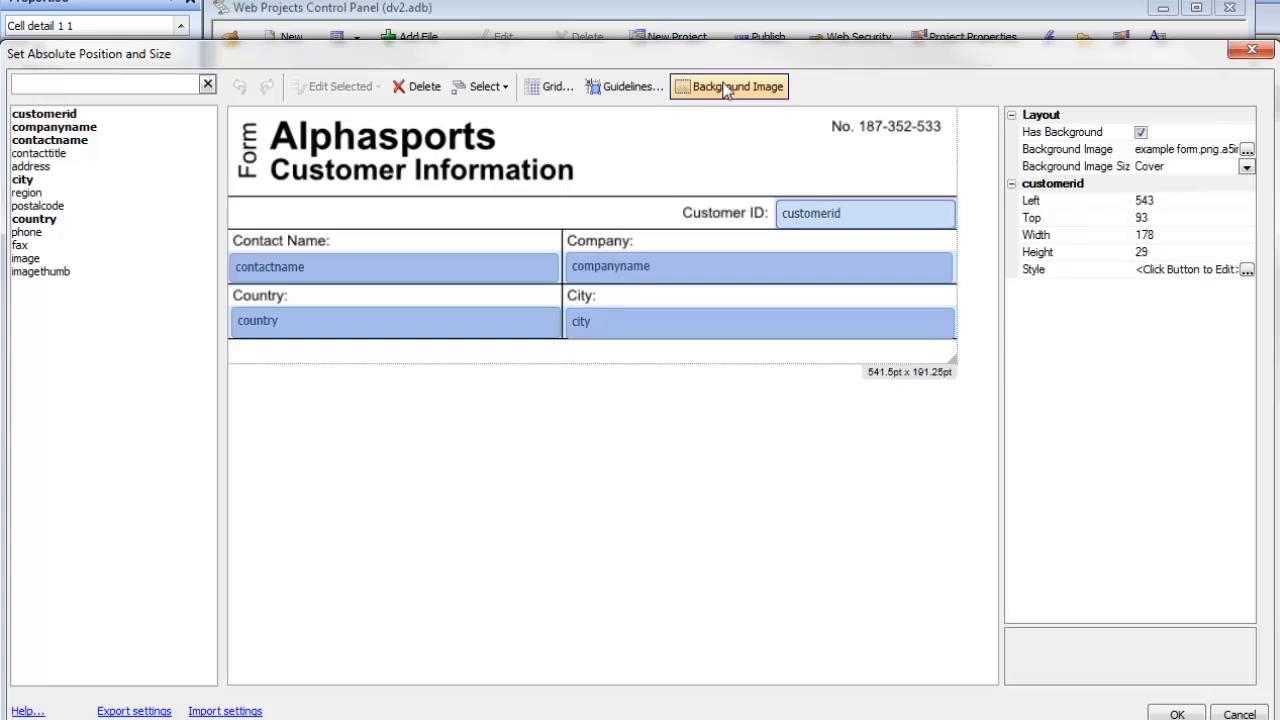
click(738, 86)
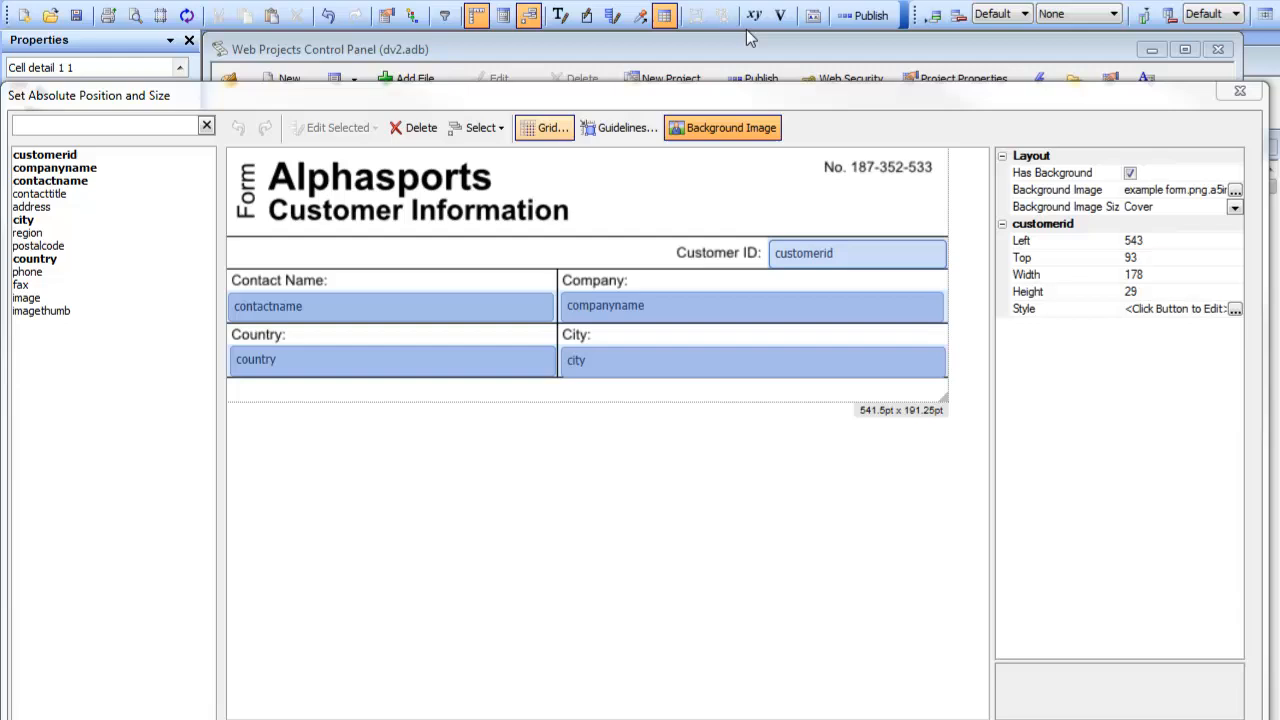
mouse_move(759, 26)
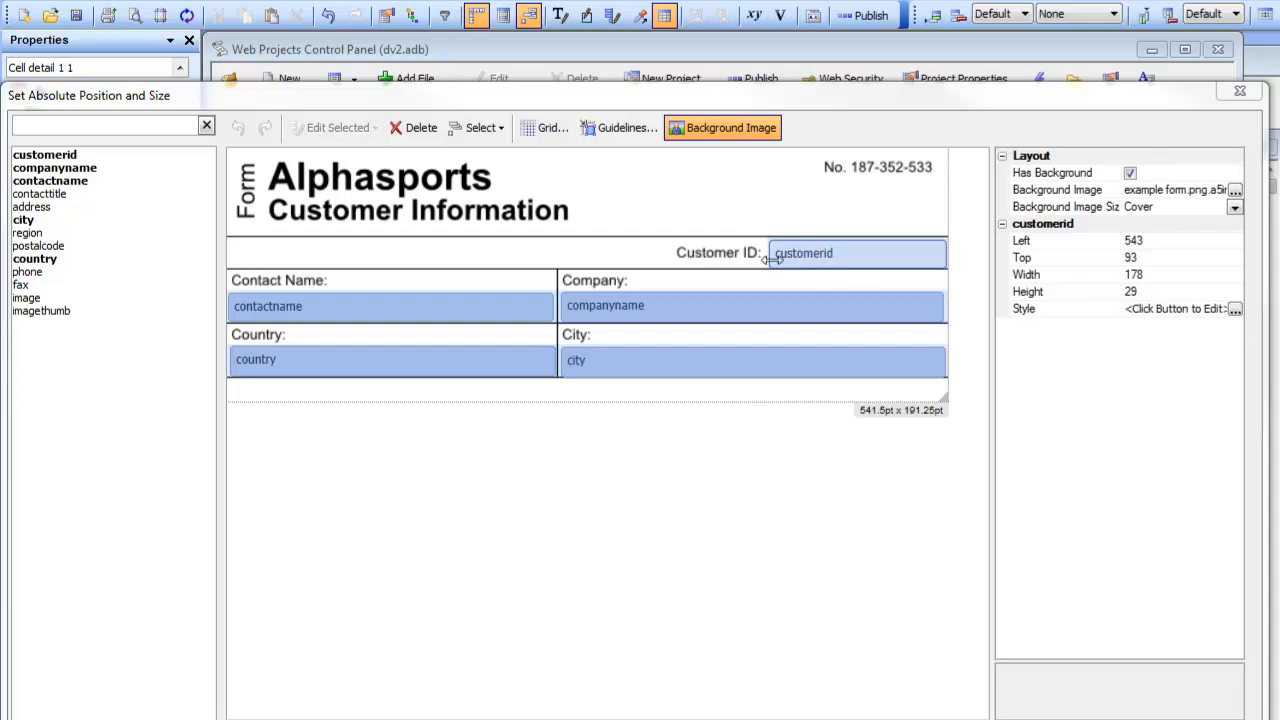
mouse_move(1073, 330)
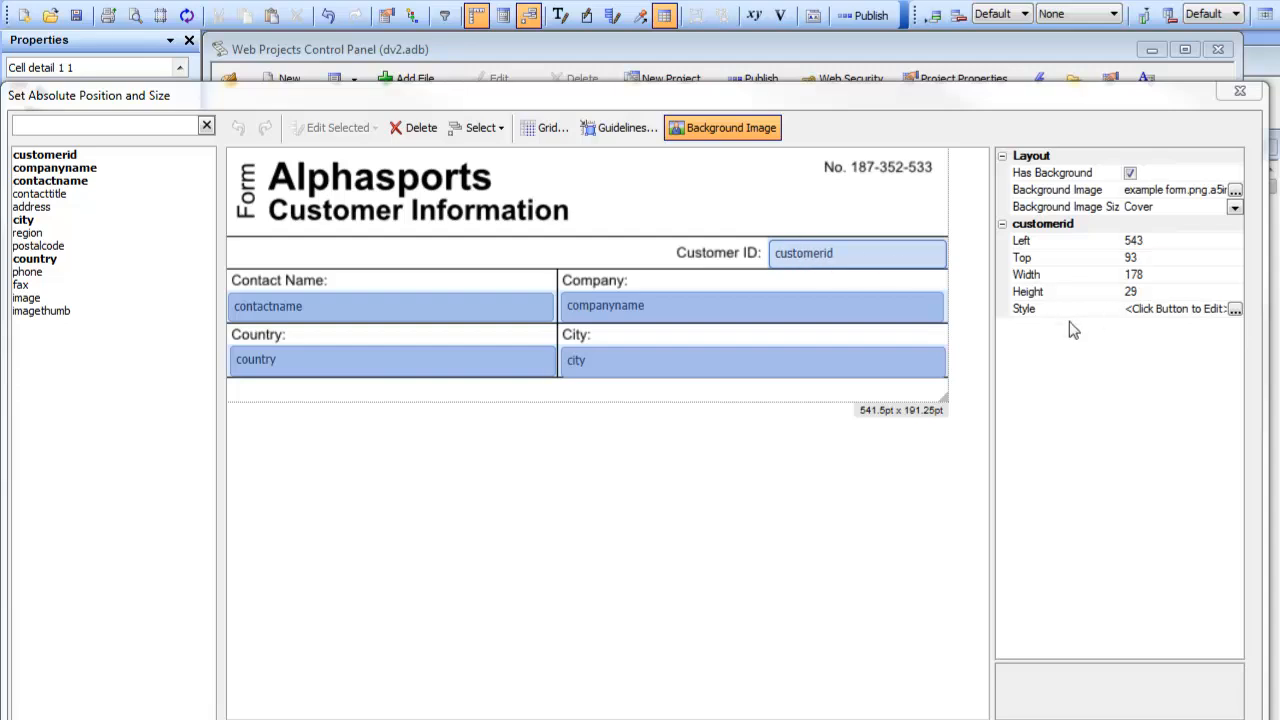
mouse_move(1060, 318)
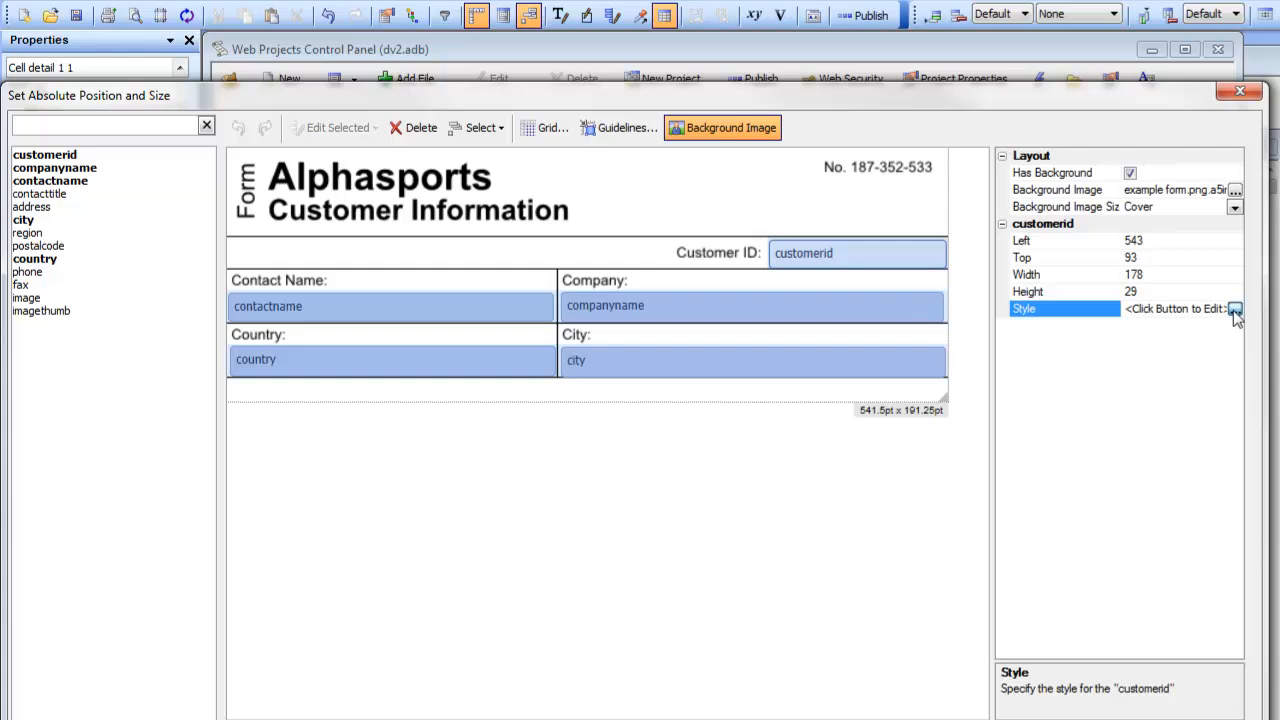
Give the customerid field blue #656ddc text colour in the Style Editor.
click(1239, 322)
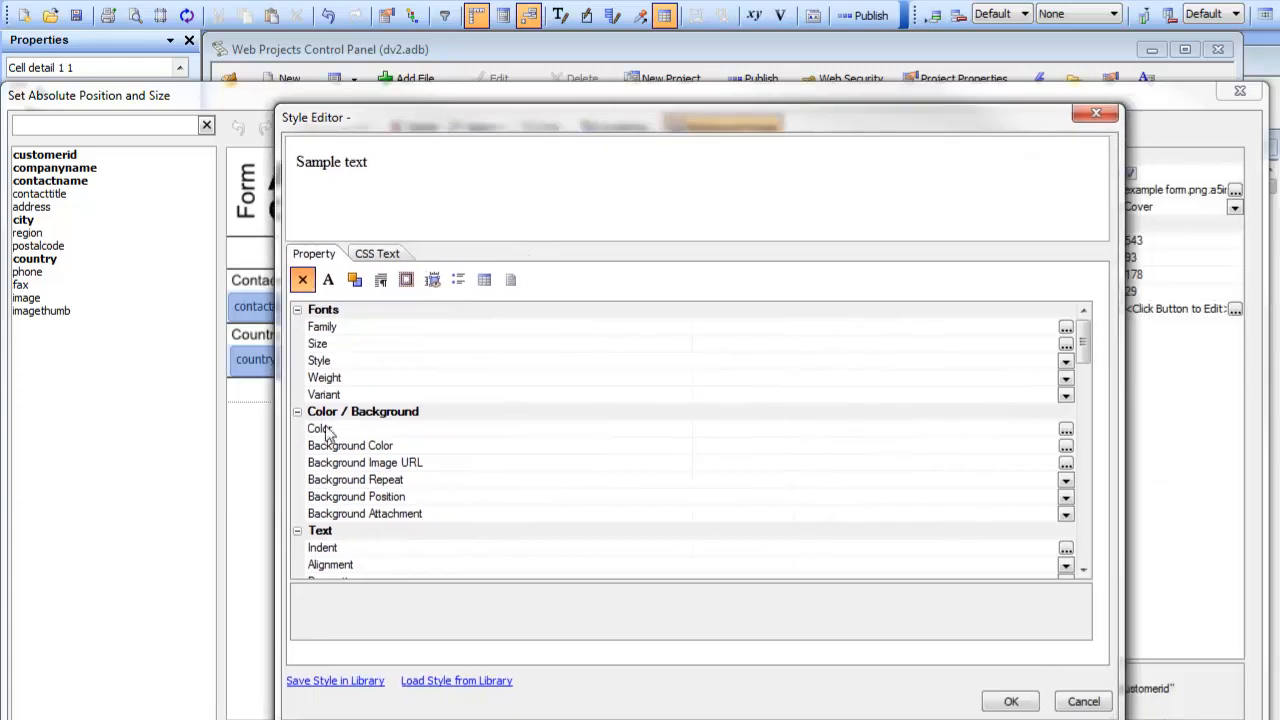
mouse_move(332, 485)
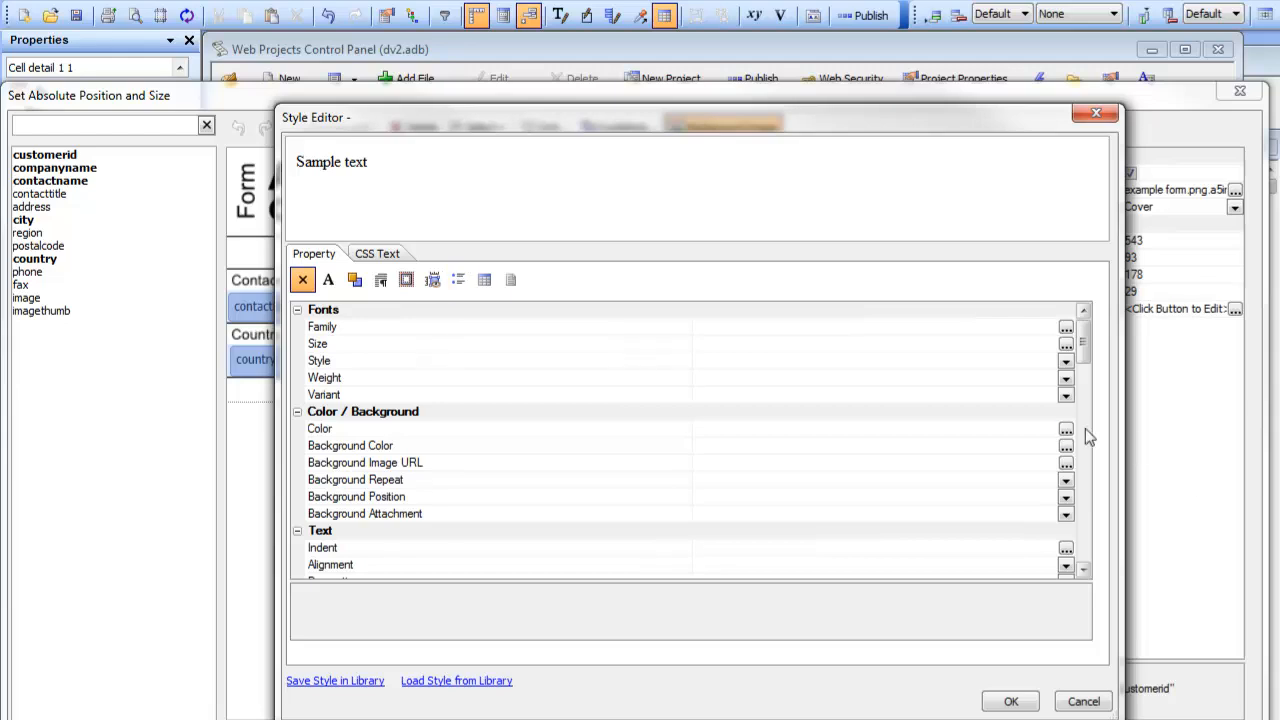
click(1061, 429)
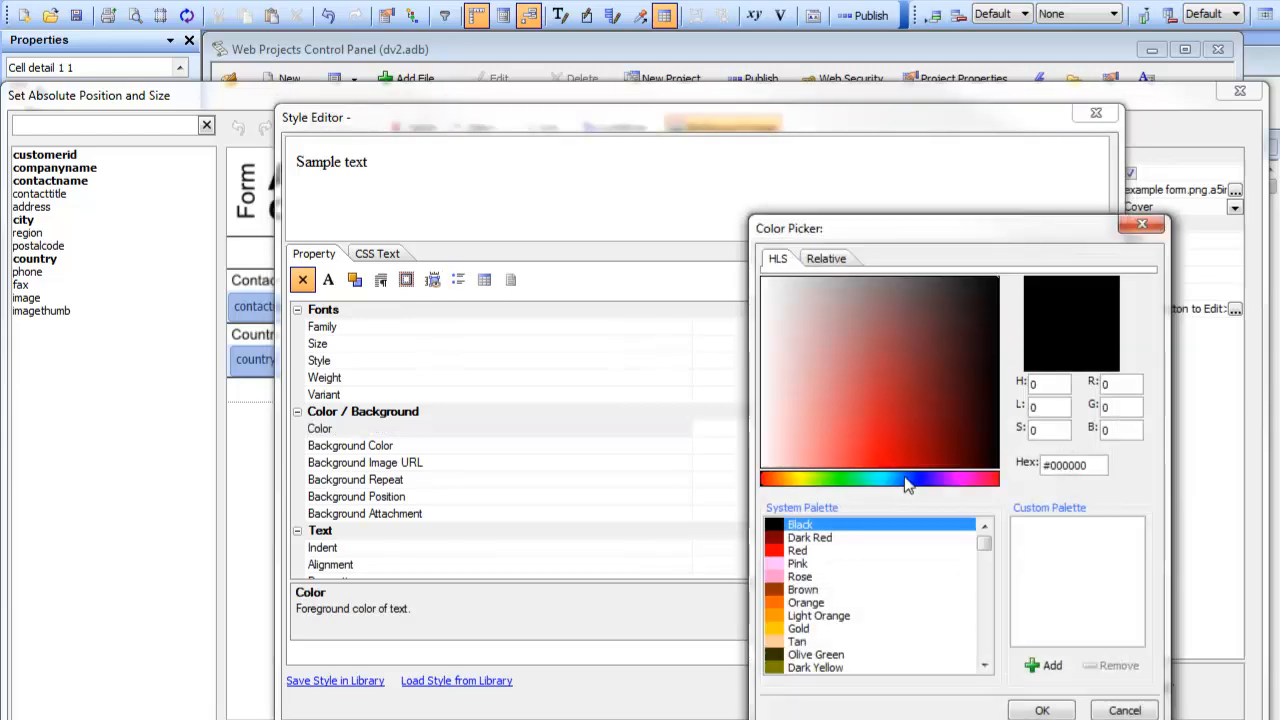
click(848, 396)
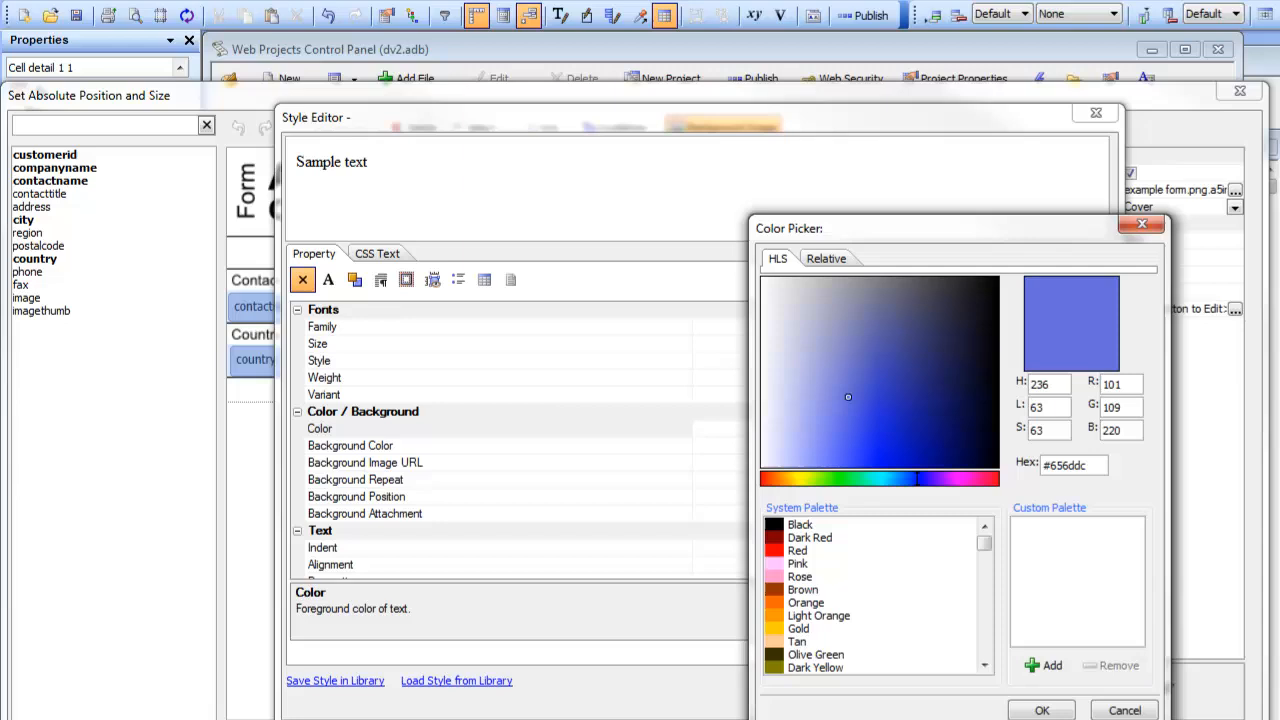
click(1040, 710)
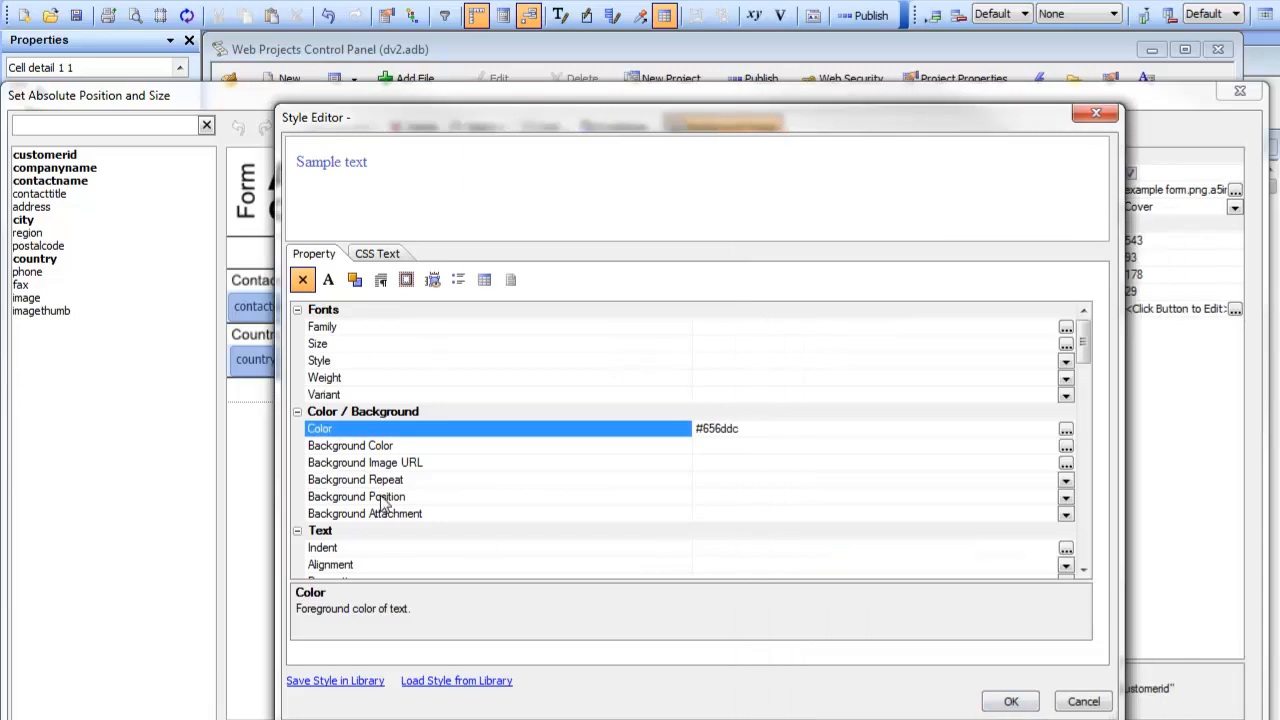
click(378, 253)
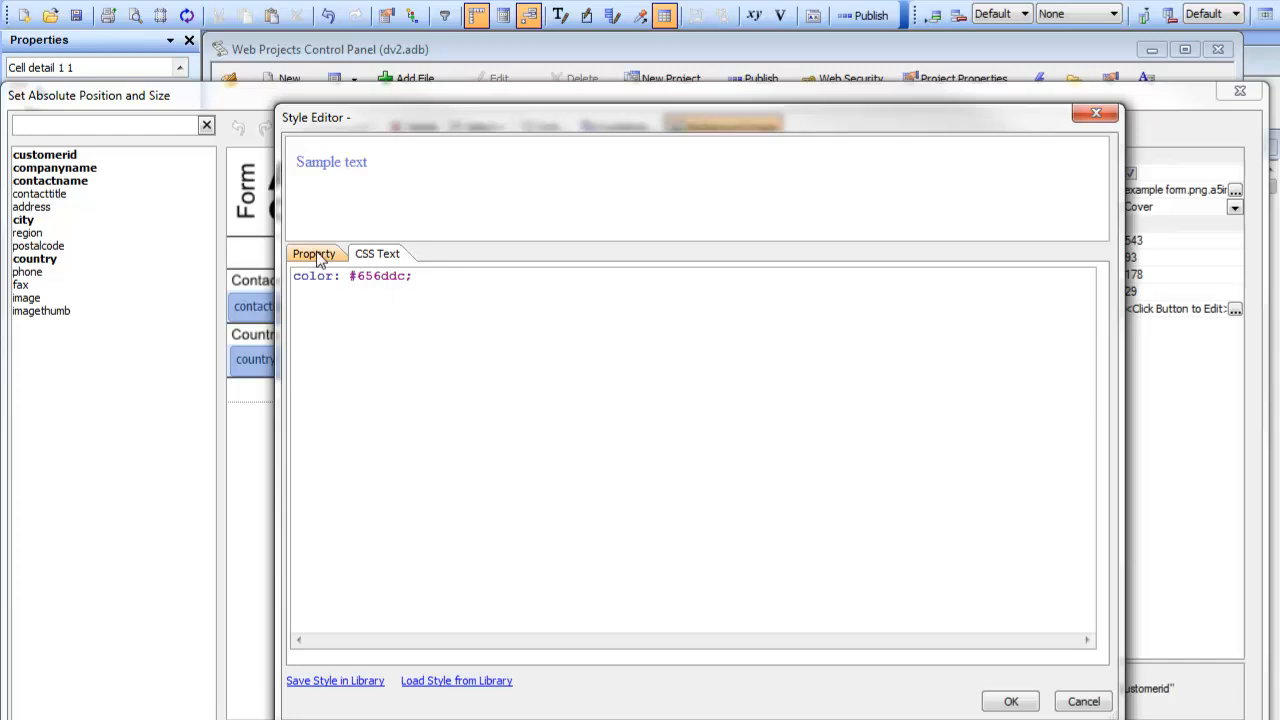
click(313, 253)
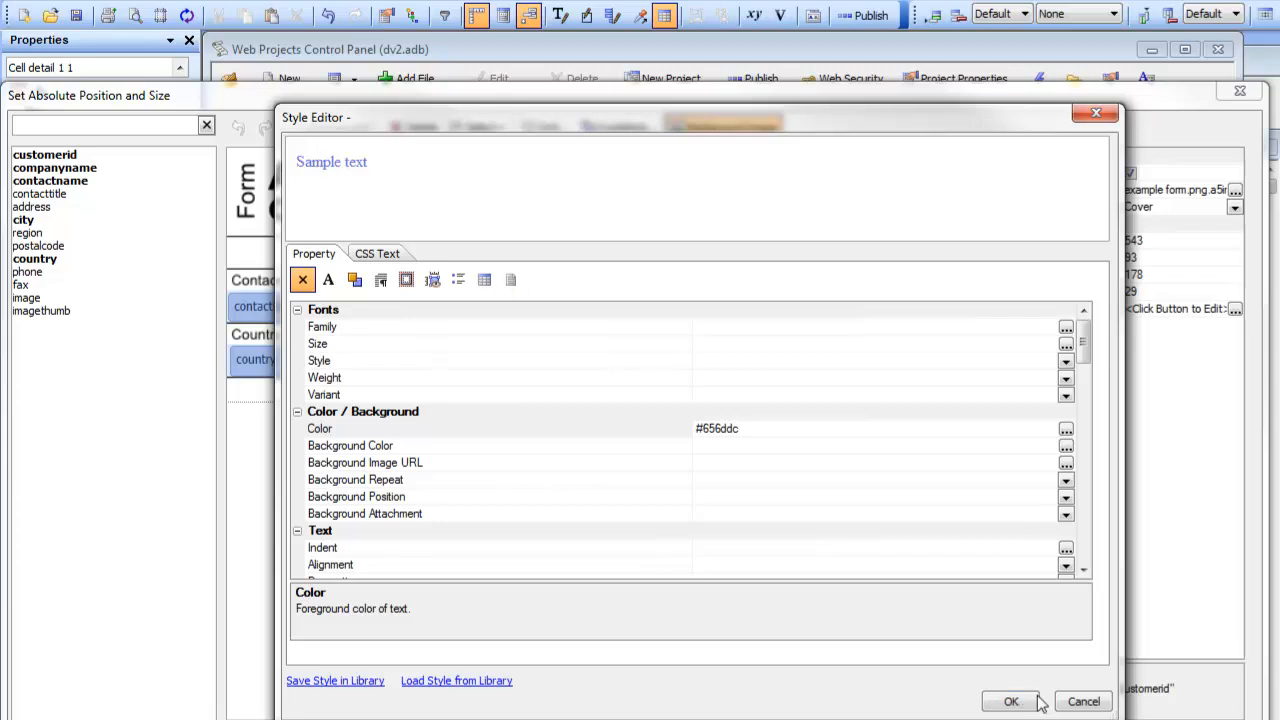
click(1012, 702)
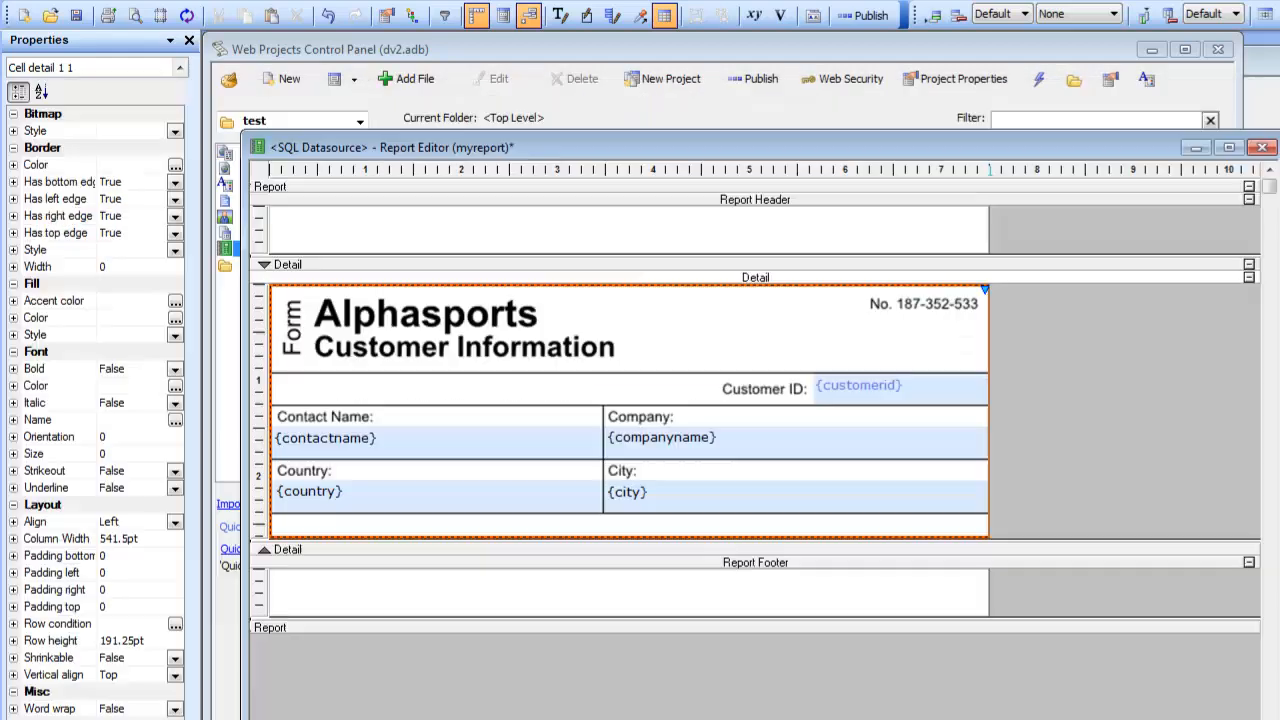
Preview the report again to see customer IDs like ALFKI and ANATR in blue.
click(106, 20)
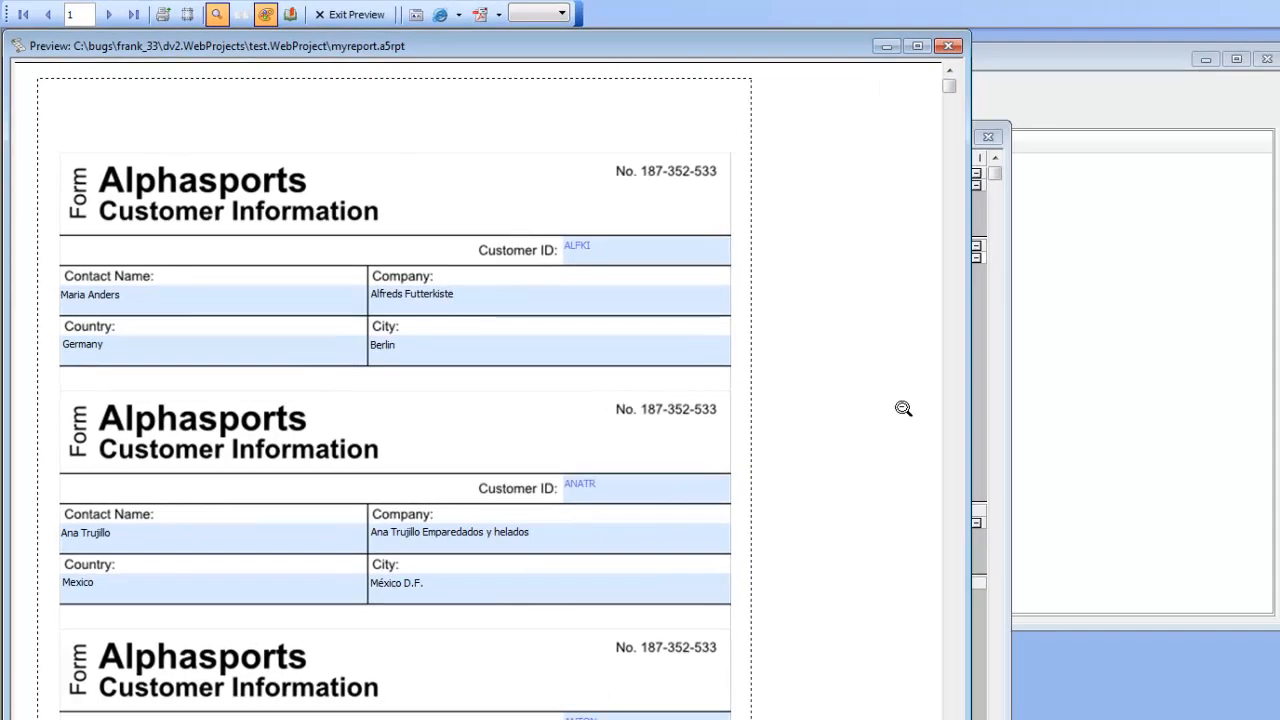
mouse_move(368, 369)
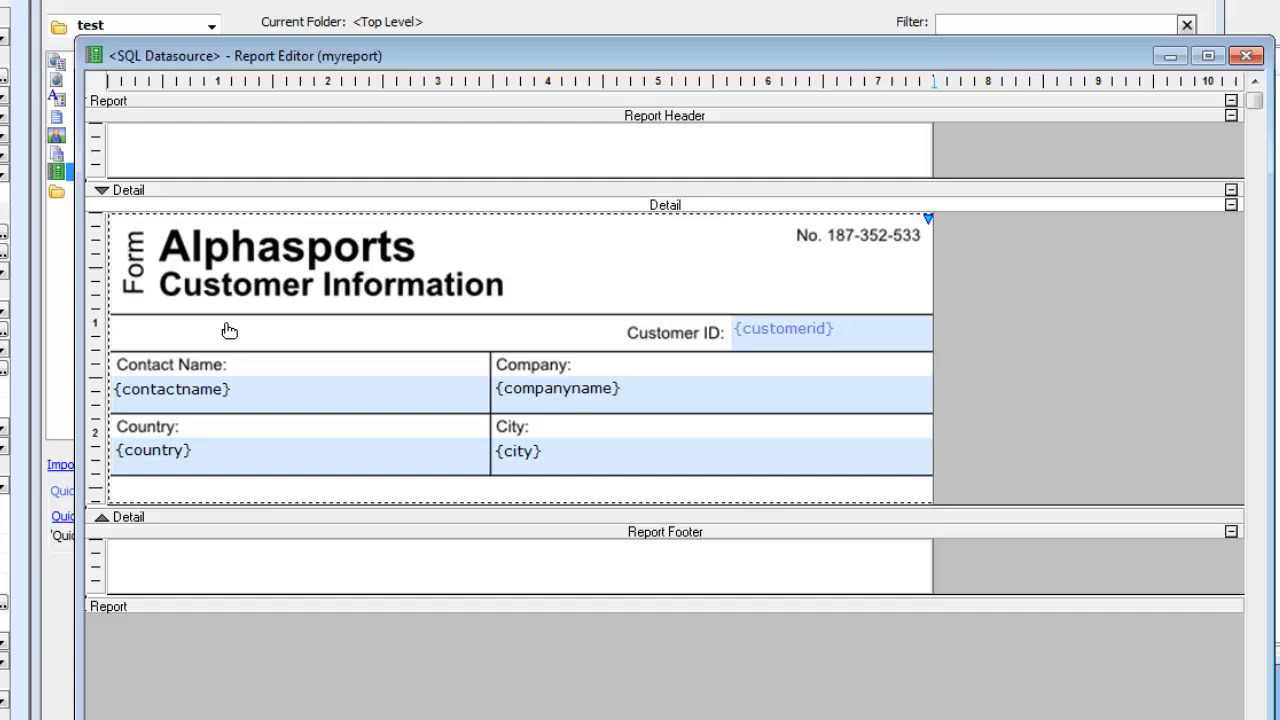
mouse_move(240, 428)
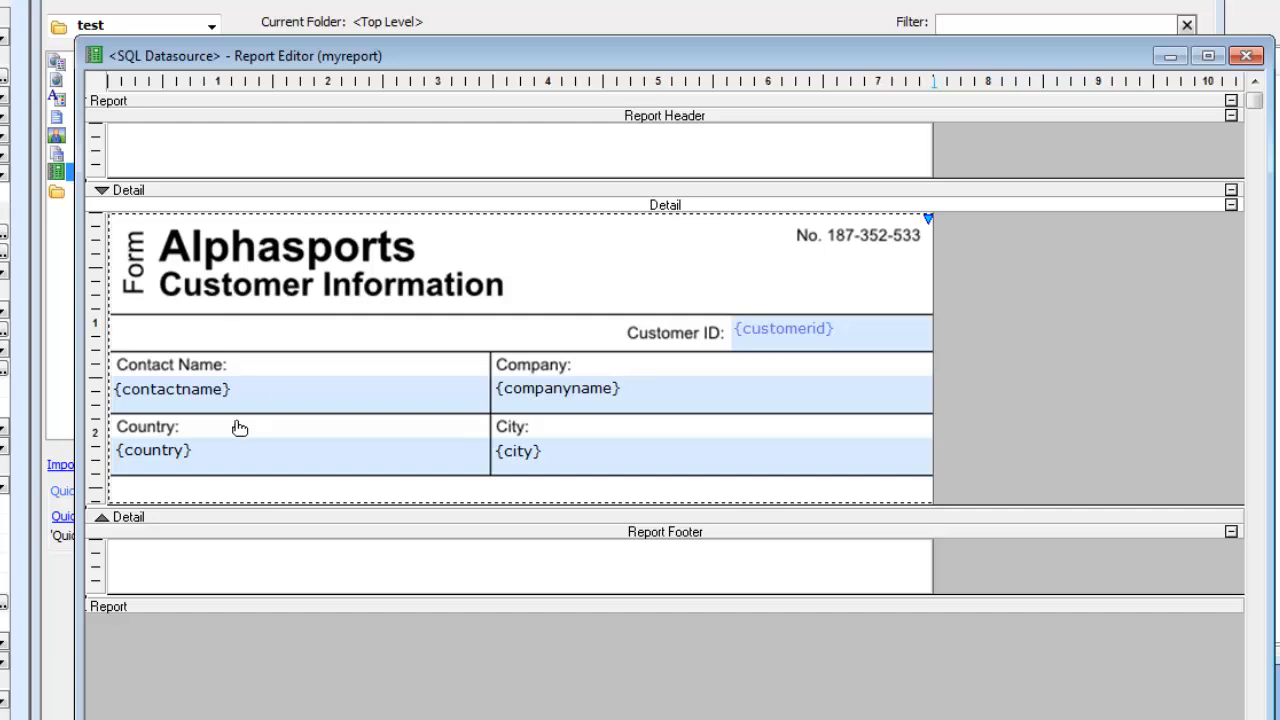
mouse_move(133, 592)
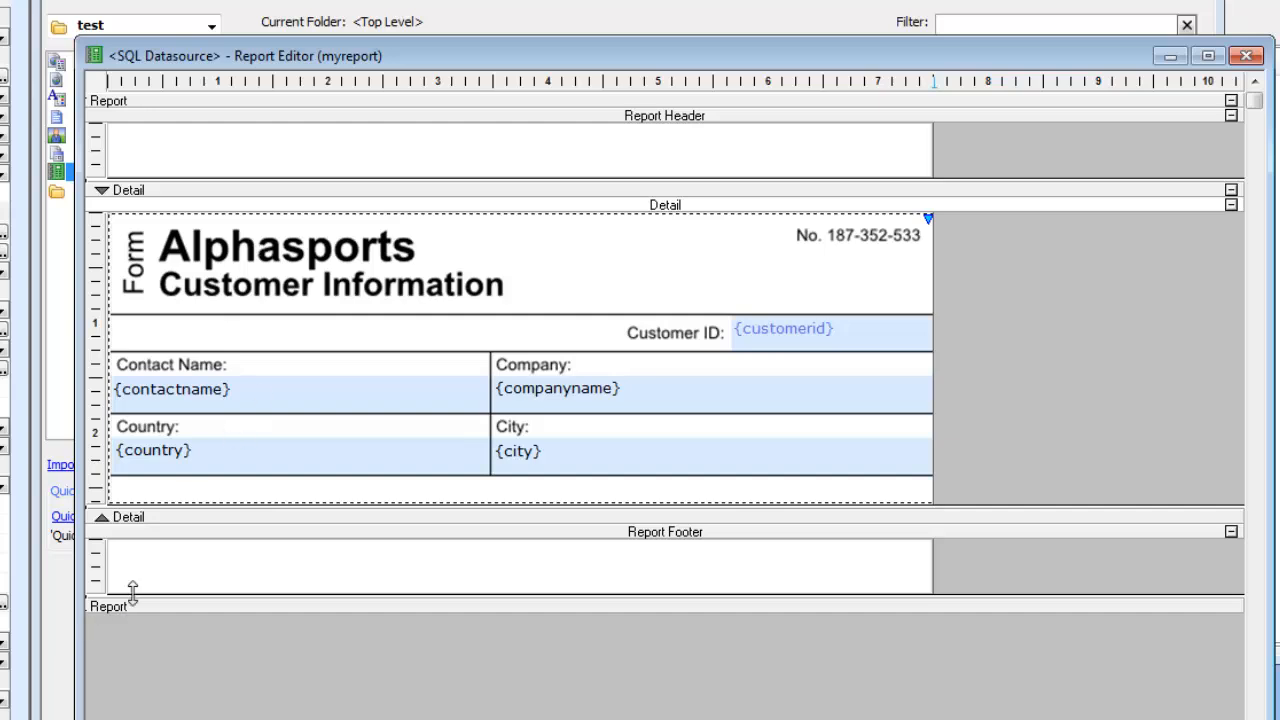
mouse_move(284, 228)
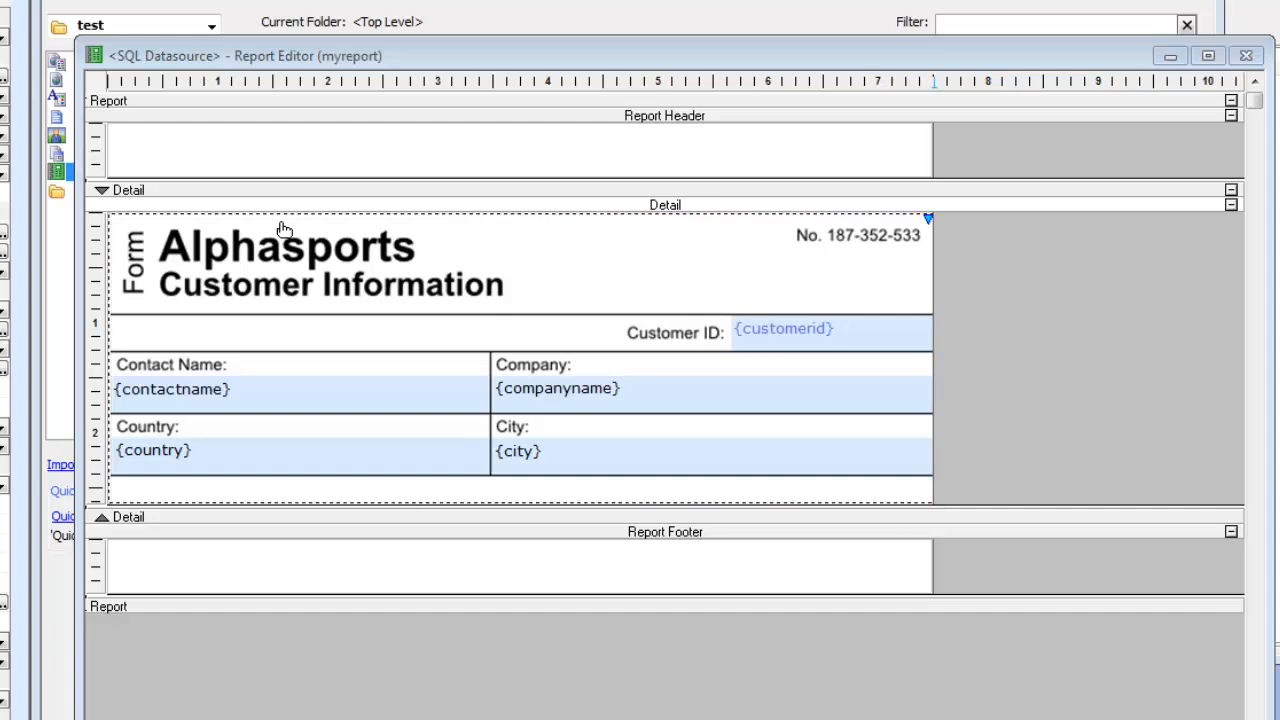
Turn on Keep together on page in the Detail band properties.
right_click(300, 215)
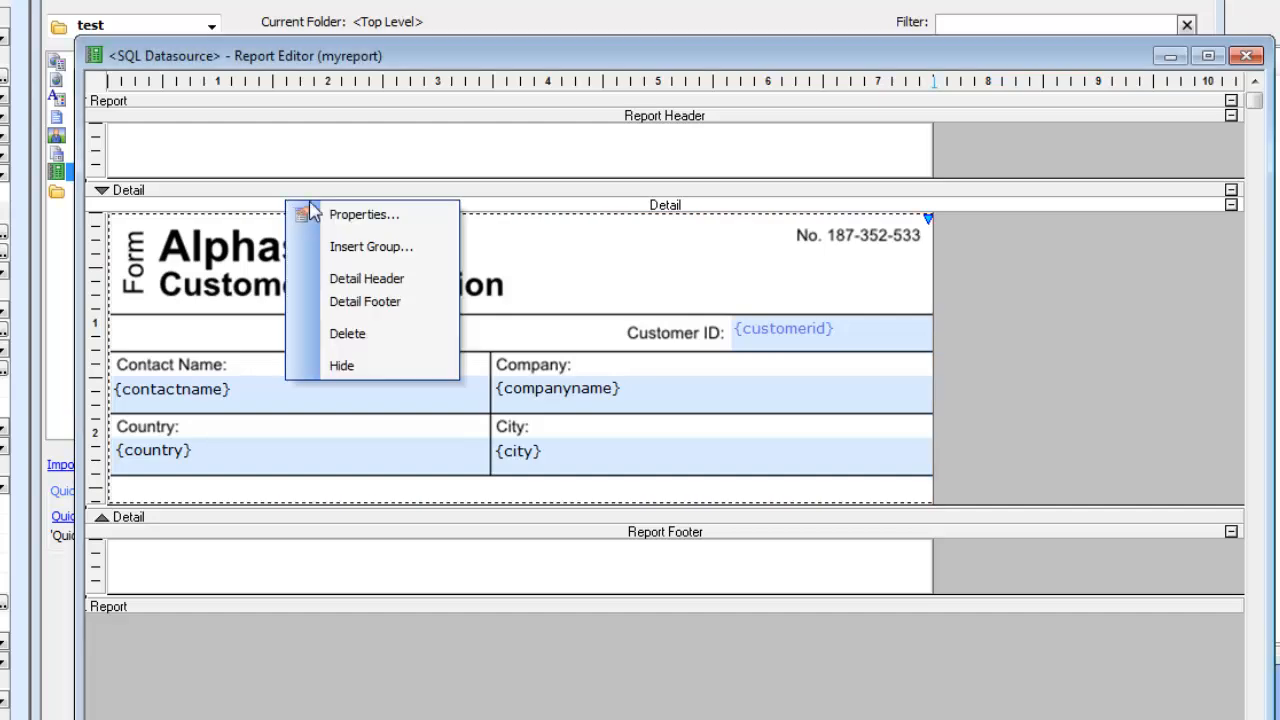
mouse_move(396, 290)
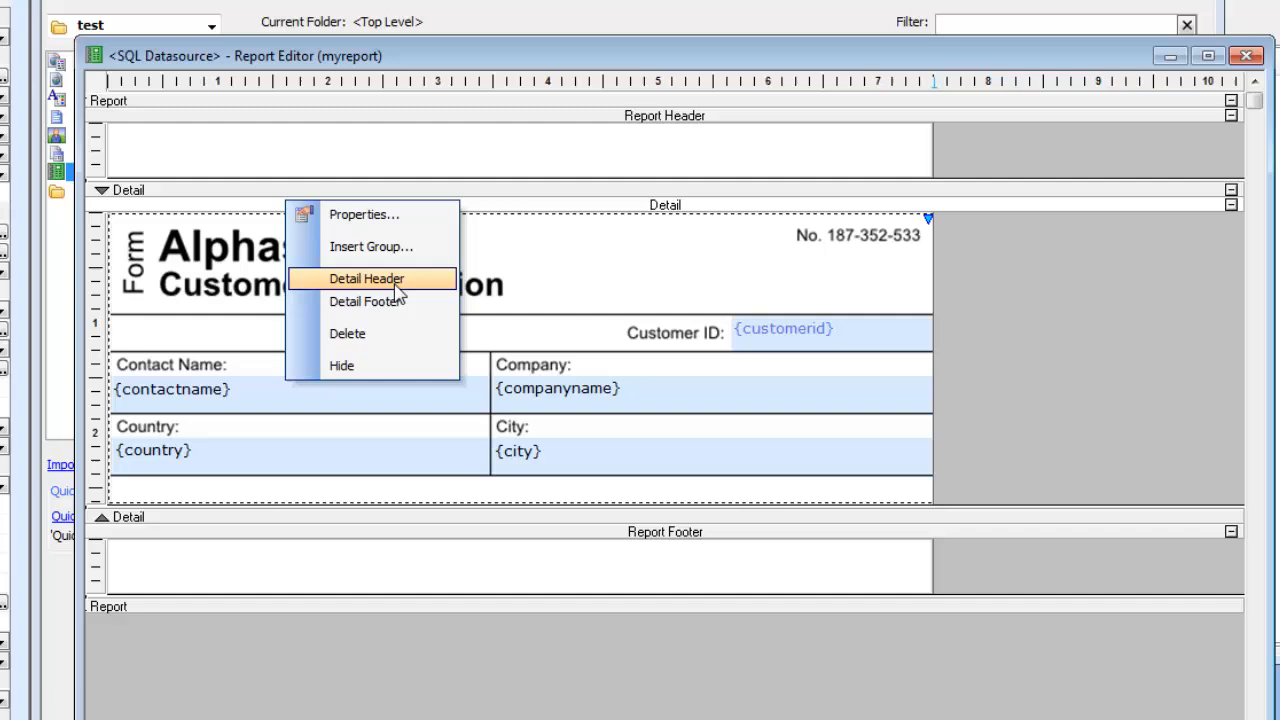
click(363, 214)
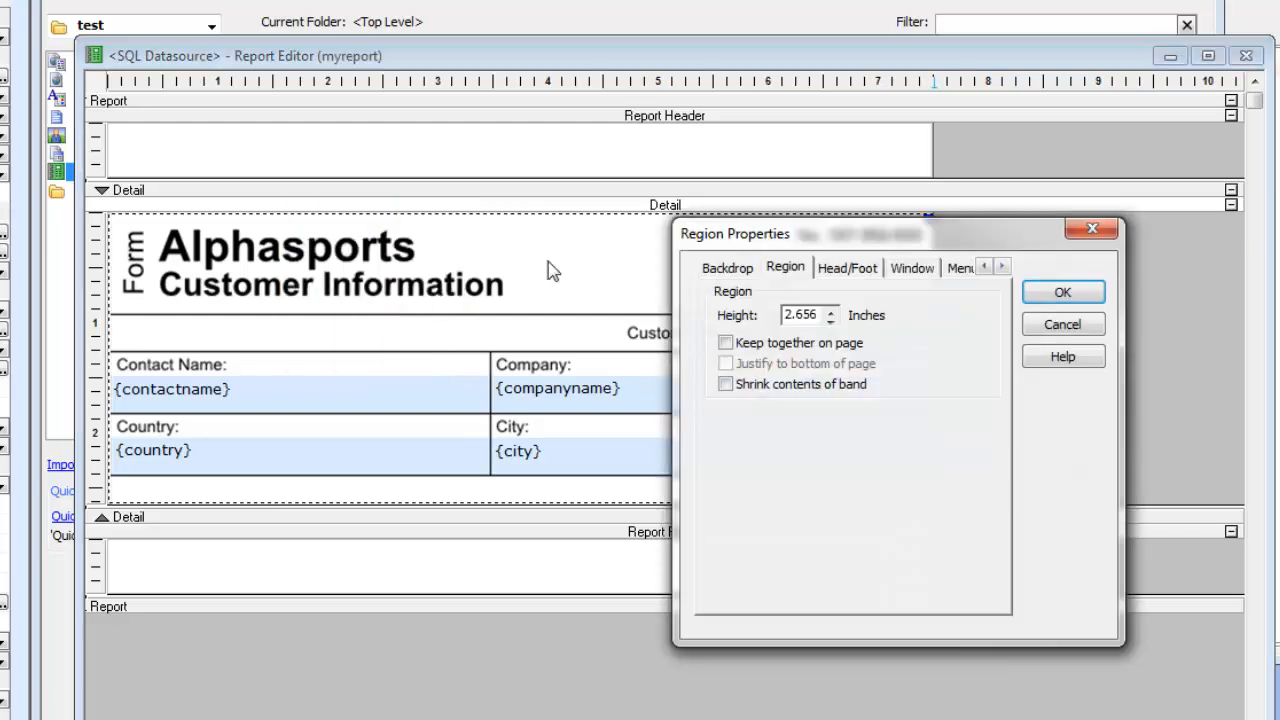
click(726, 342)
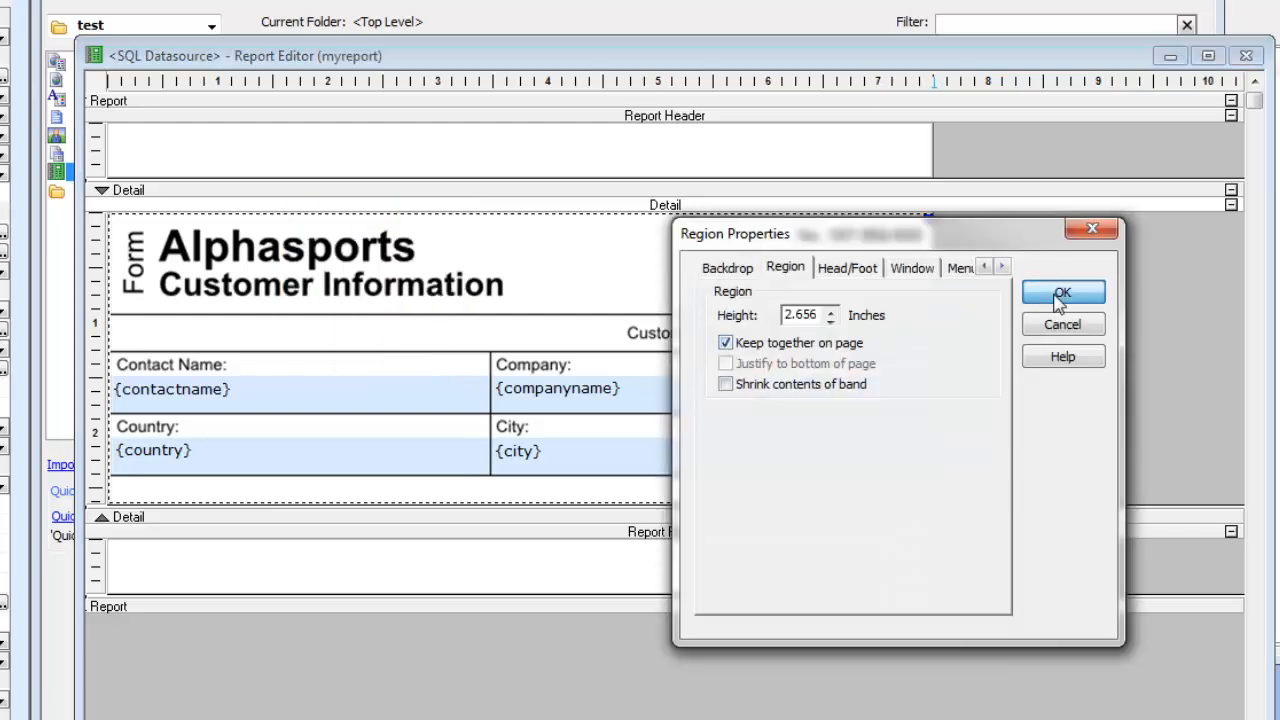
click(1062, 292)
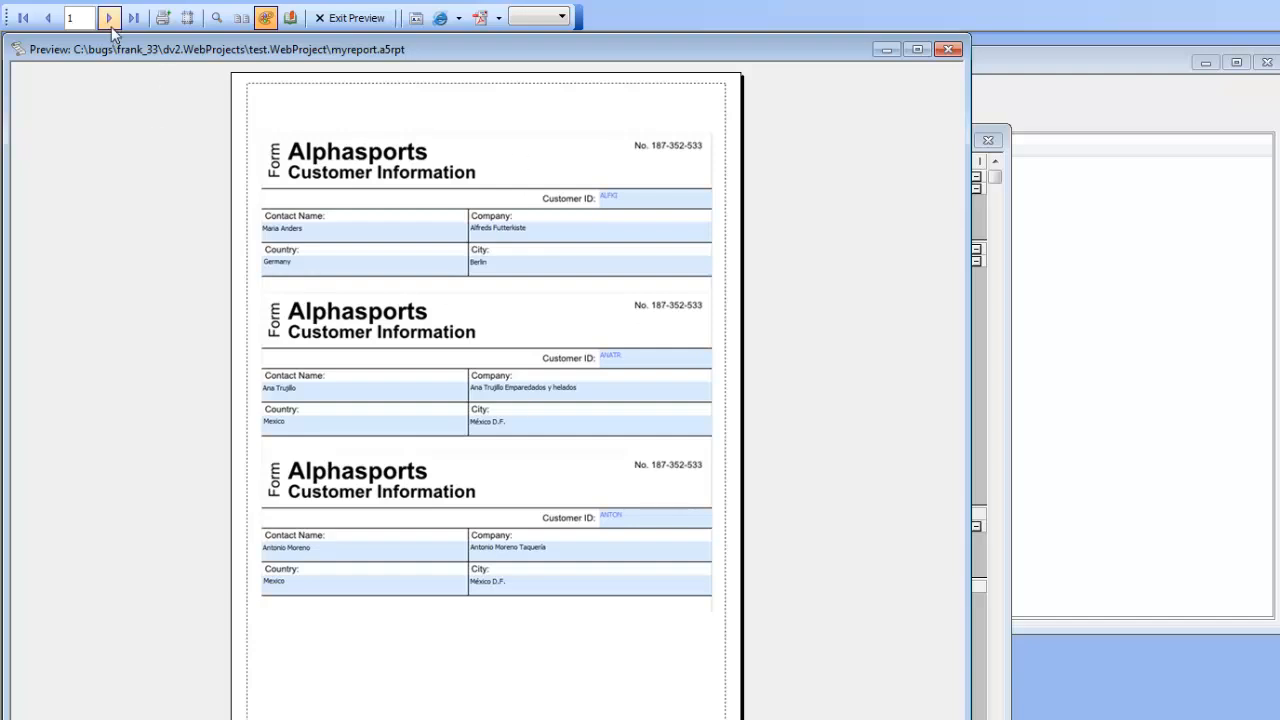
Page through the preview to page 5, checking for whole customer records.
click(105, 18)
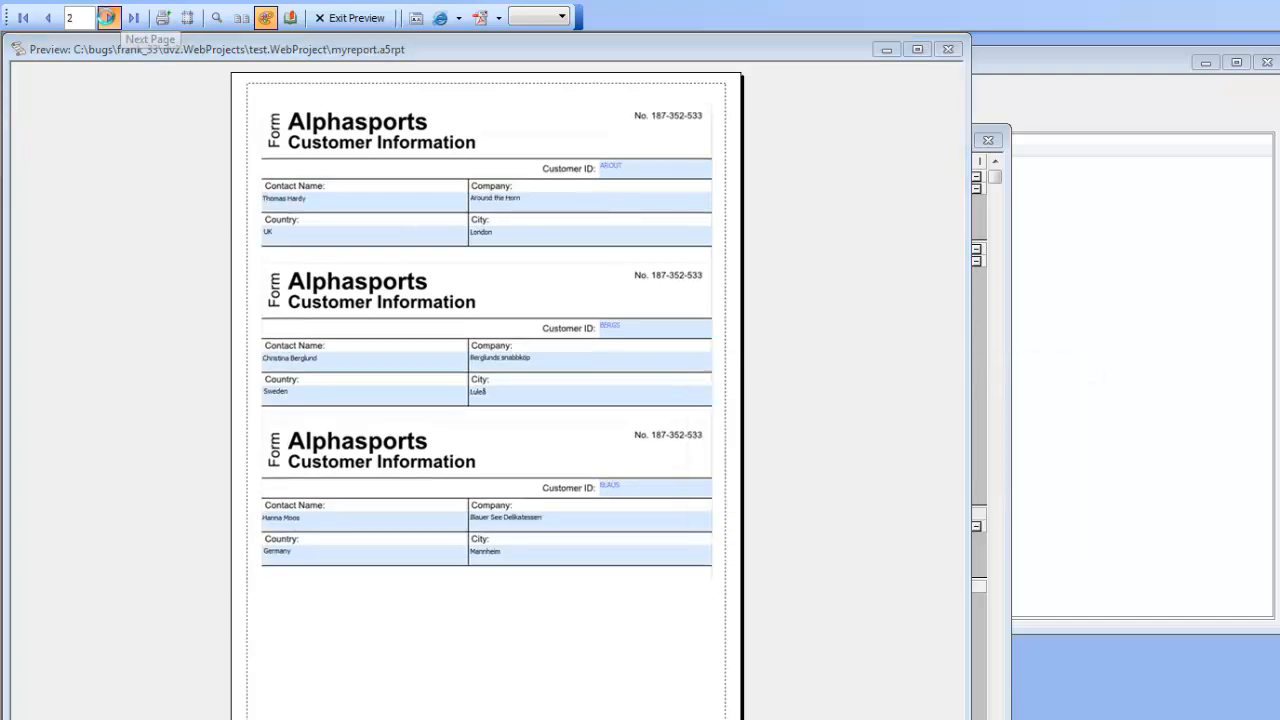
click(108, 18)
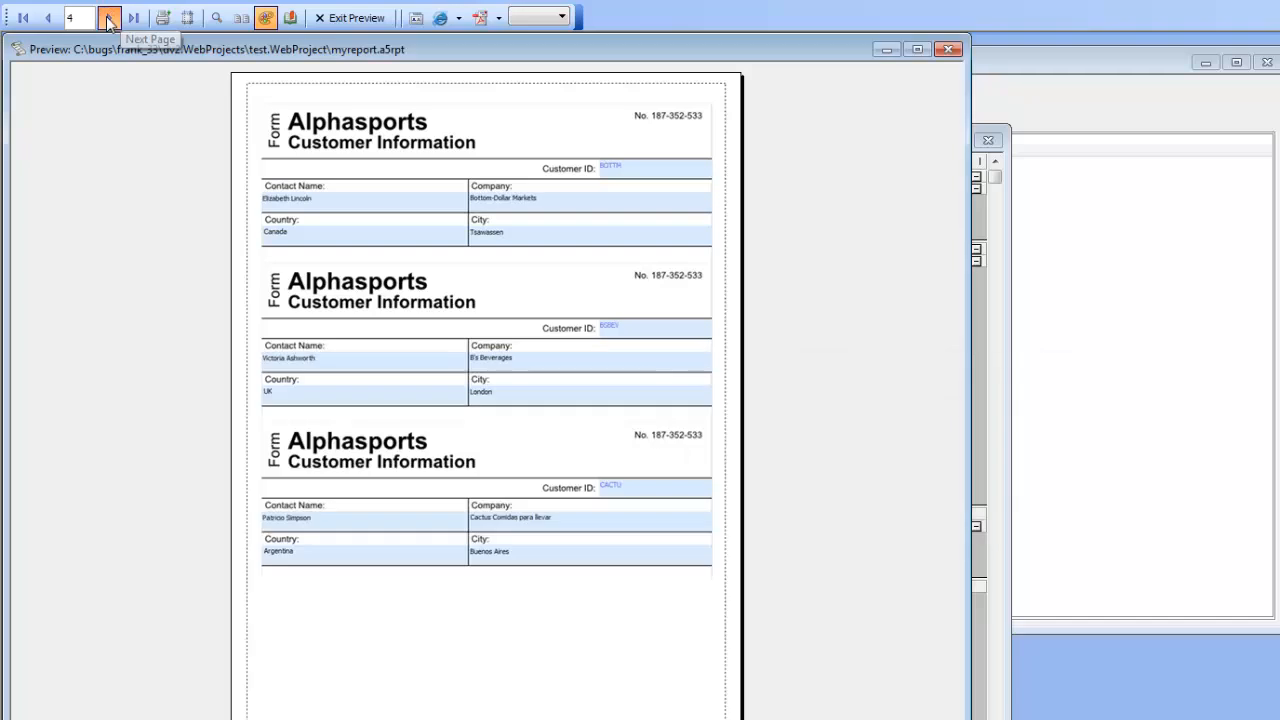
click(108, 17)
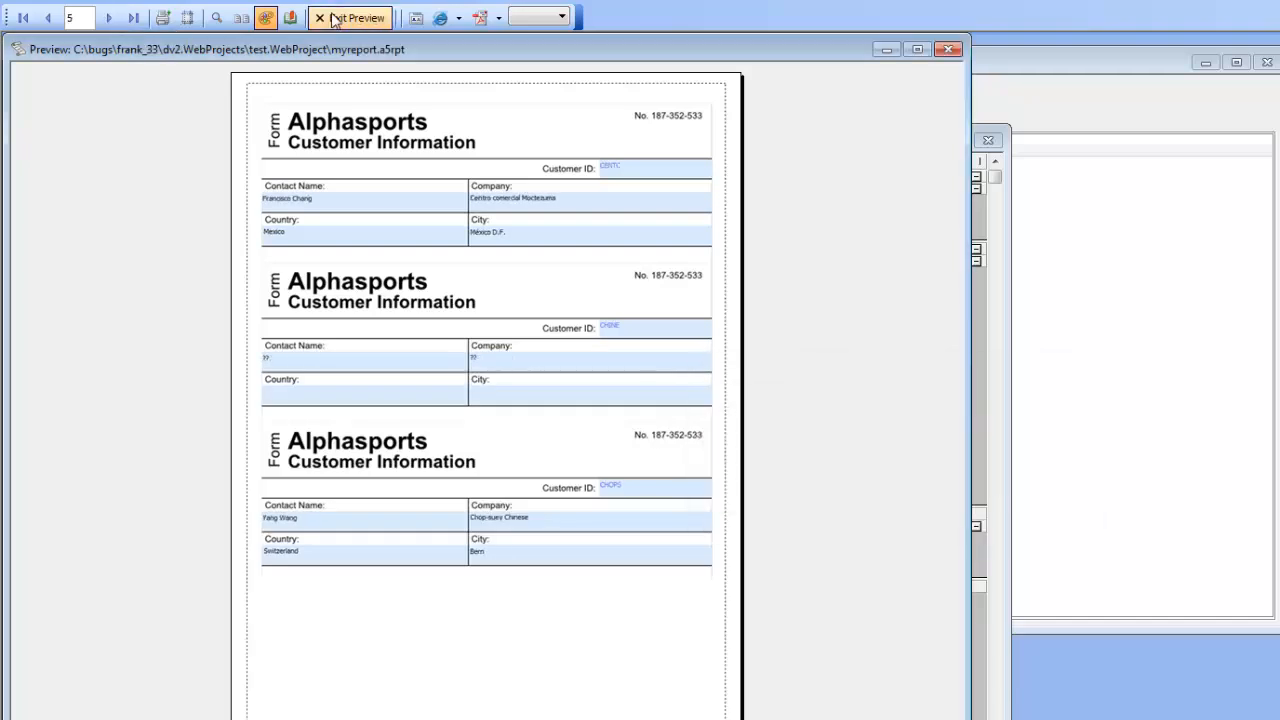
mouse_move(440, 17)
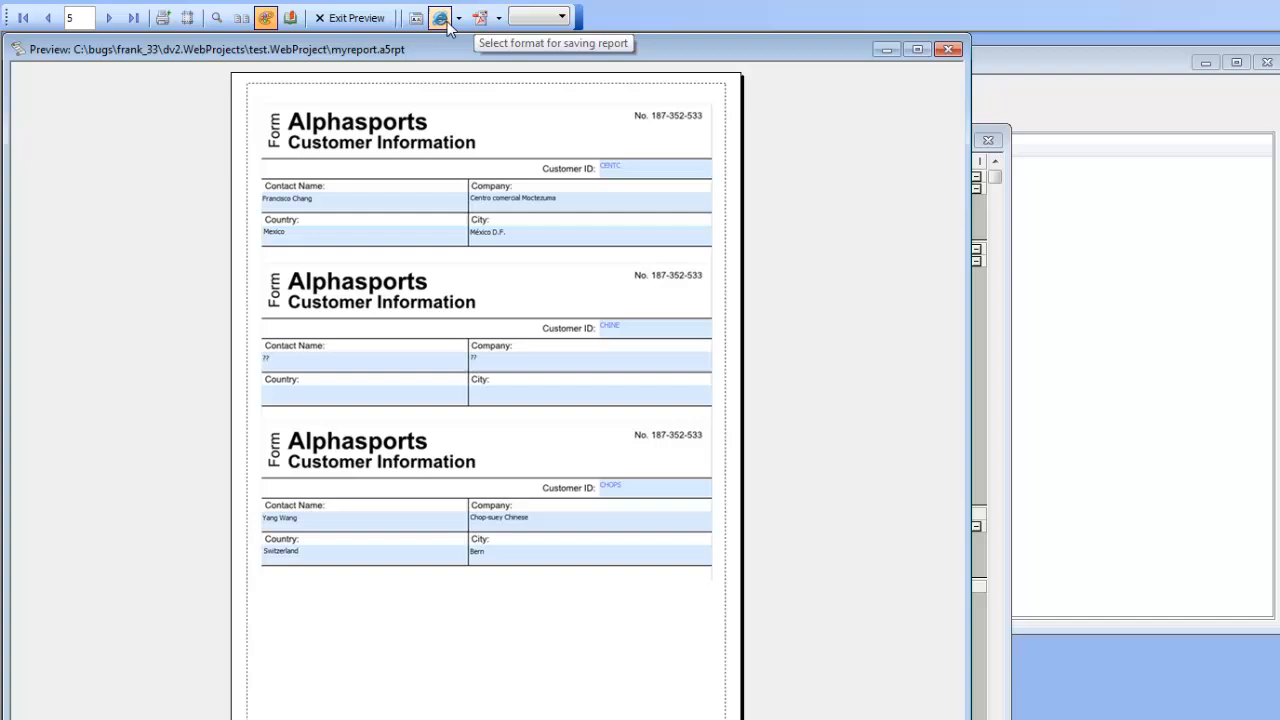
mouse_move(448, 23)
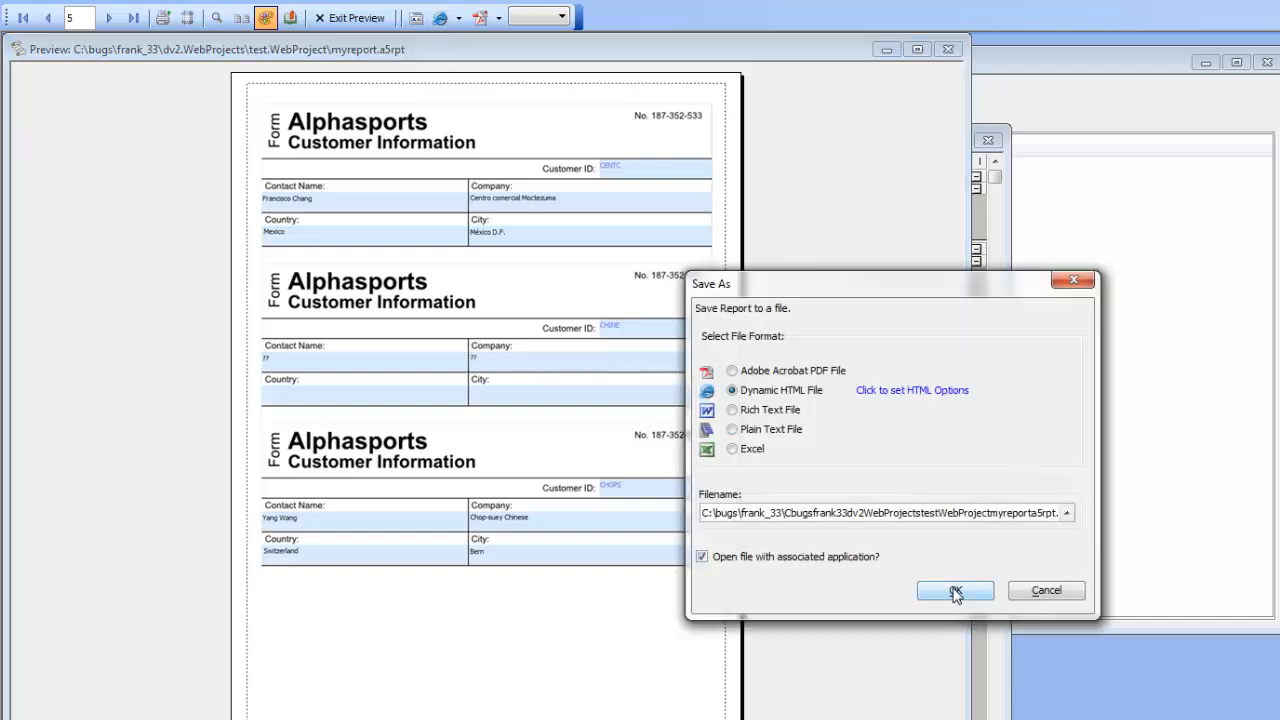
Export the report preview as a Dynamic HTML File.
click(955, 590)
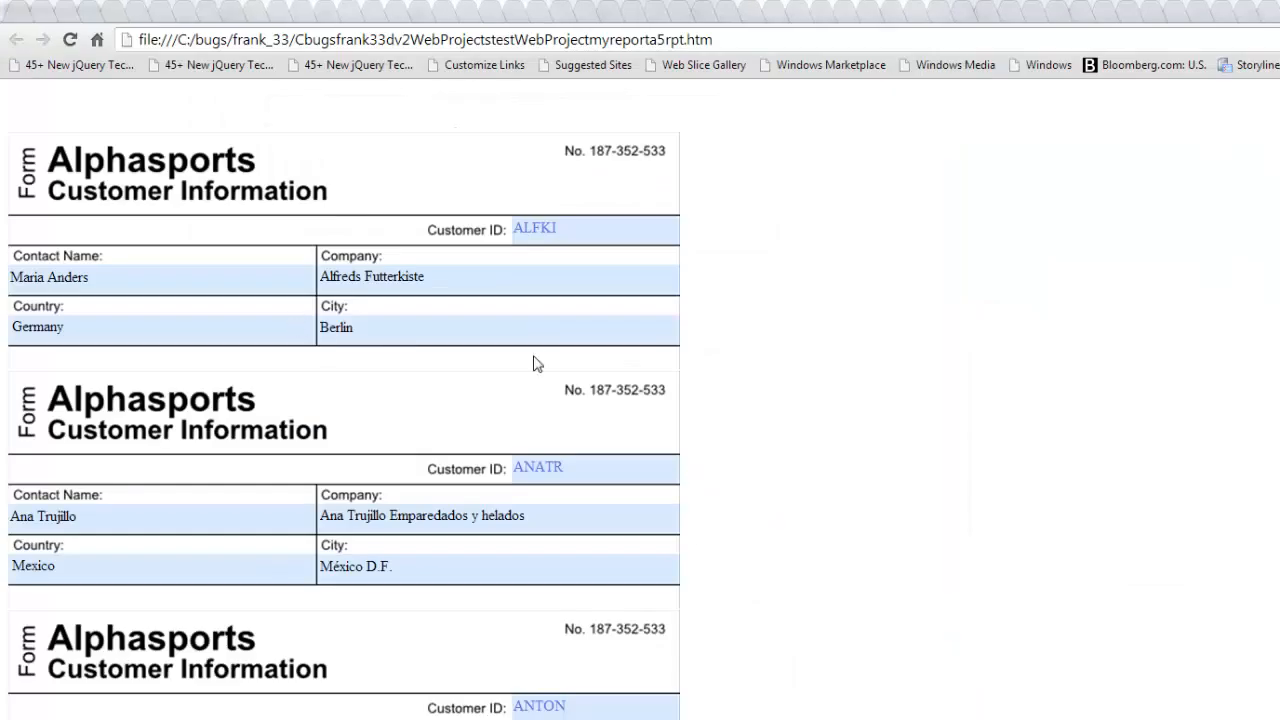
Scroll the HTML report down to later customers like COMMI, CONSH, DRACD and DUMON.
scroll(down, 3)
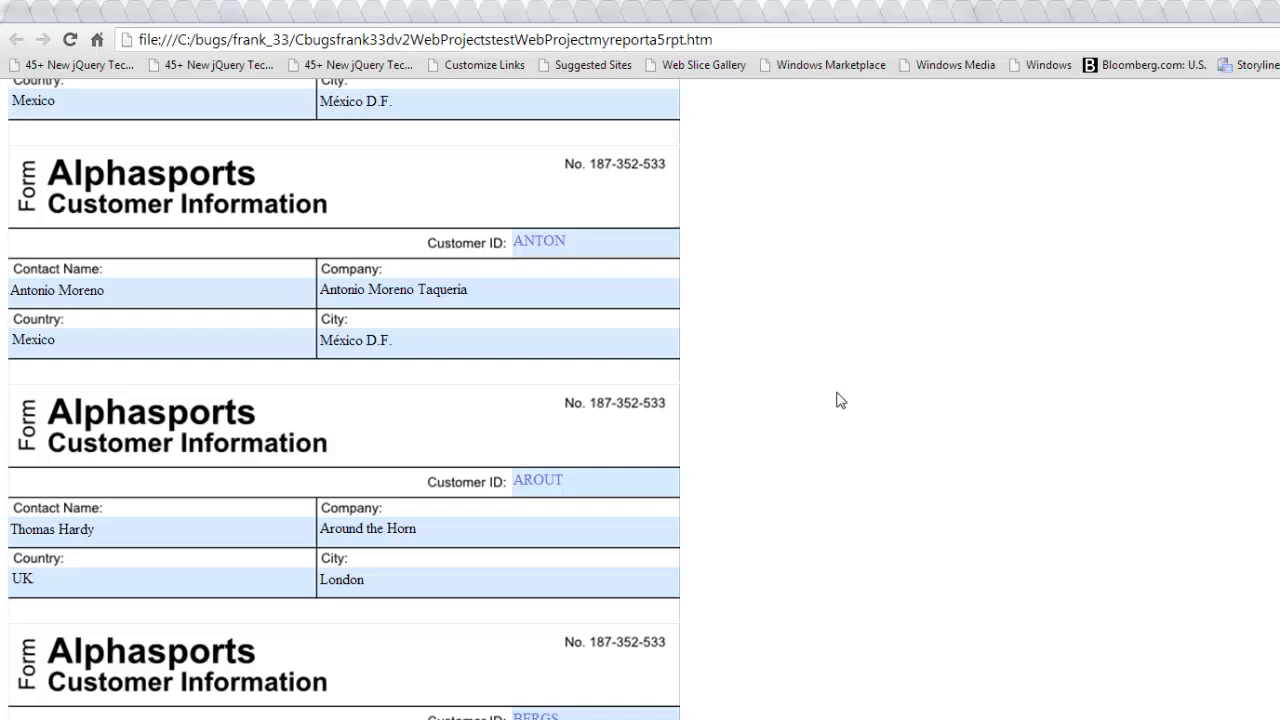
scroll(down, 3)
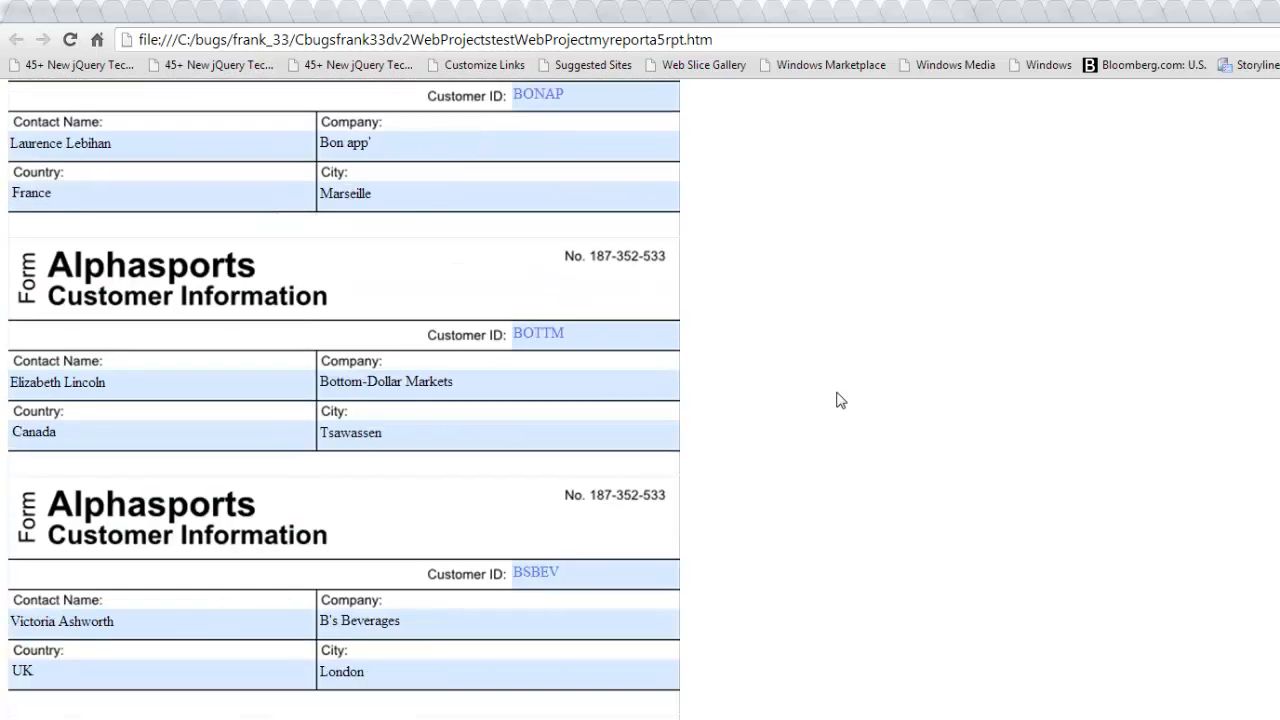
scroll(down, 3)
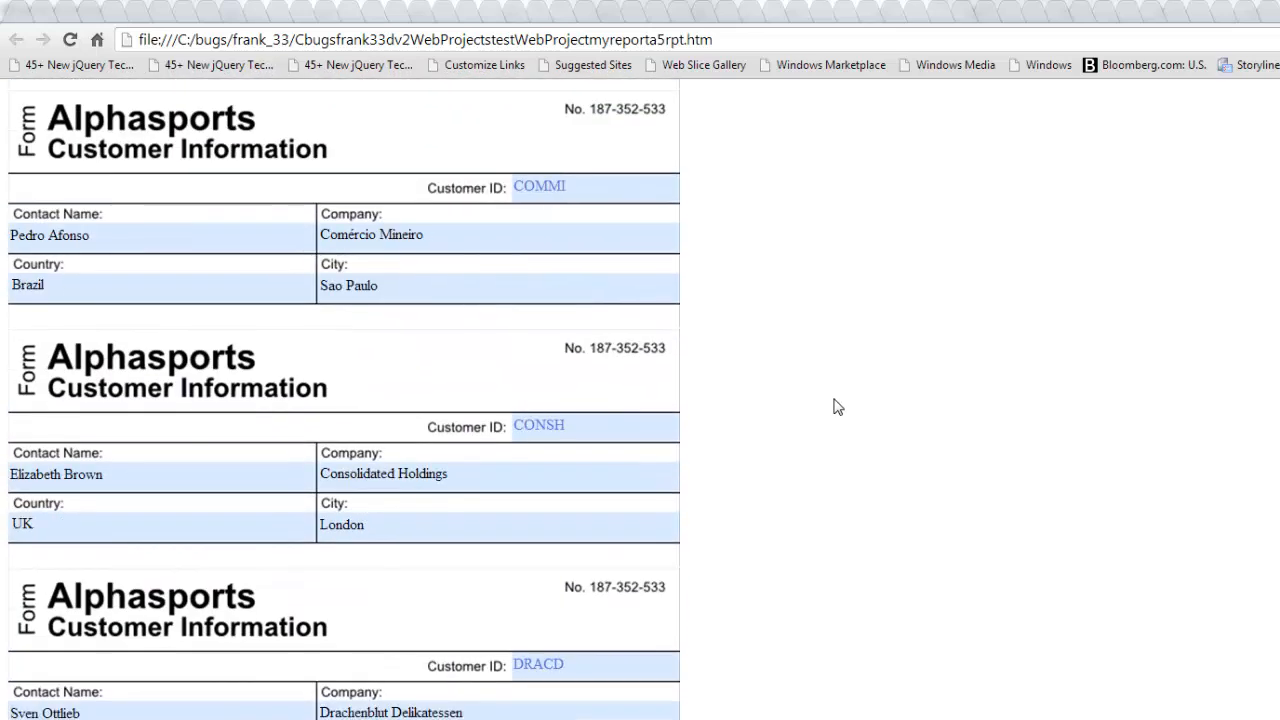
scroll(down, 3)
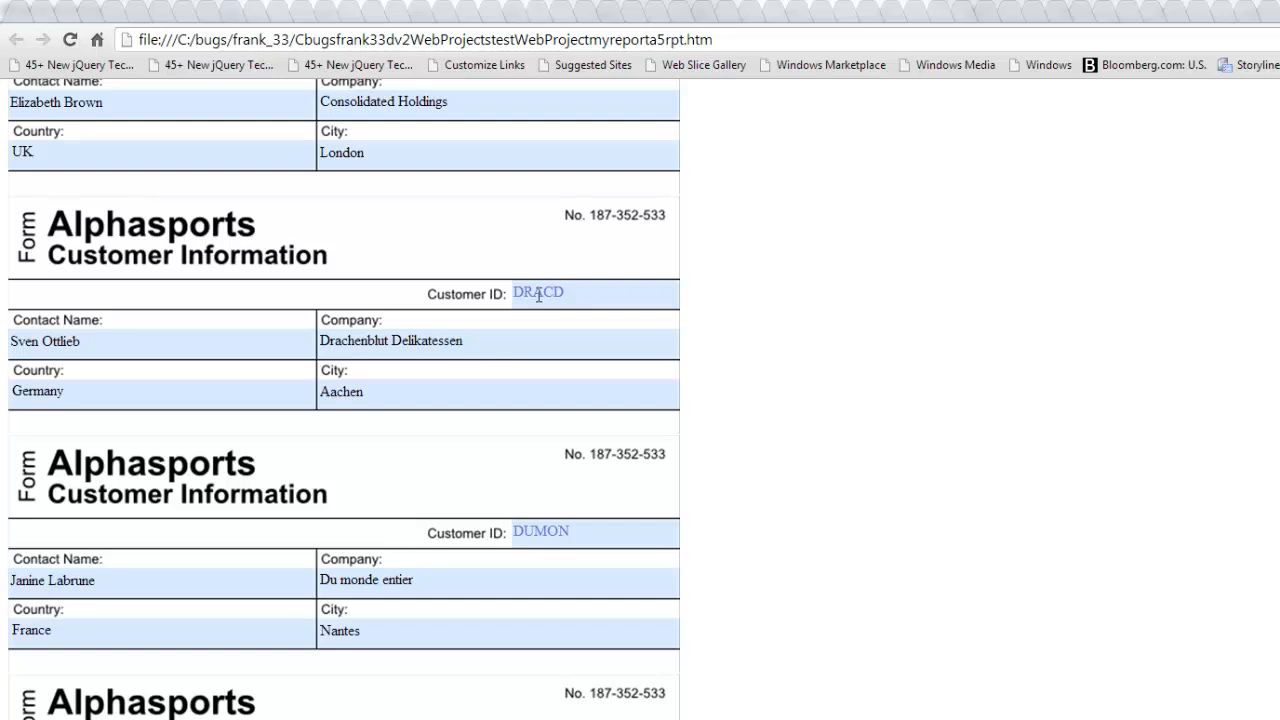
mouse_move(450, 521)
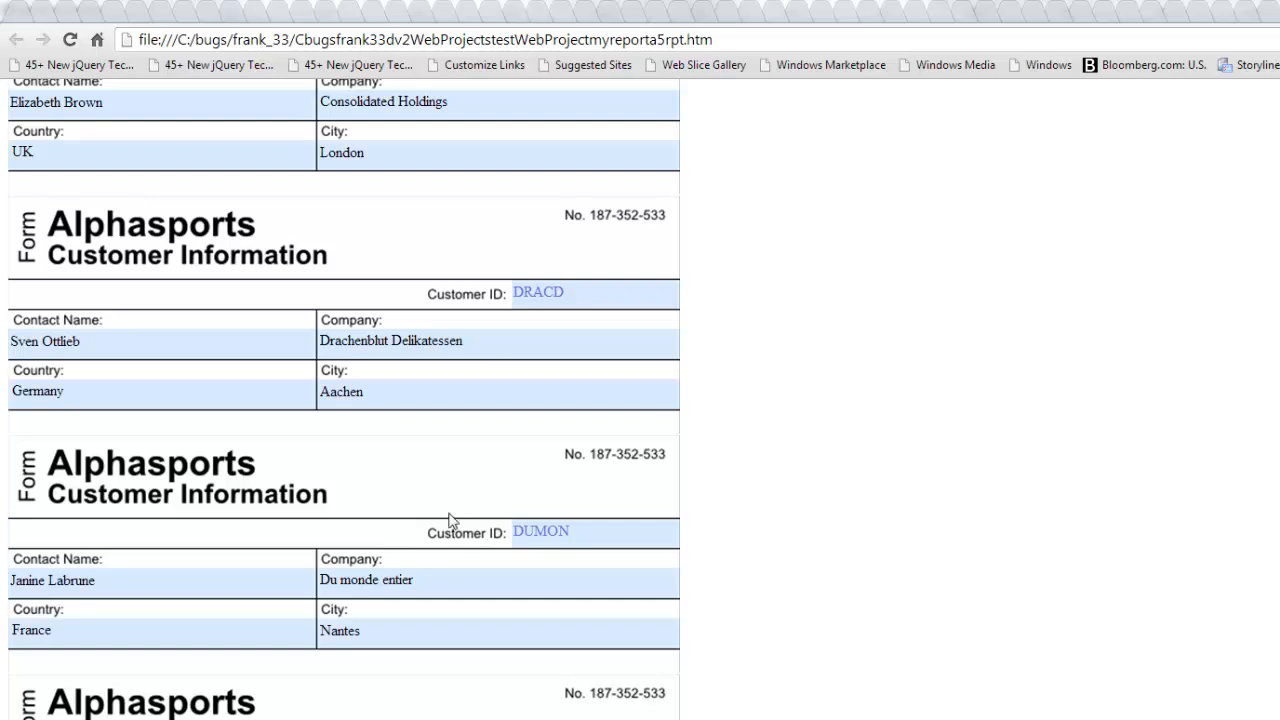
mouse_move(336, 332)
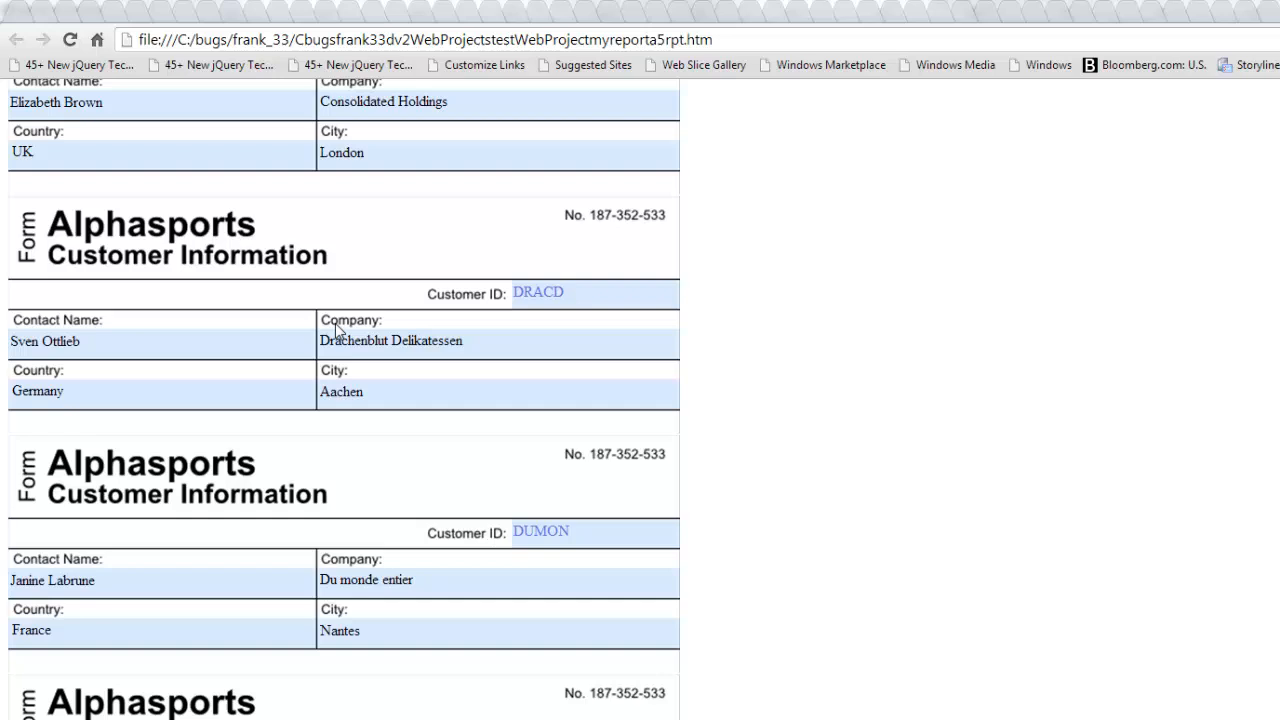
mouse_move(258, 346)
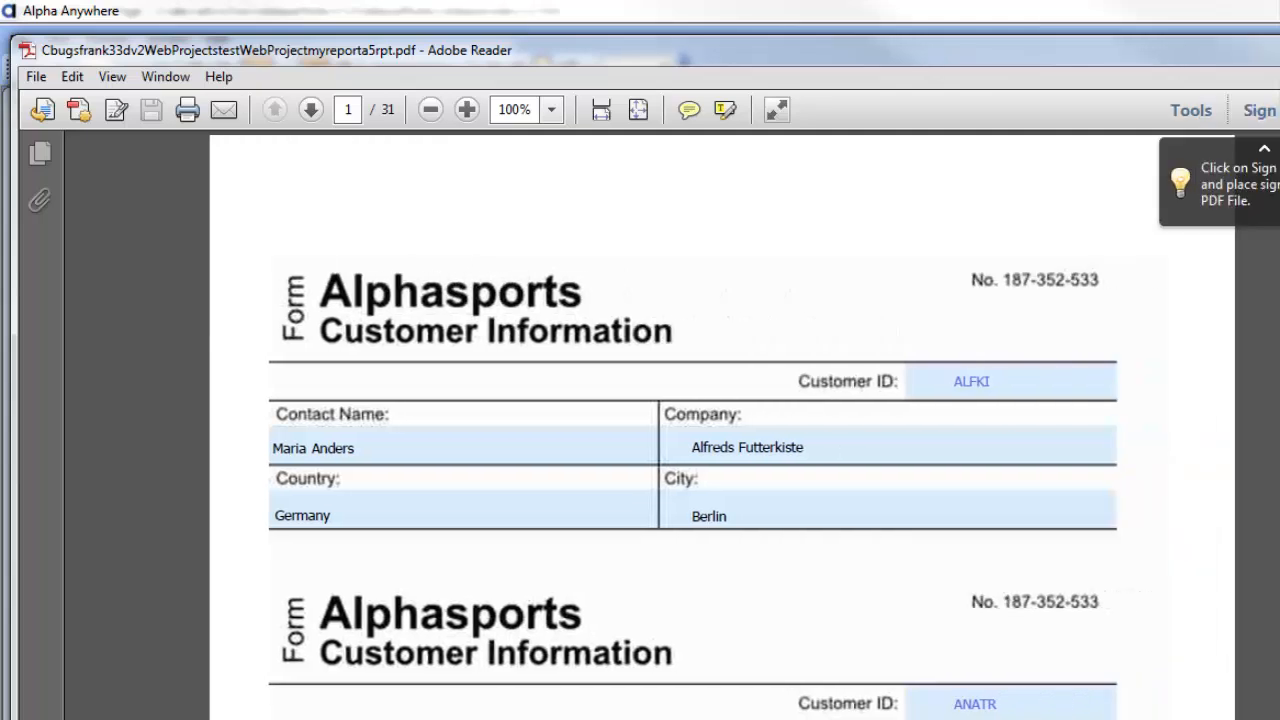
Set the PDF zoom to Fit Visible and go to page 2 with AROUT and BERGS.
click(556, 110)
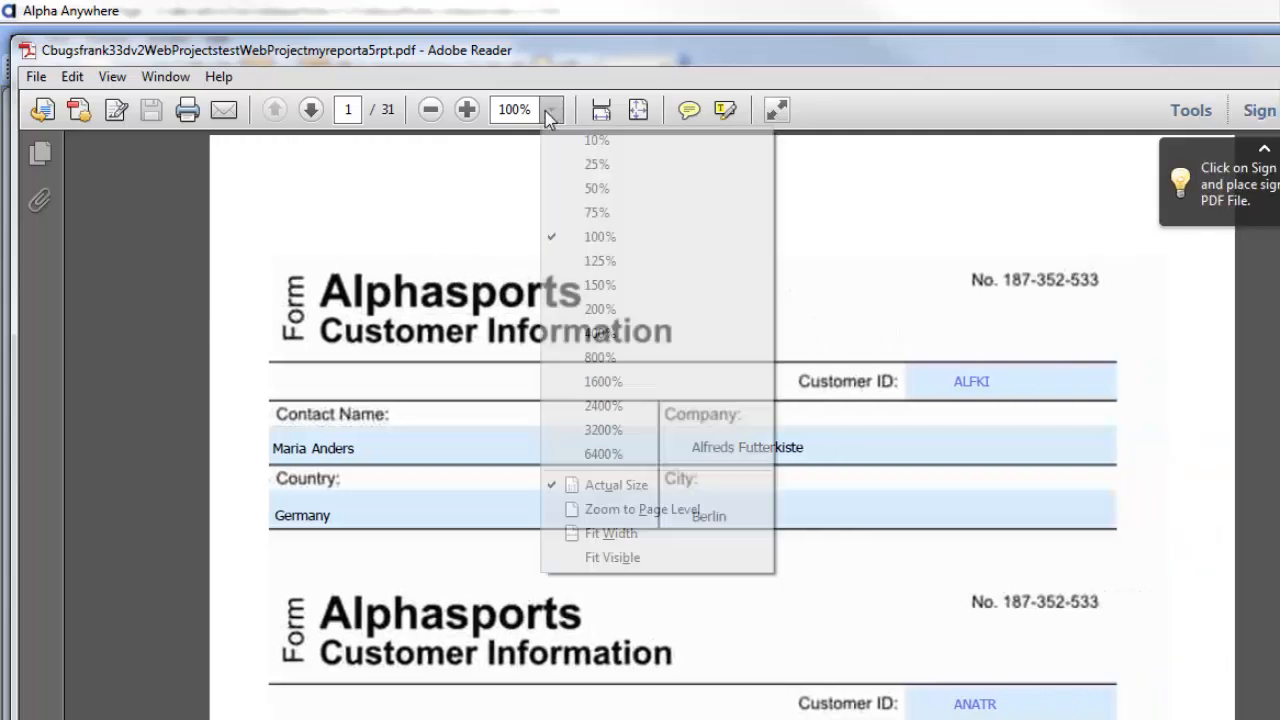
mouse_move(611, 558)
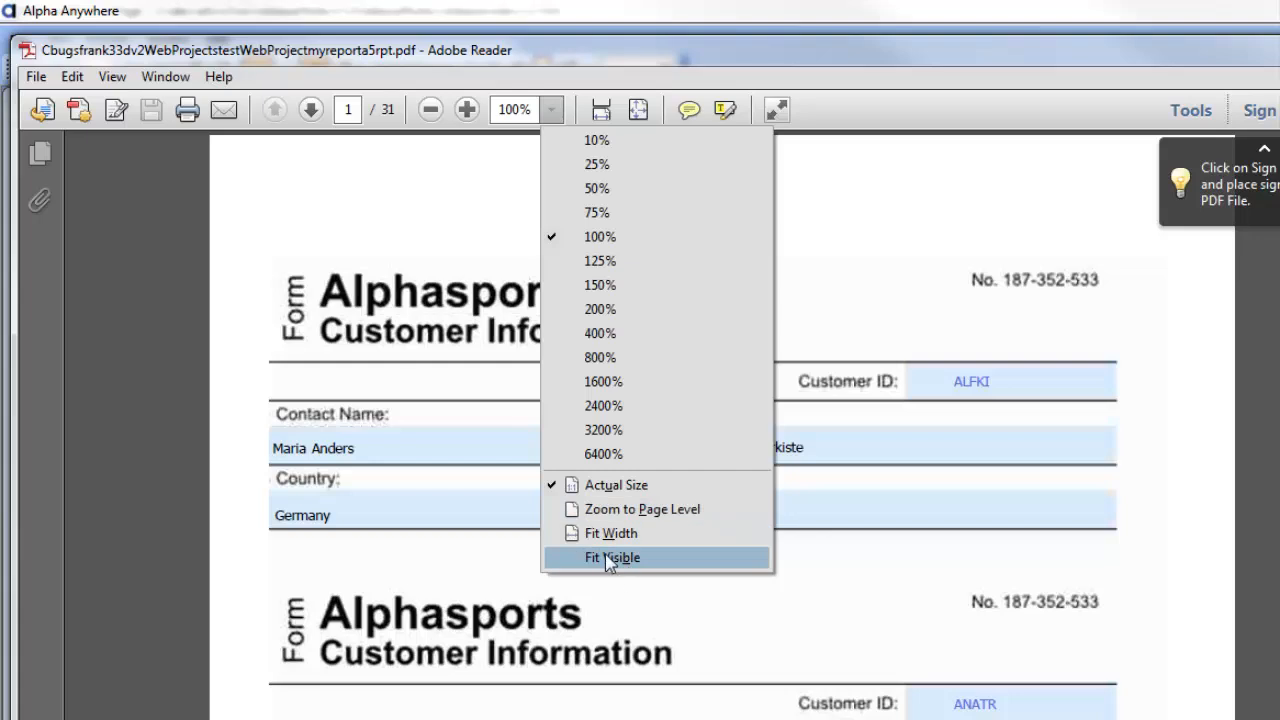
click(614, 558)
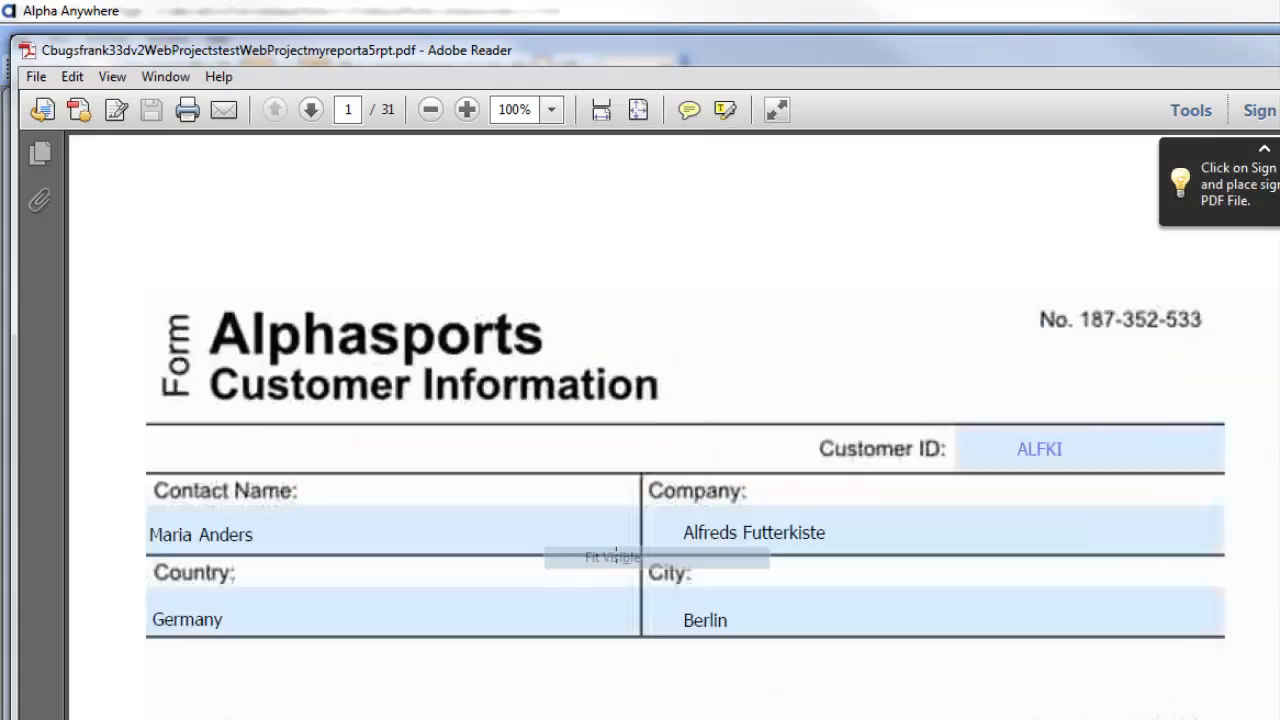
click(557, 109)
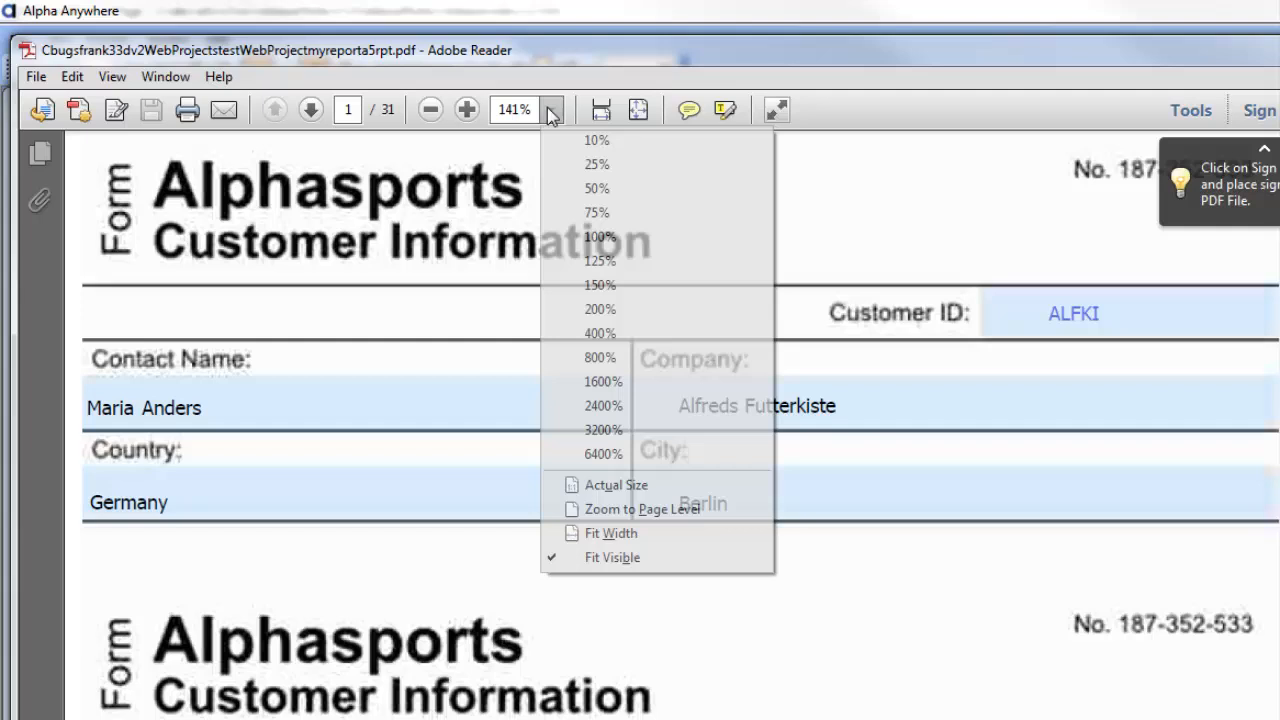
mouse_move(614, 573)
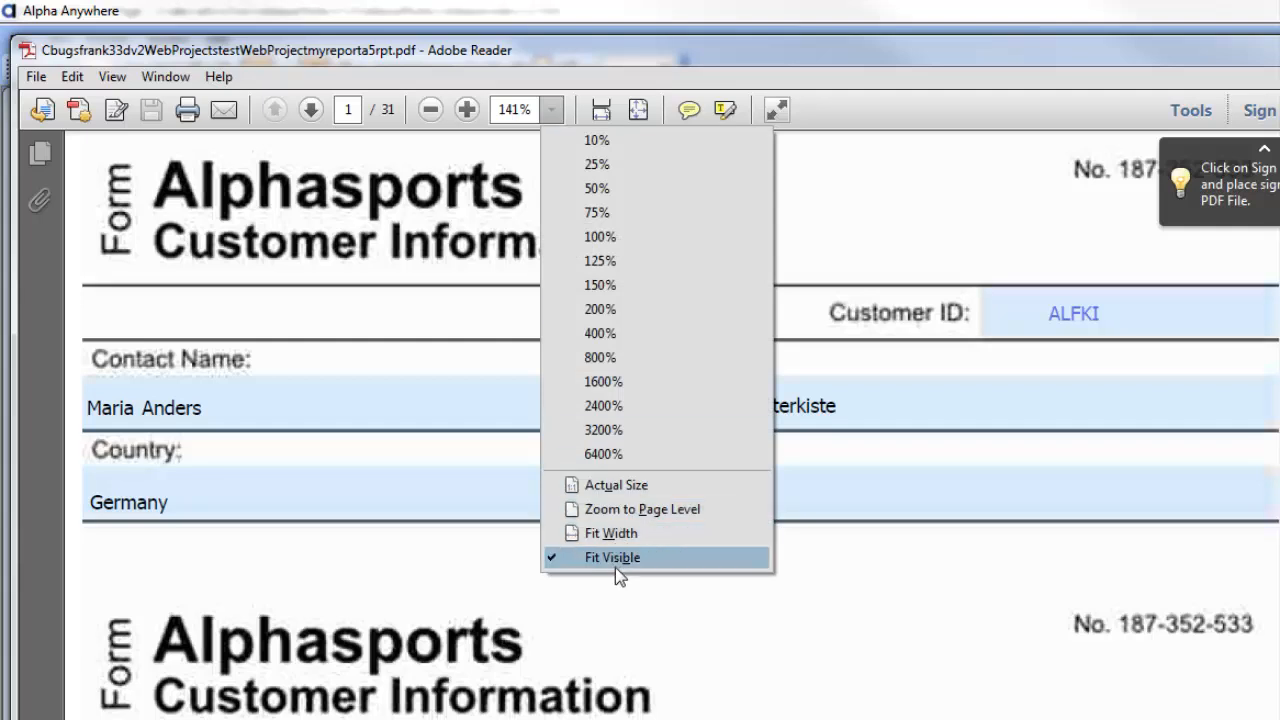
mouse_move(616, 485)
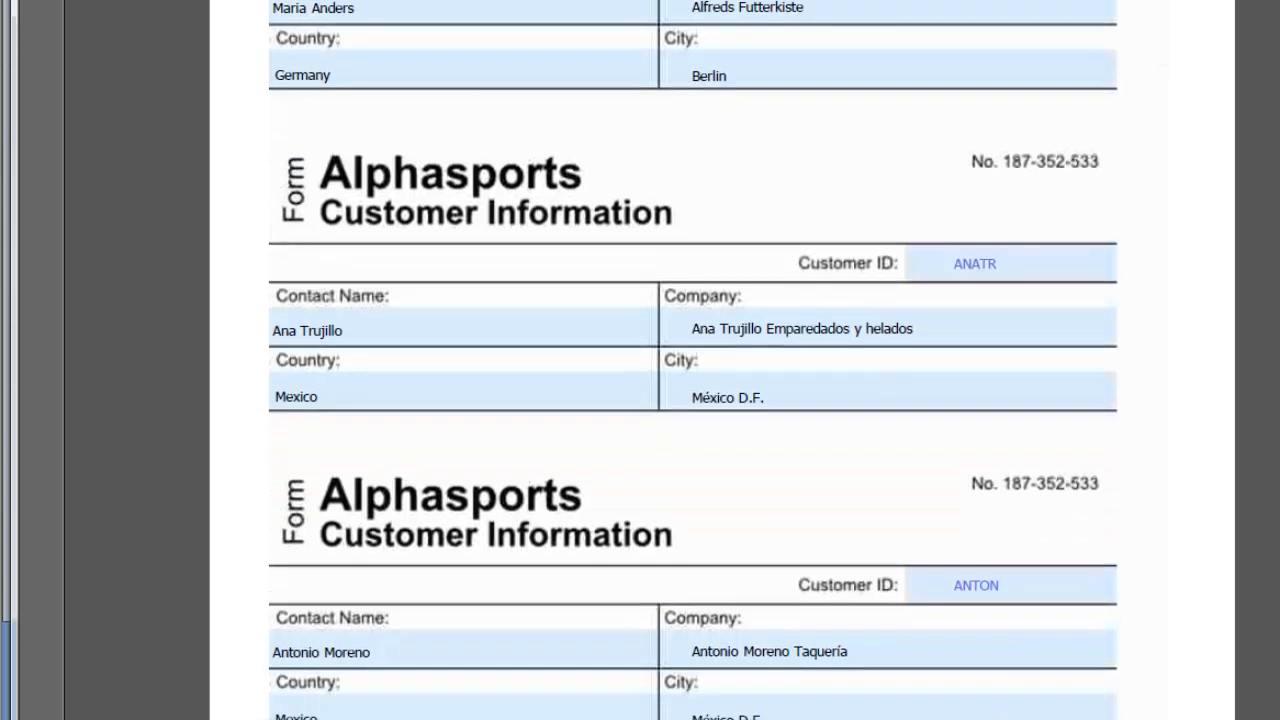
click(311, 47)
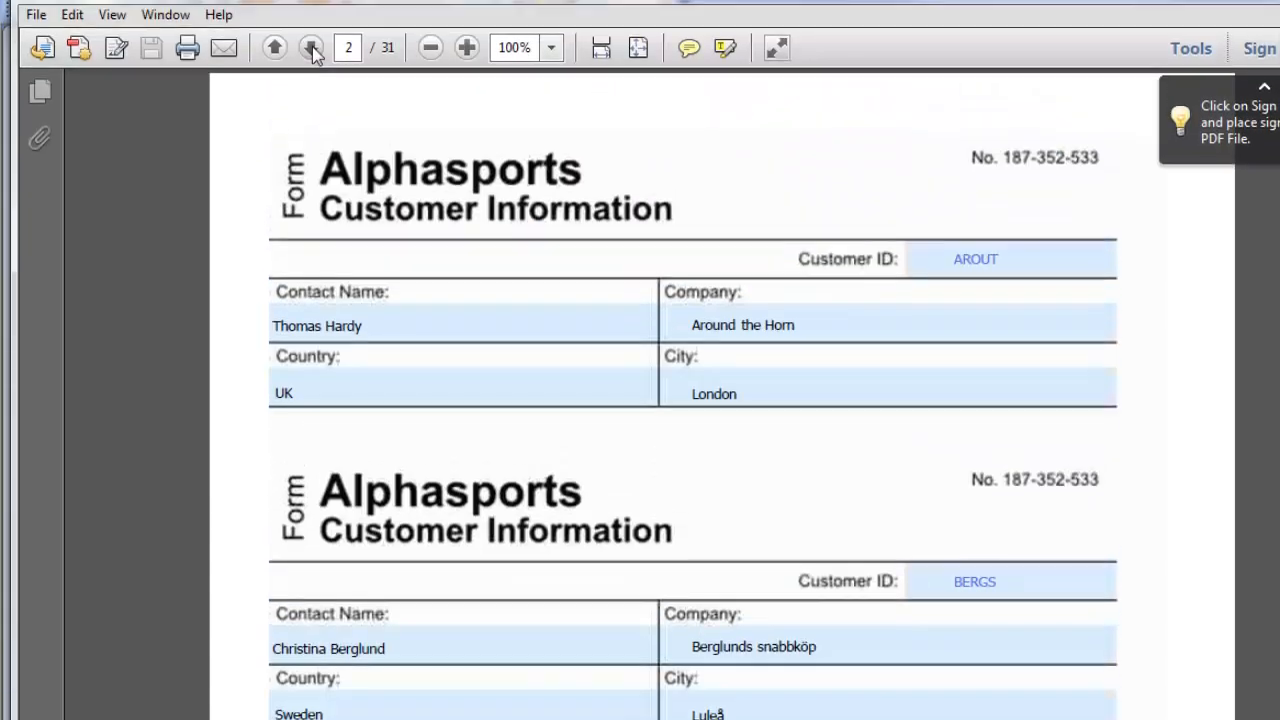